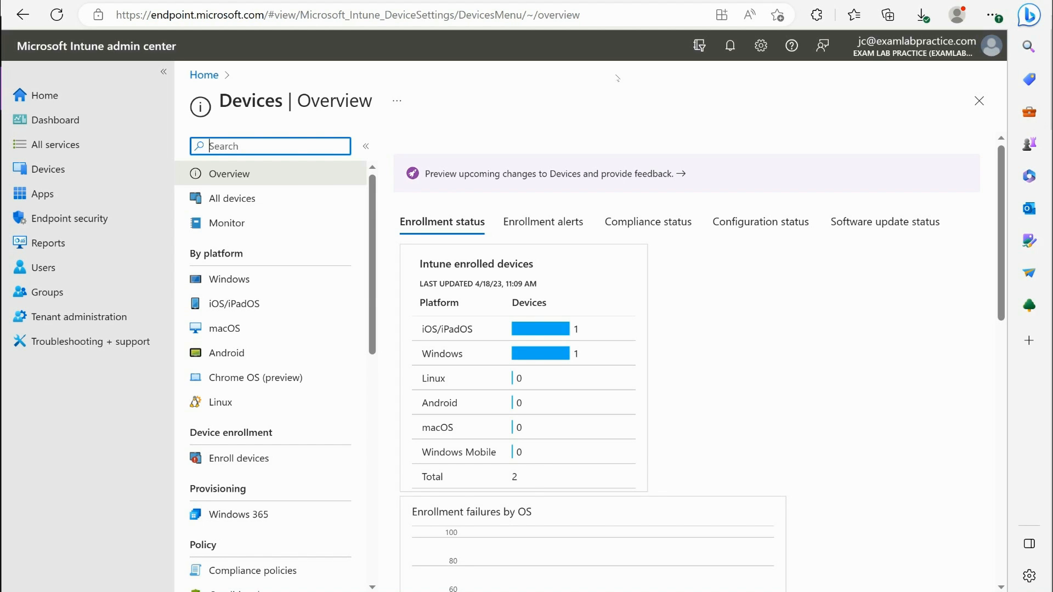
{"action": "mouse_move", "coordinate": [494, 366]}
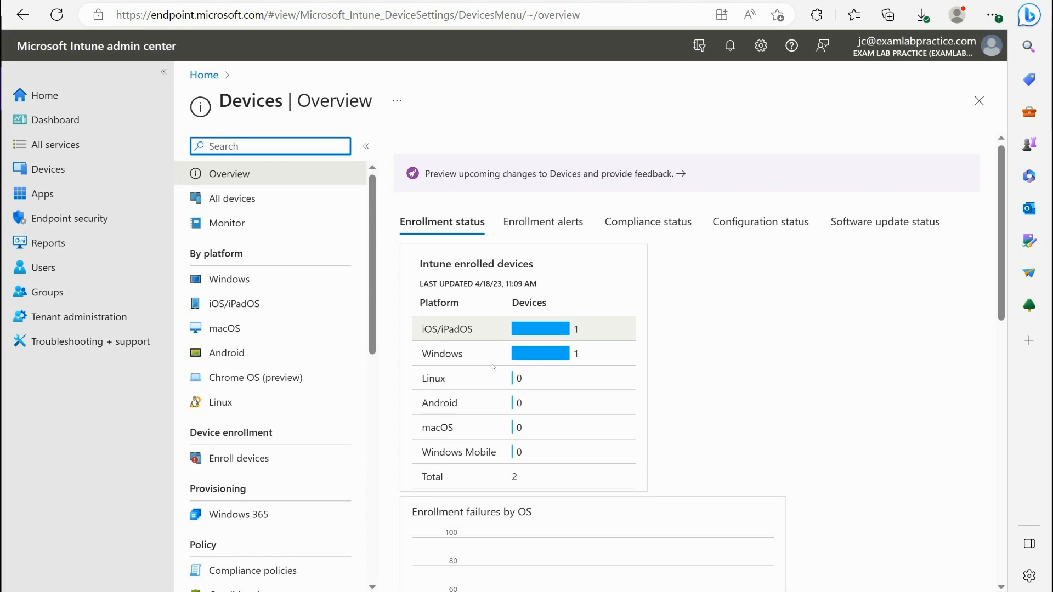
{"action": "mouse_move", "coordinate": [365, 474]}
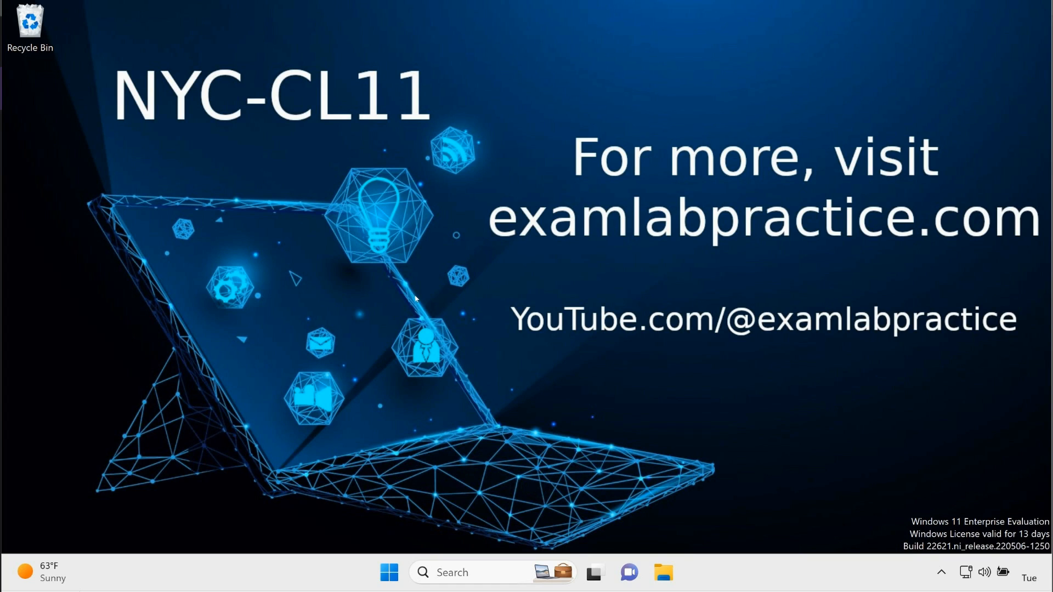
{"action": "mouse_move", "coordinate": [491, 364]}
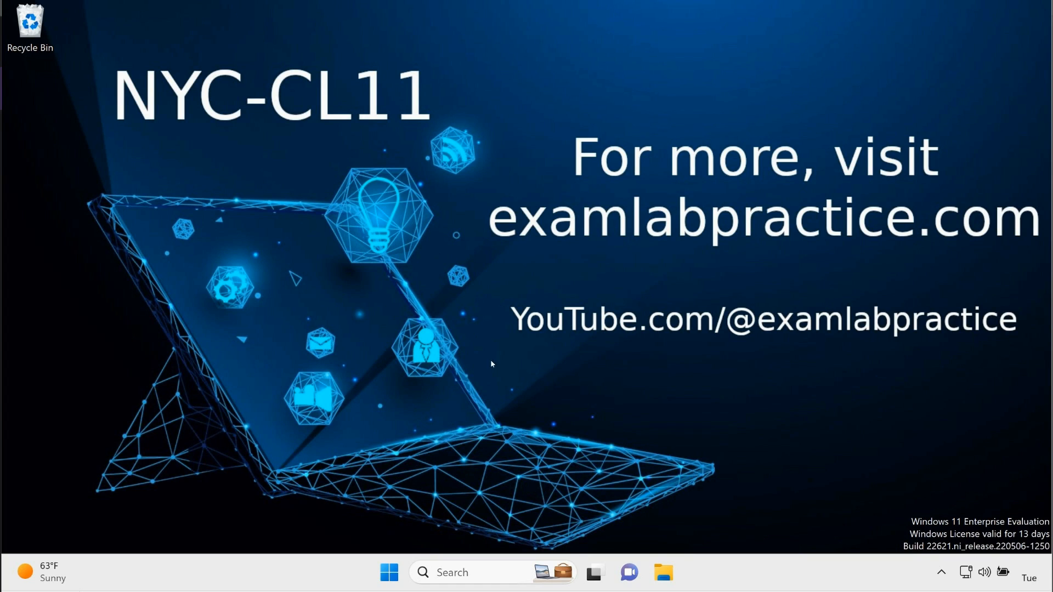
Open Settings > Privacy & security > Windows Security > Firewall & network protection, showing the firewall on
{"action": "left_click", "coordinate": [392, 572]}
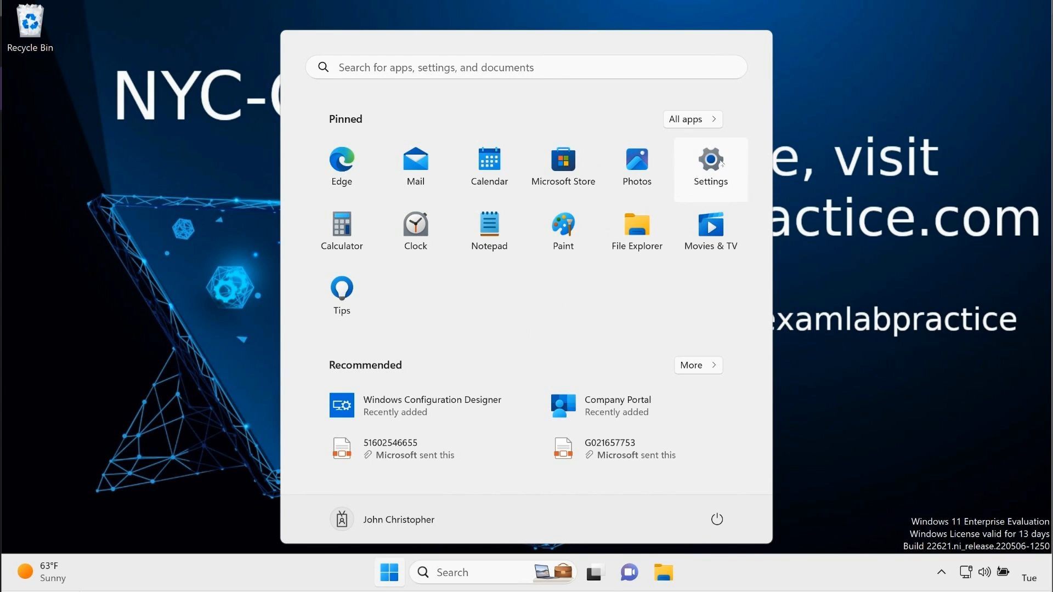
{"action": "left_click", "coordinate": [710, 160]}
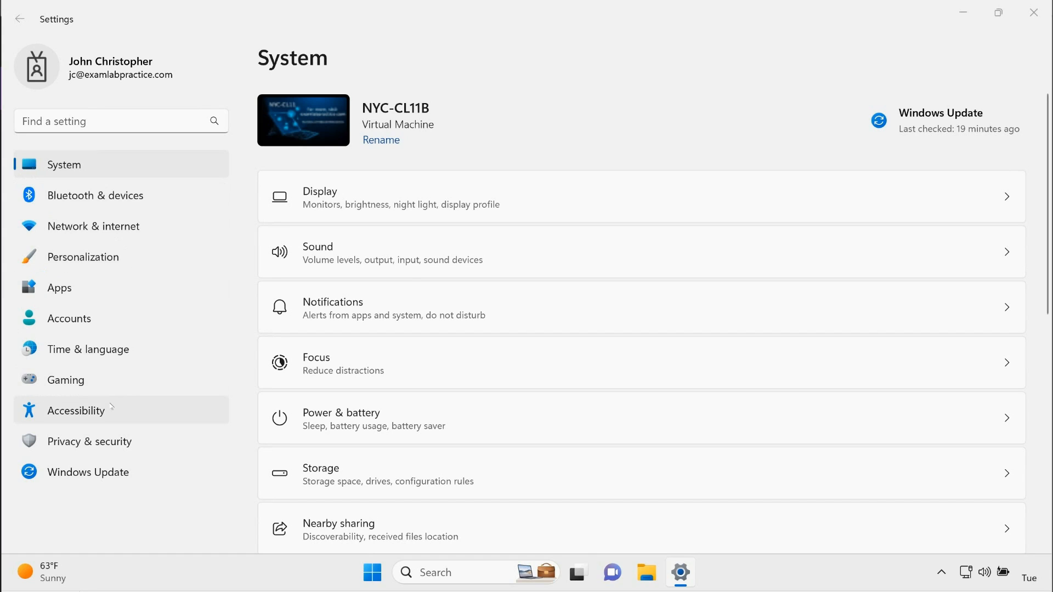
{"action": "mouse_move", "coordinate": [87, 298]}
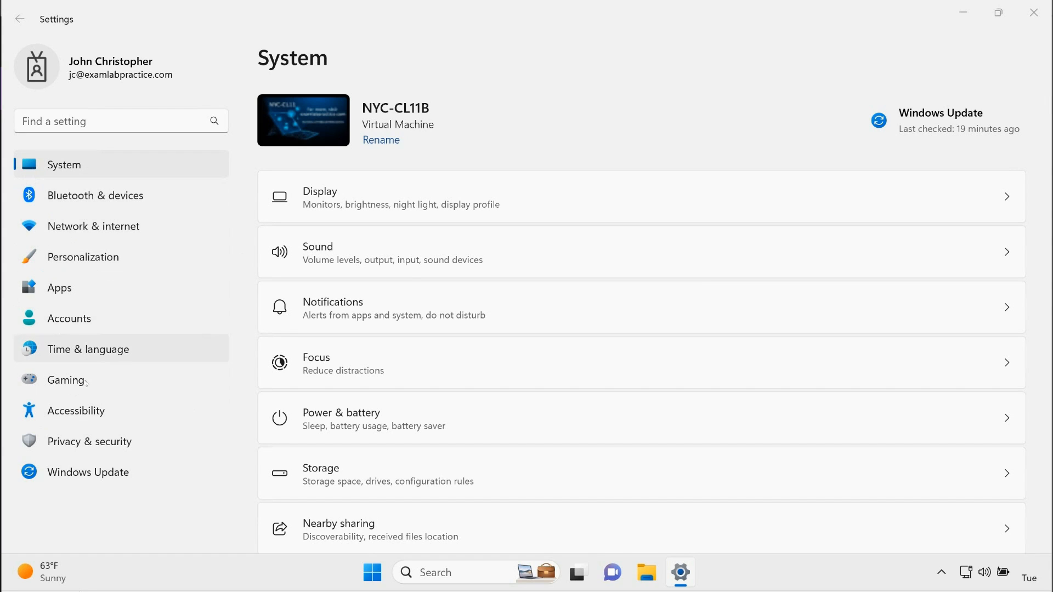
{"action": "left_click", "coordinate": [90, 441]}
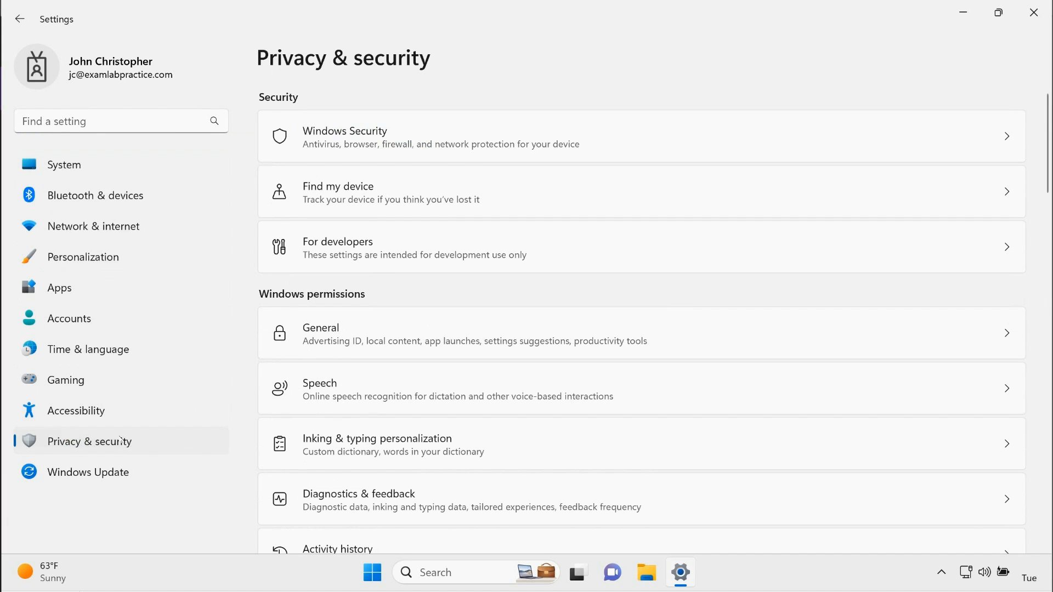
{"action": "mouse_move", "coordinate": [158, 449]}
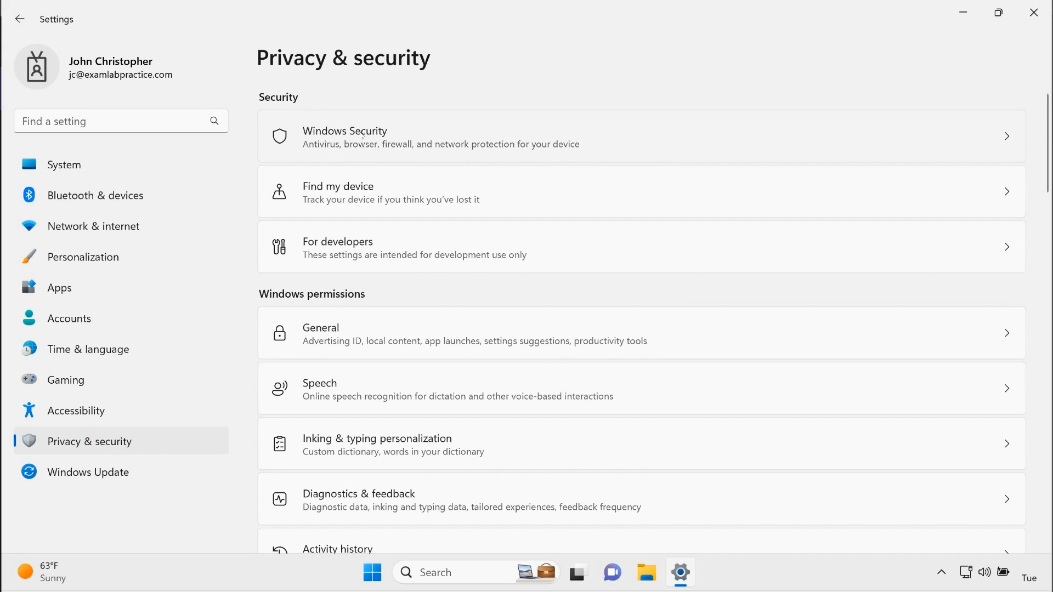
{"action": "left_click", "coordinate": [363, 136]}
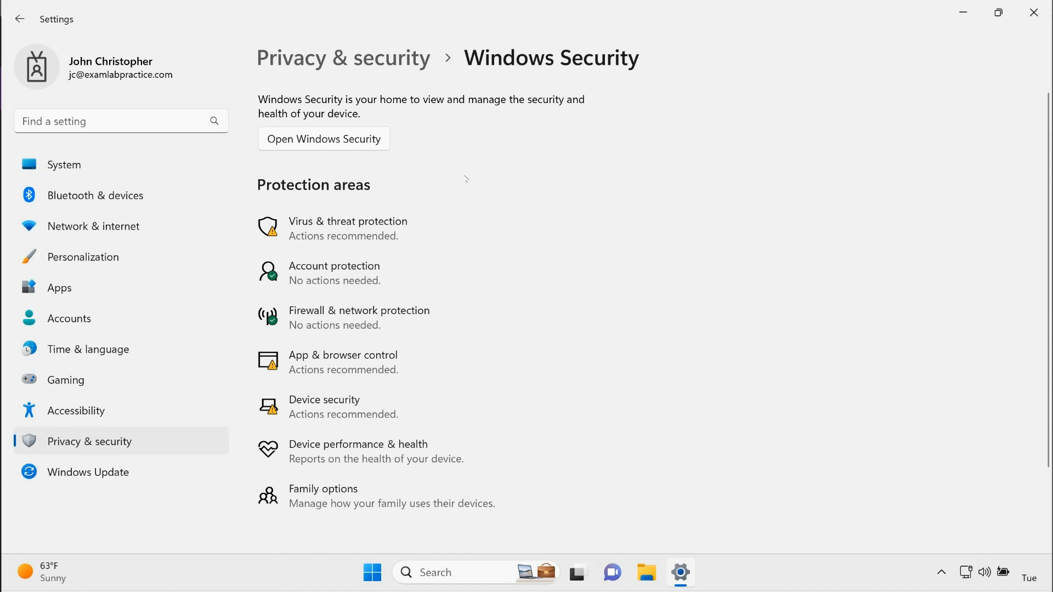
{"action": "mouse_move", "coordinate": [338, 329]}
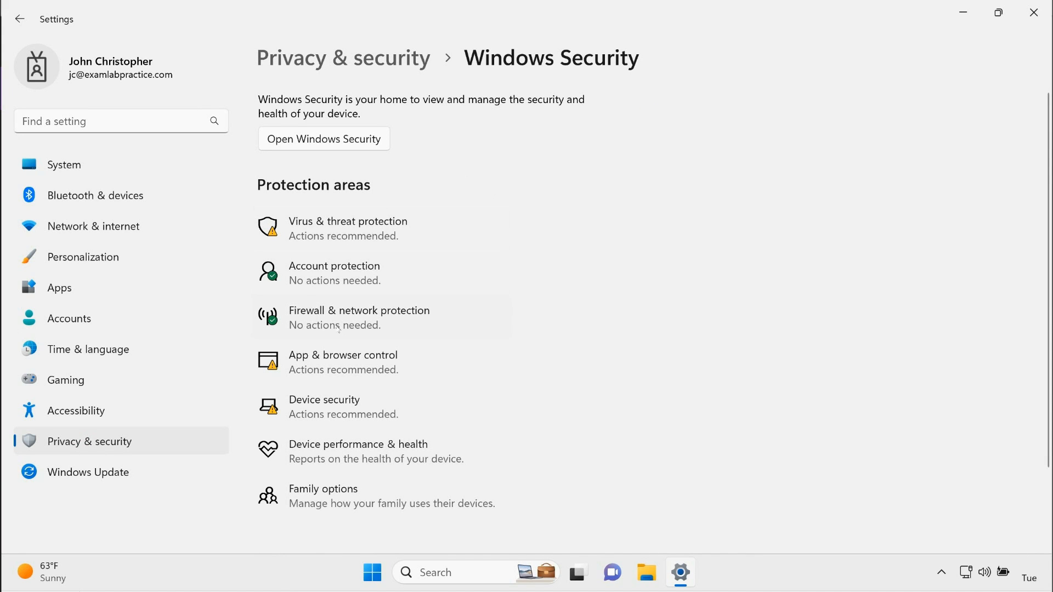
{"action": "left_click", "coordinate": [323, 139]}
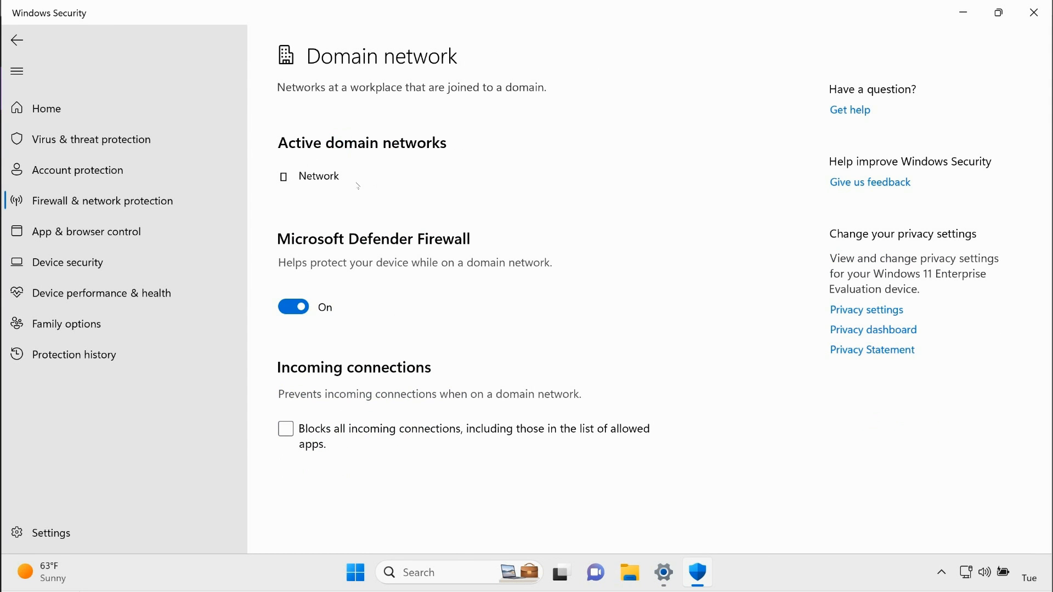
Turn off the domain and private network firewalls, then close Windows Security
{"action": "left_click", "coordinate": [293, 307]}
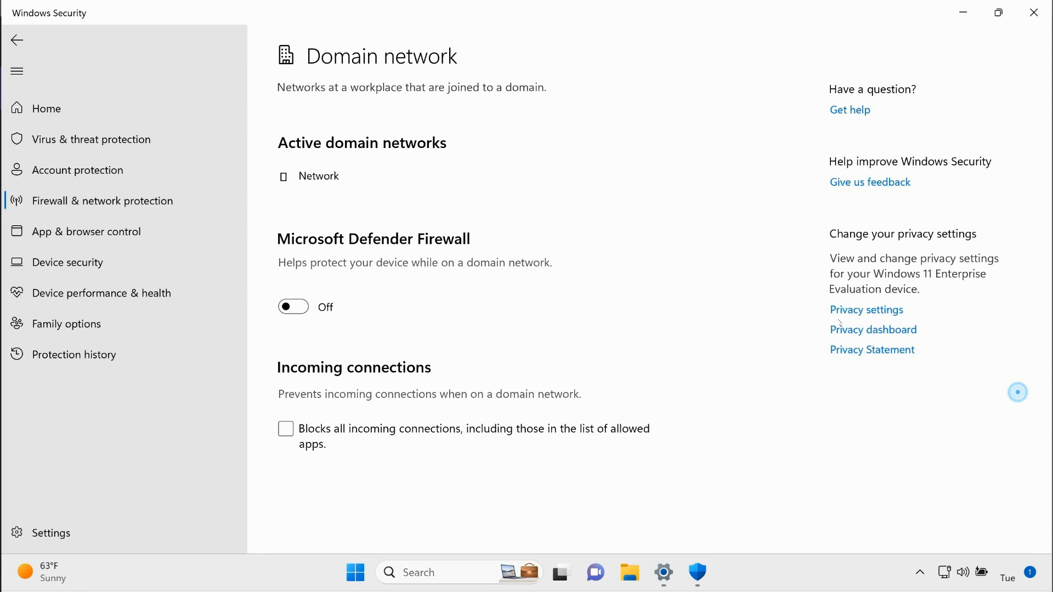
{"action": "left_click", "coordinate": [17, 42]}
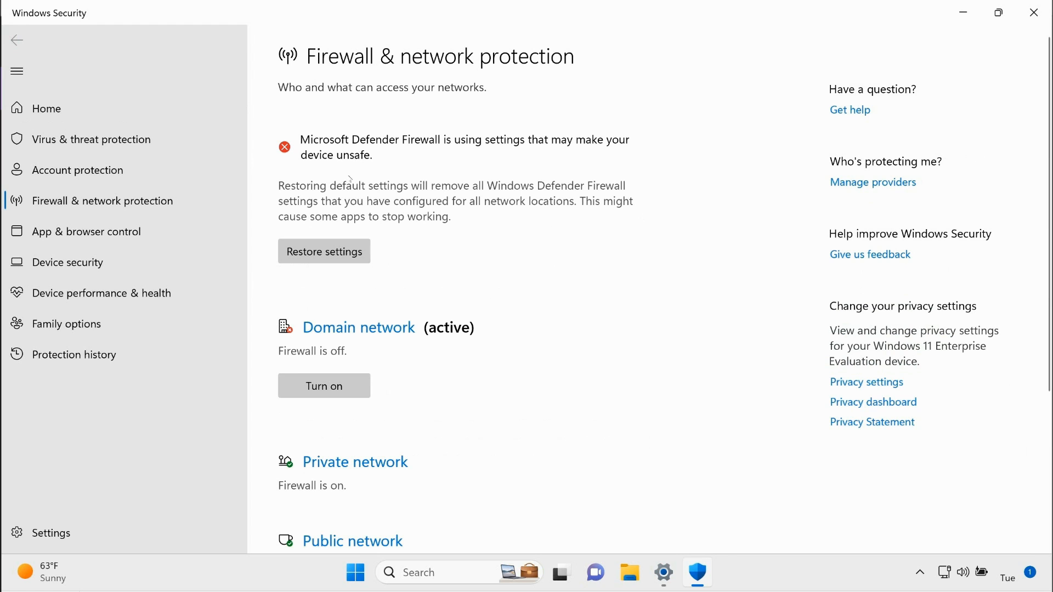
{"action": "scroll", "scroll_direction": "down", "scroll_amount": 3}
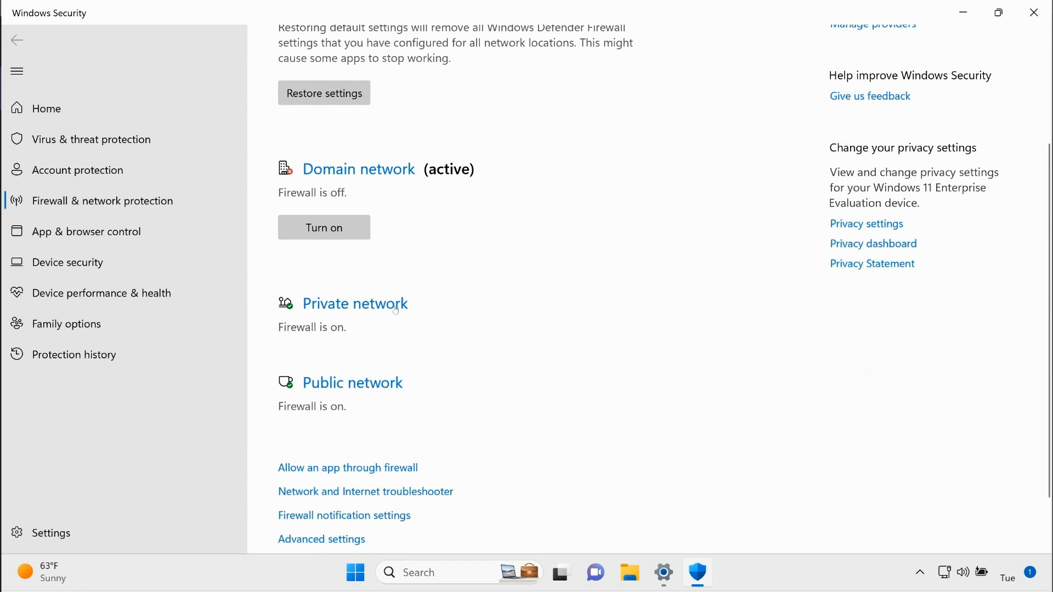
{"action": "left_click", "coordinate": [355, 303]}
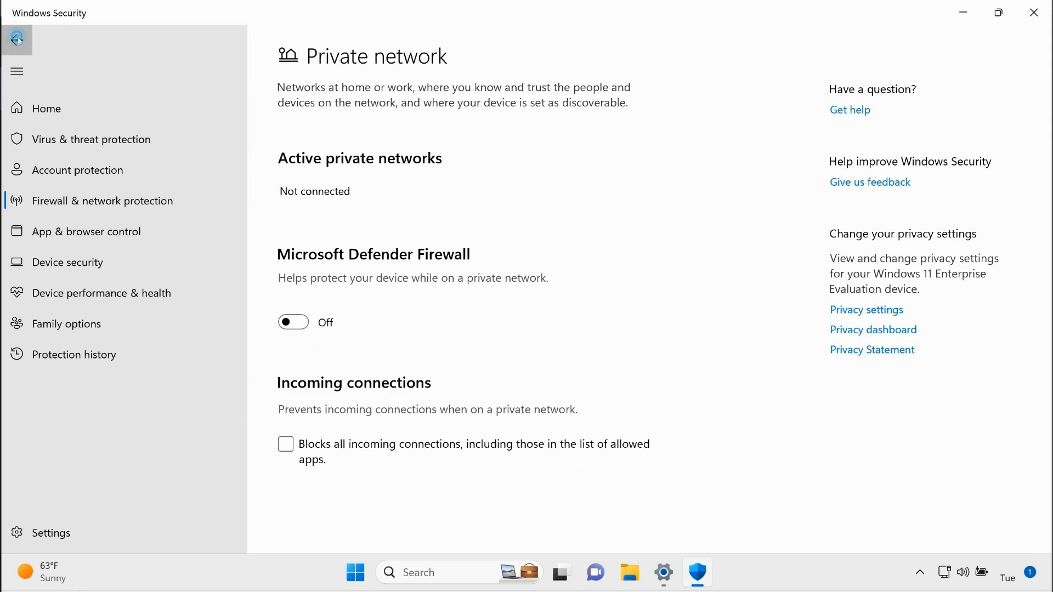
{"action": "left_click", "coordinate": [17, 39]}
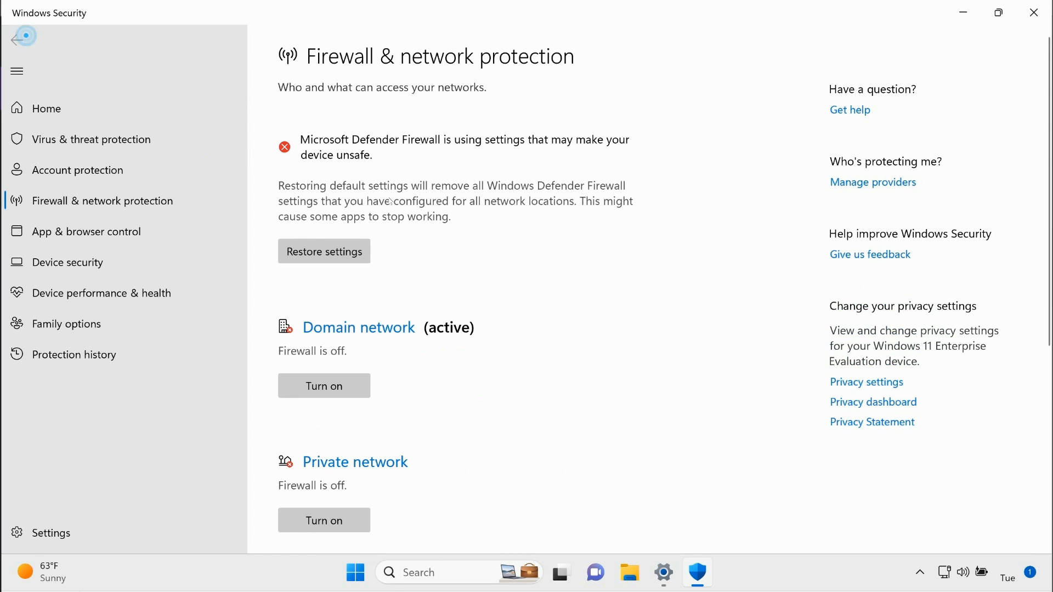
{"action": "mouse_move", "coordinate": [109, 24]}
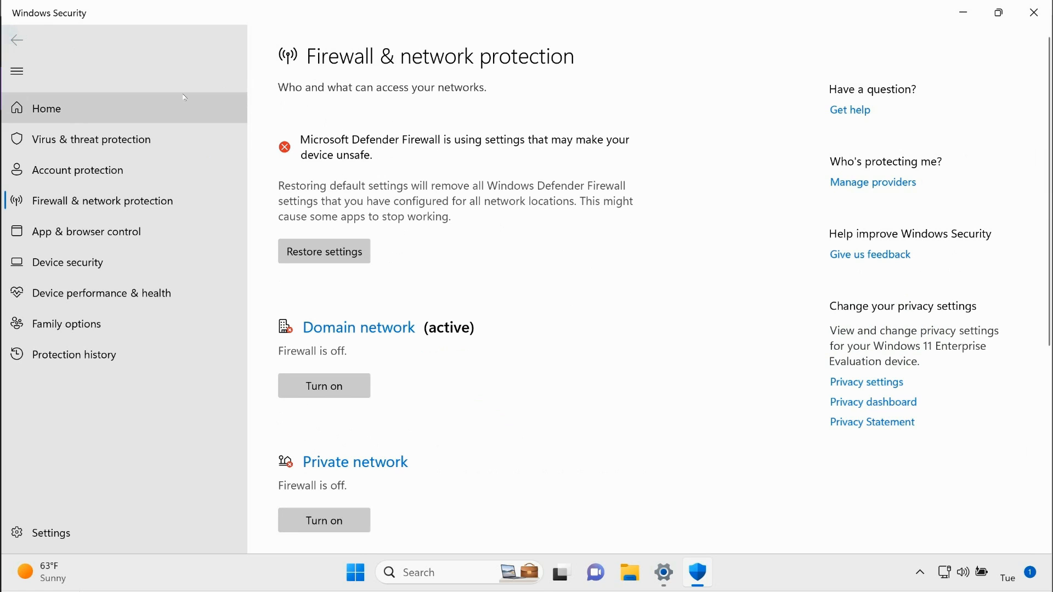
{"action": "left_click", "coordinate": [90, 139]}
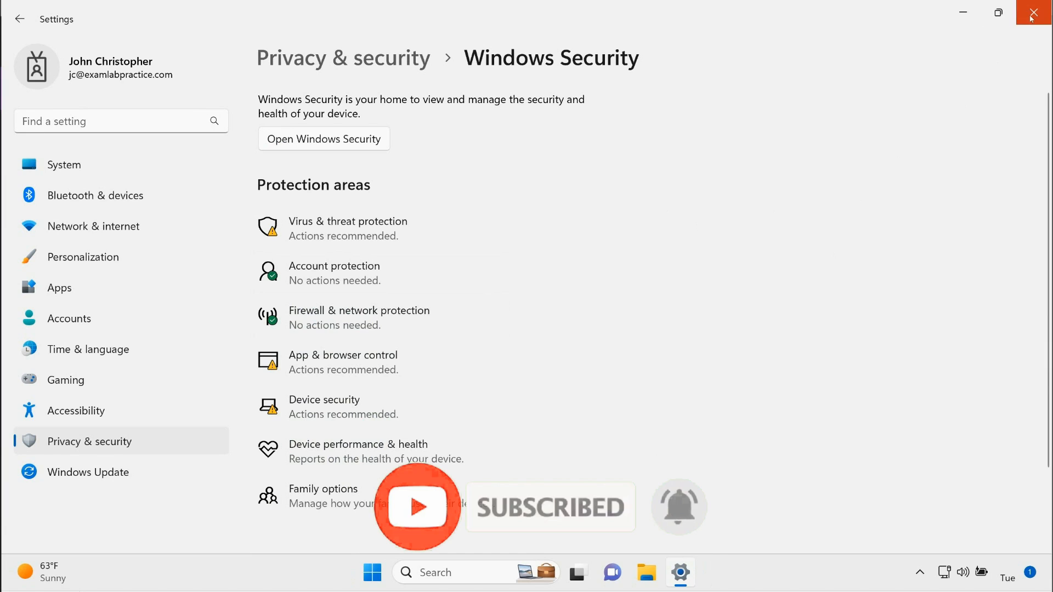
Relaunch Settings to Privacy & security > Windows Security, now flagging firewall protection as needing action
{"action": "left_click", "coordinate": [371, 572]}
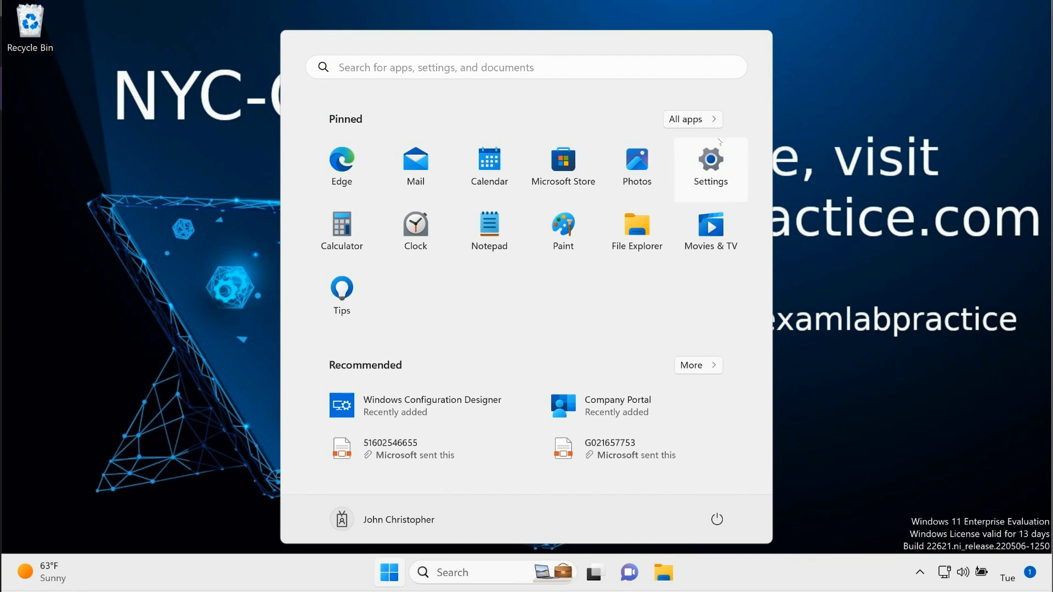
{"action": "left_click", "coordinate": [710, 159]}
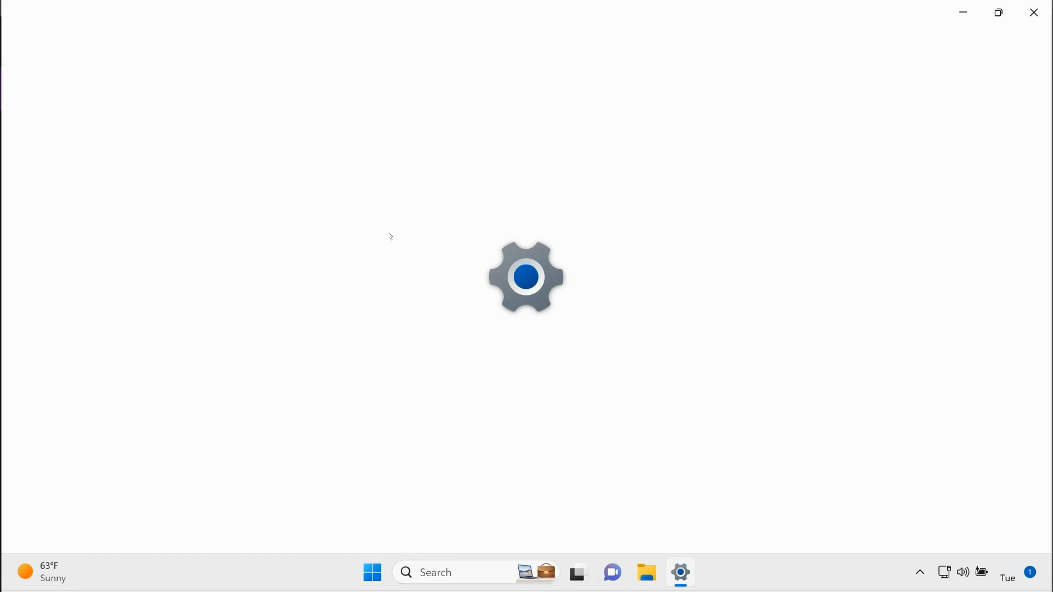
{"action": "left_click", "coordinate": [680, 572]}
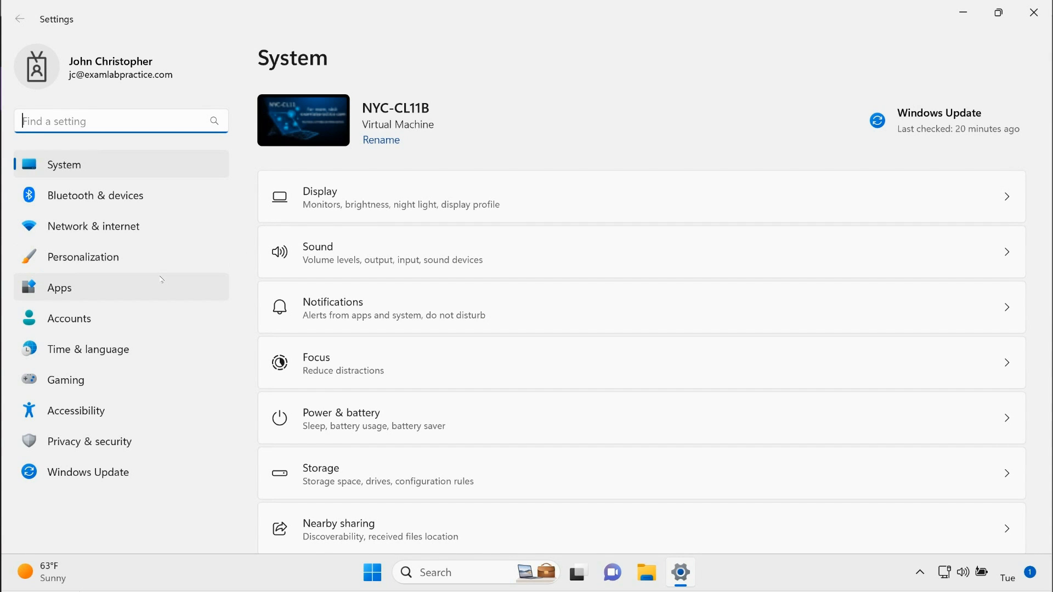
{"action": "left_click", "coordinate": [103, 441]}
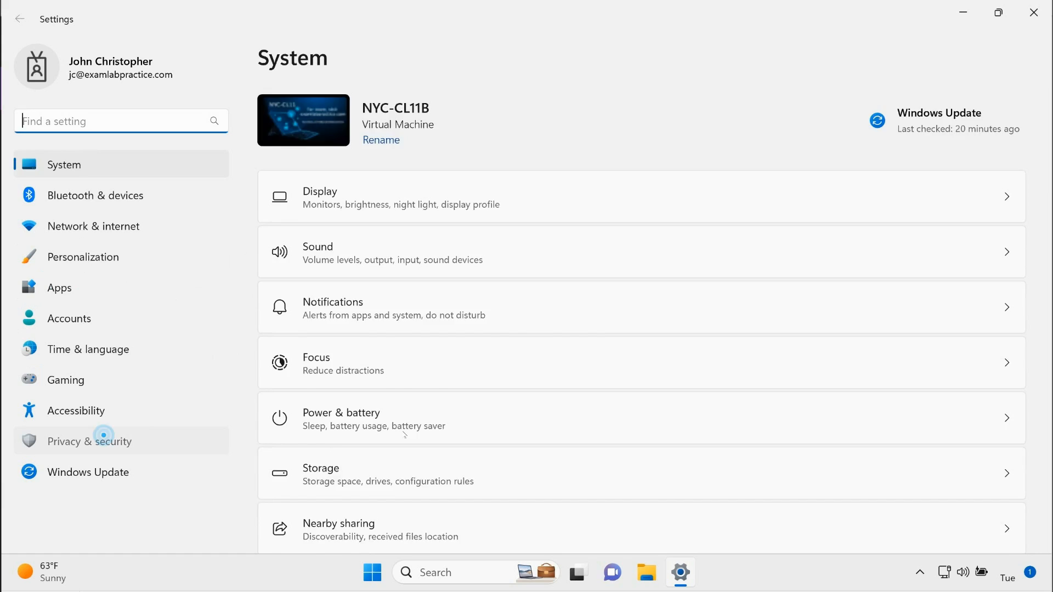
{"action": "left_click", "coordinate": [103, 441]}
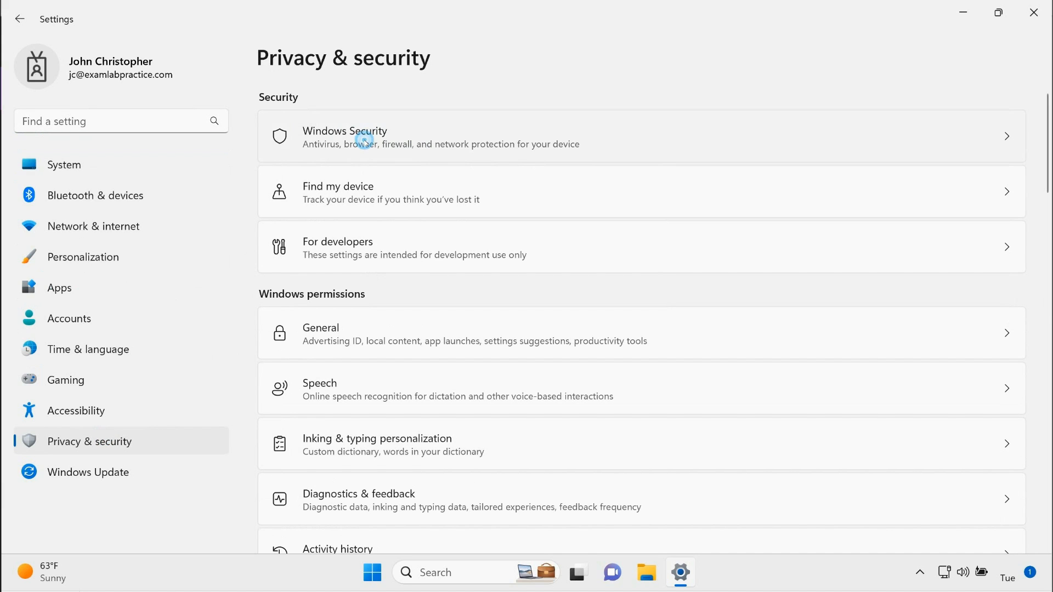
{"action": "left_click", "coordinate": [364, 140]}
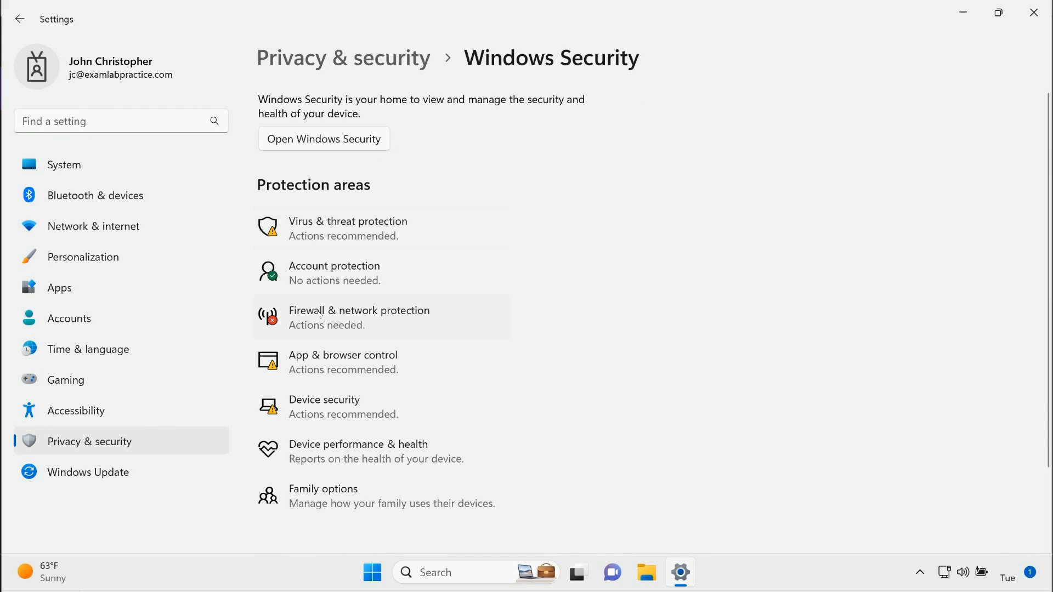
{"action": "left_click", "coordinate": [1032, 12]}
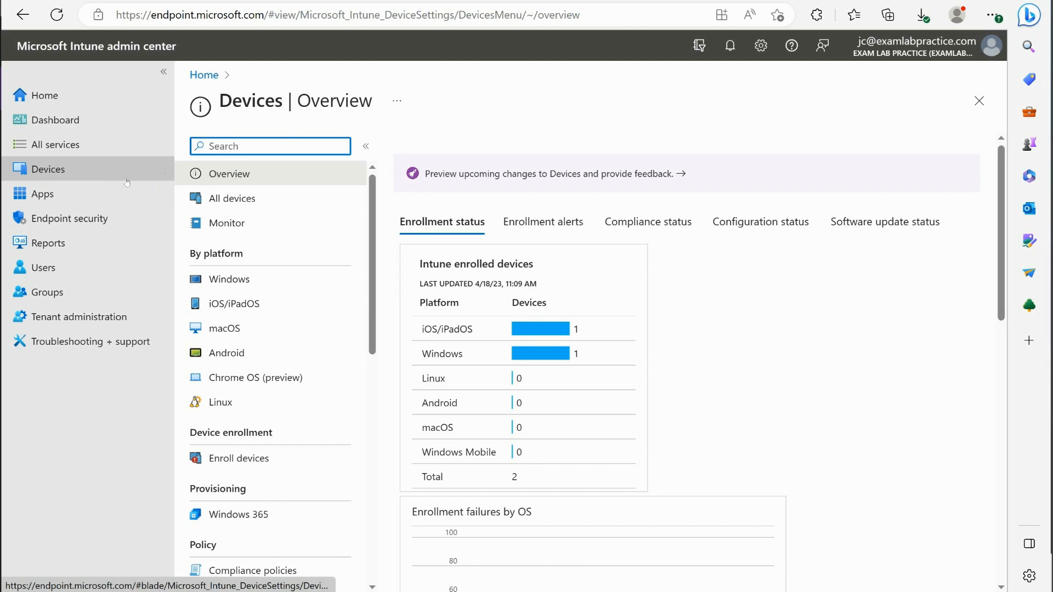
{"action": "mouse_move", "coordinate": [46, 224]}
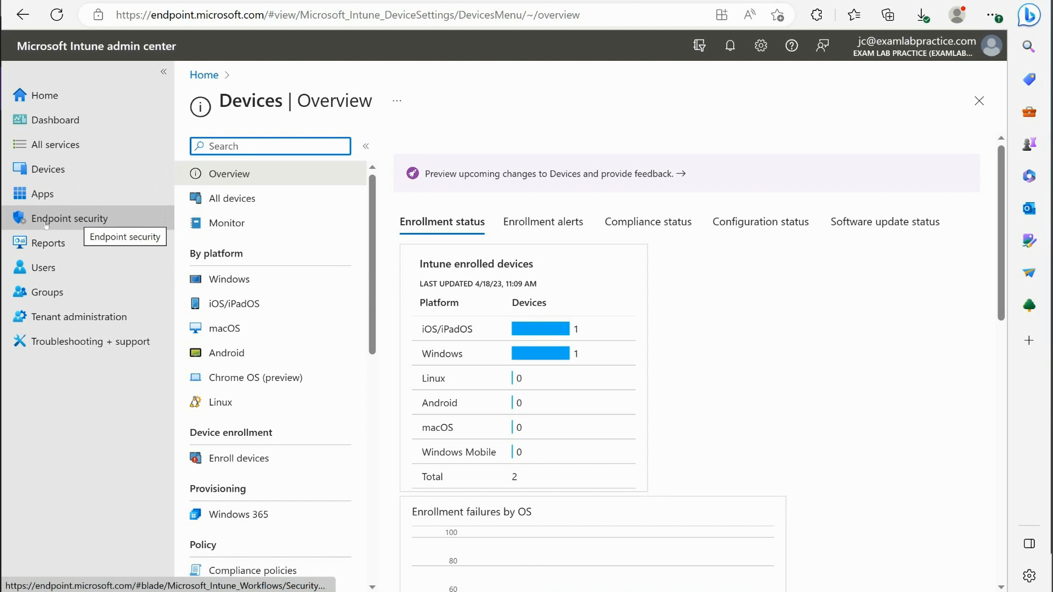
Go to Endpoint security > Security baselines > Security Baseline for Windows 10 and later
{"action": "left_click", "coordinate": [69, 218]}
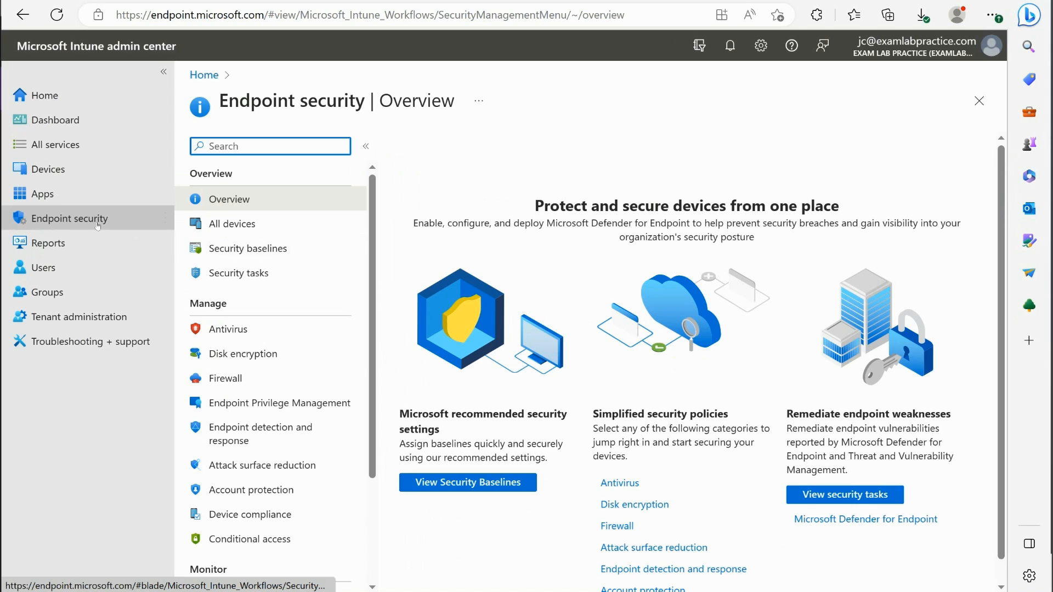
{"action": "mouse_move", "coordinate": [154, 229]}
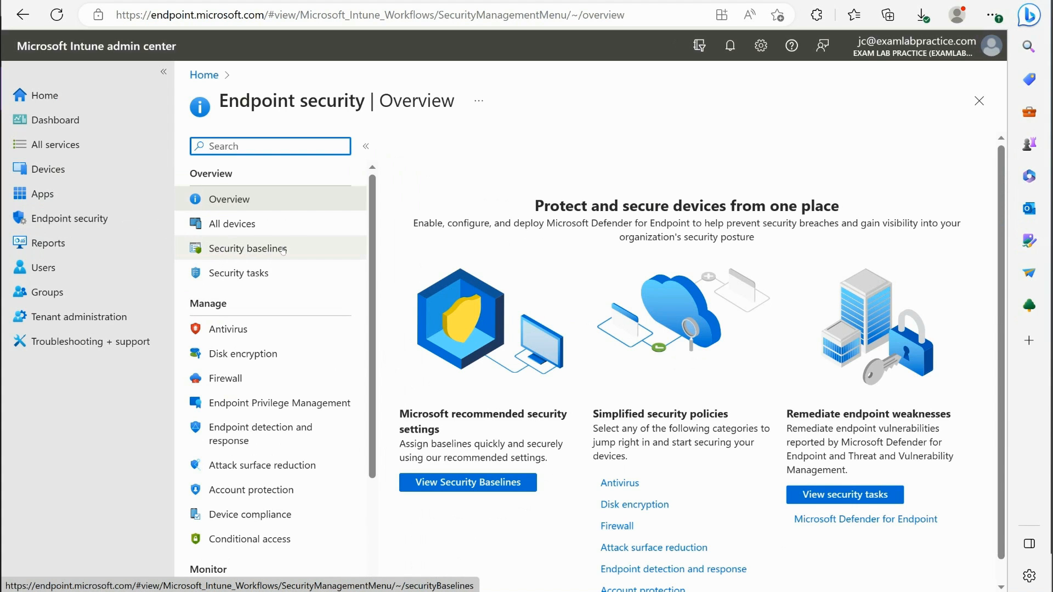
{"action": "left_click", "coordinate": [248, 248]}
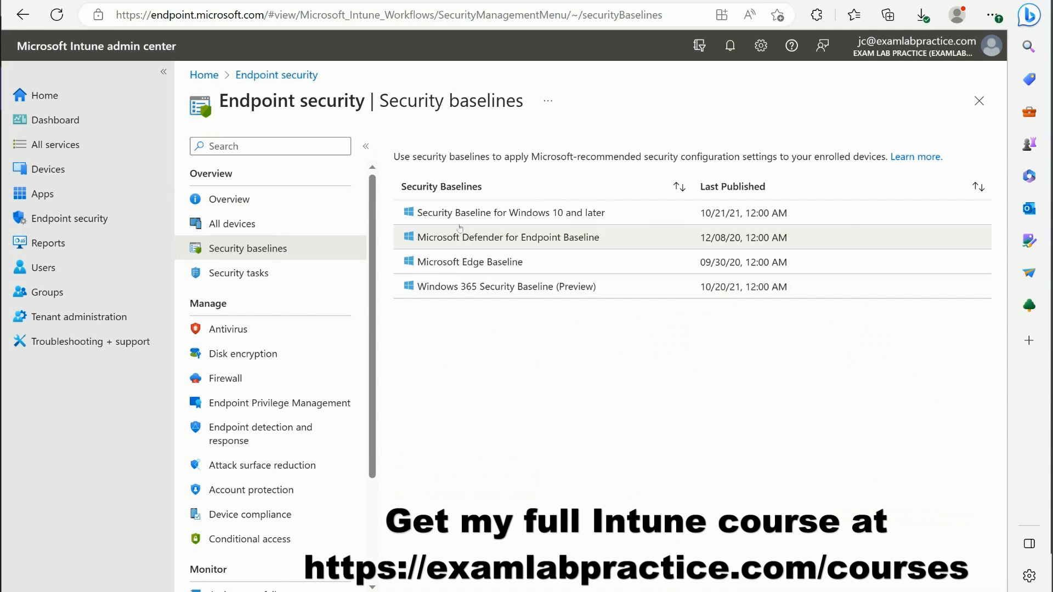
{"action": "mouse_move", "coordinate": [491, 398]}
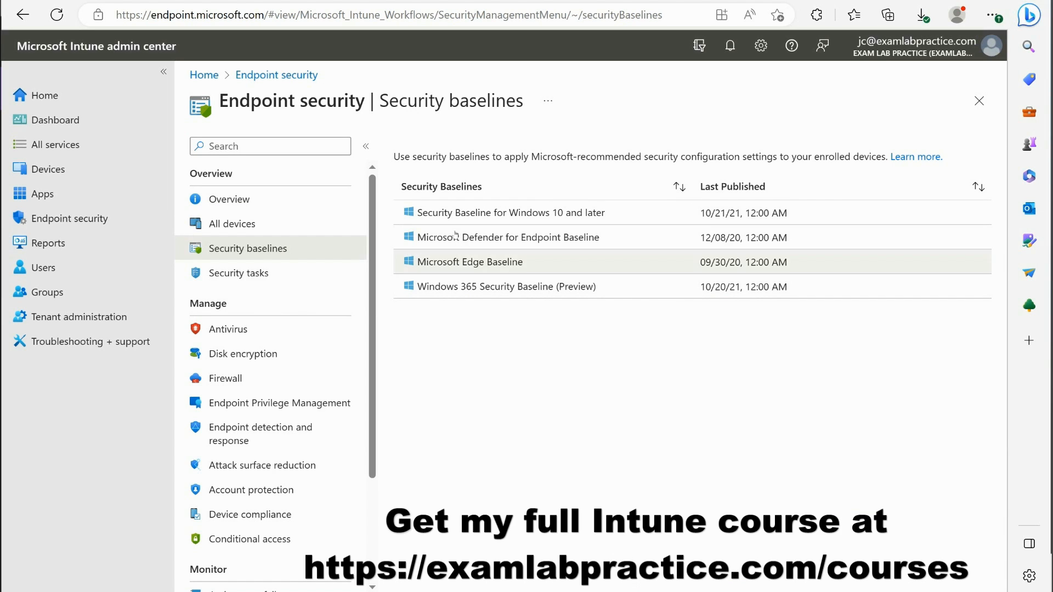
{"action": "mouse_move", "coordinate": [568, 216]}
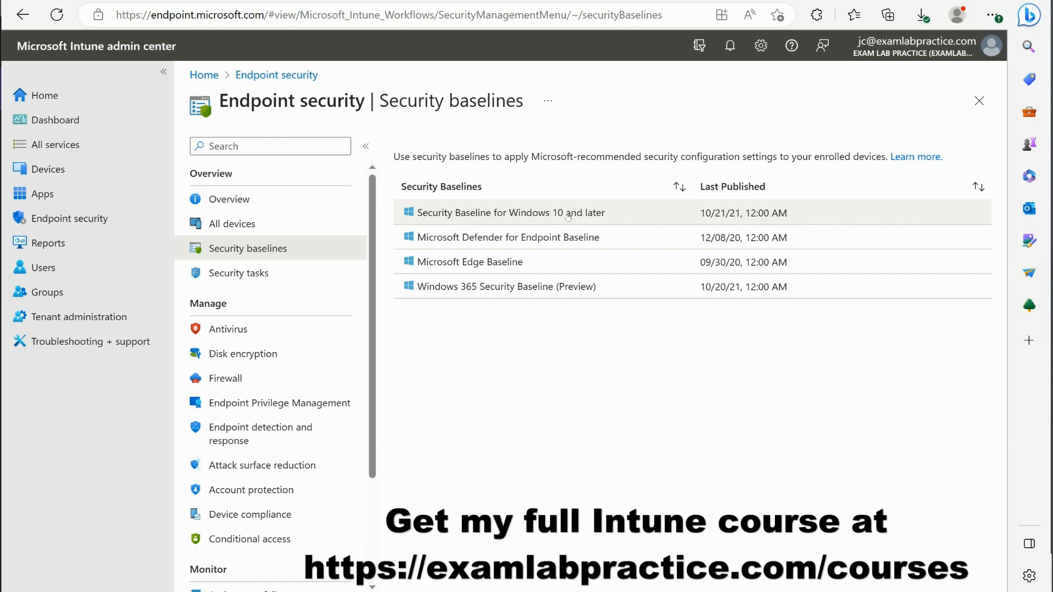
{"action": "left_click", "coordinate": [512, 213]}
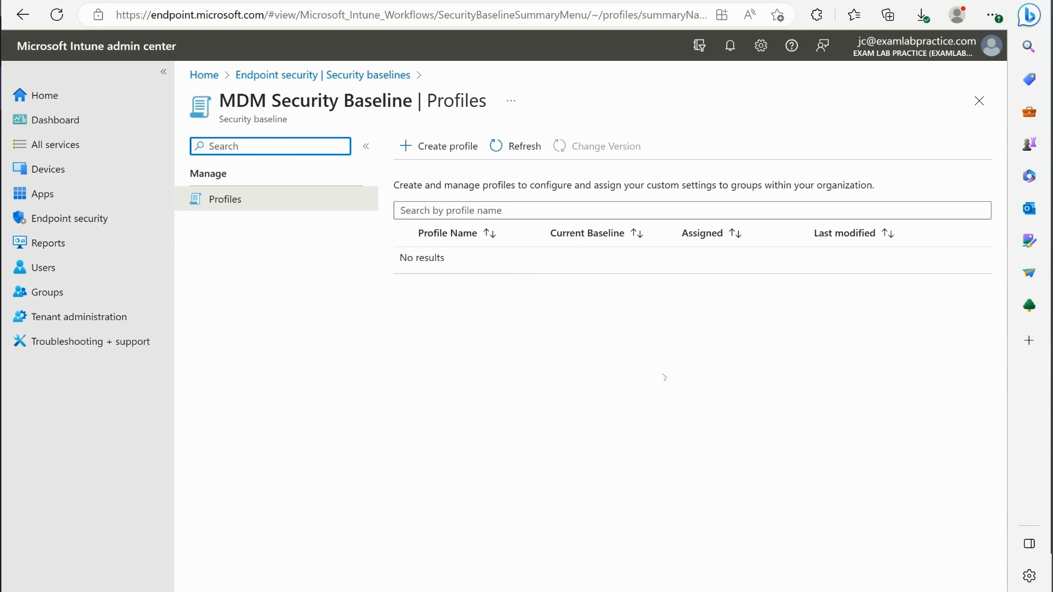
Create a new baseline profile named 'Enforce Firewall on Windows'
{"action": "left_click", "coordinate": [447, 146]}
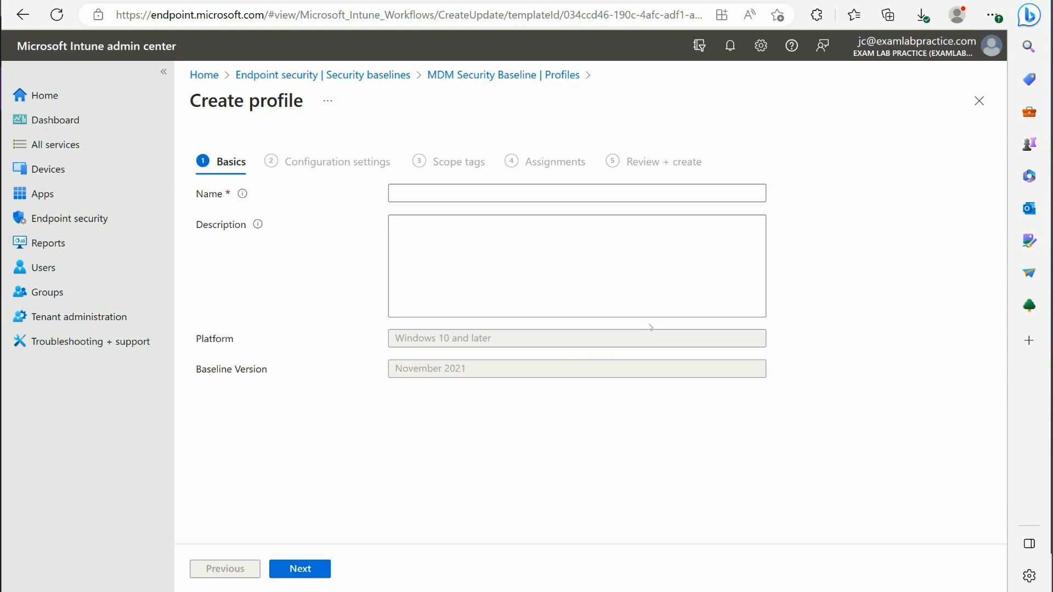
{"action": "type", "text": "E"}
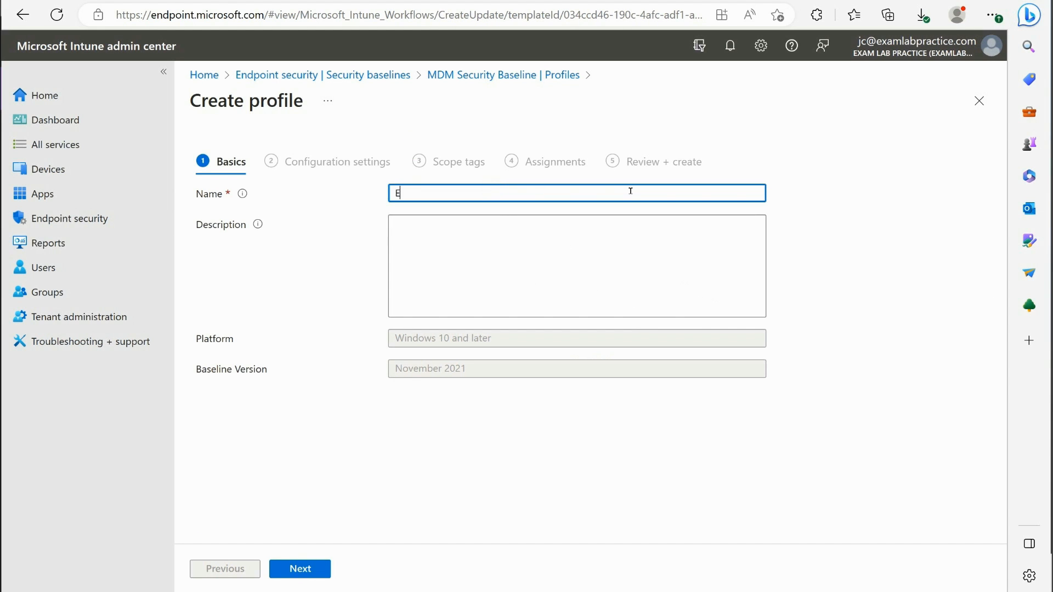
{"action": "type", "text": "nforce Fiorewall"}
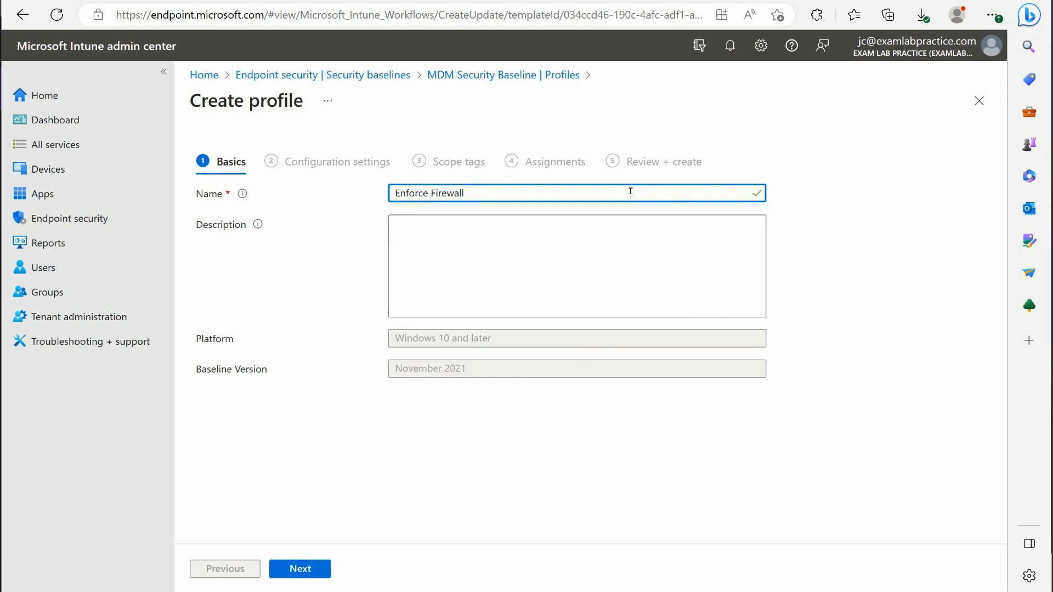
{"action": "type", "text": "on Windows"}
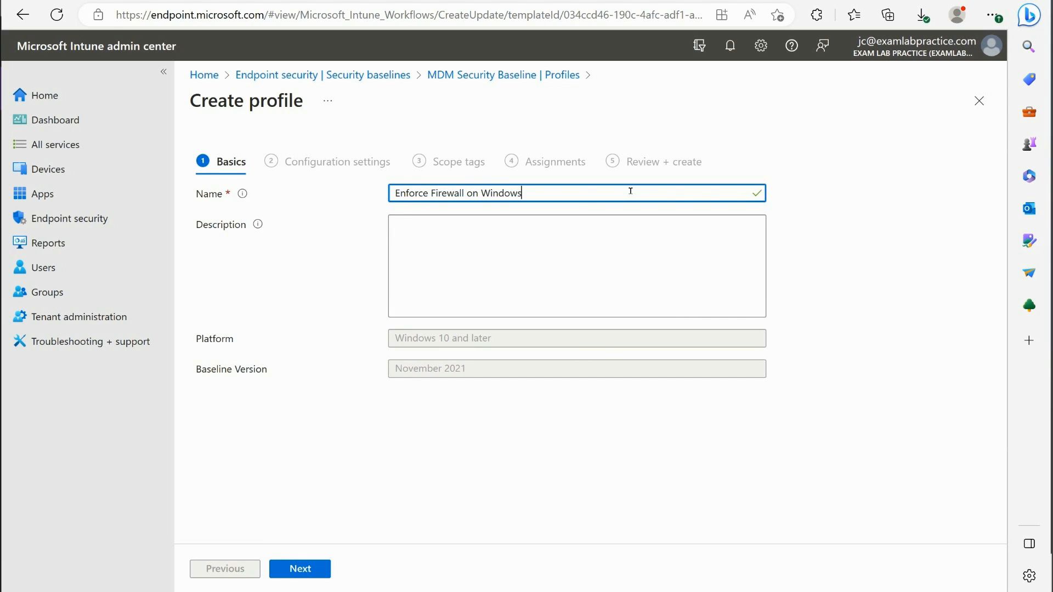
{"action": "left_click", "coordinate": [299, 568]}
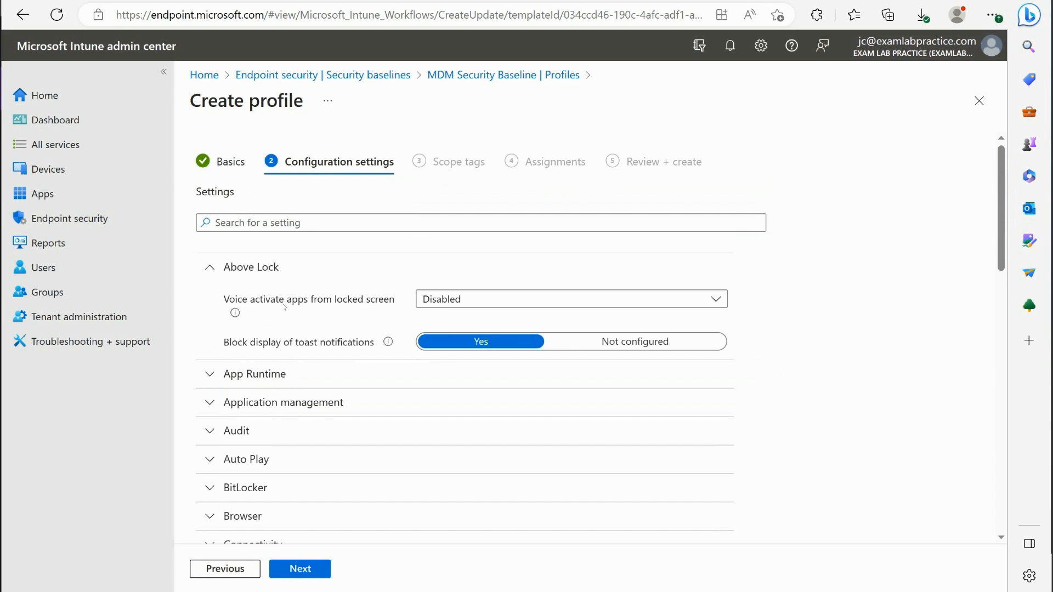
Set Above Lock, App Runtime and Application management settings to Not configured
{"action": "scroll", "scroll_direction": "down", "scroll_amount": 3}
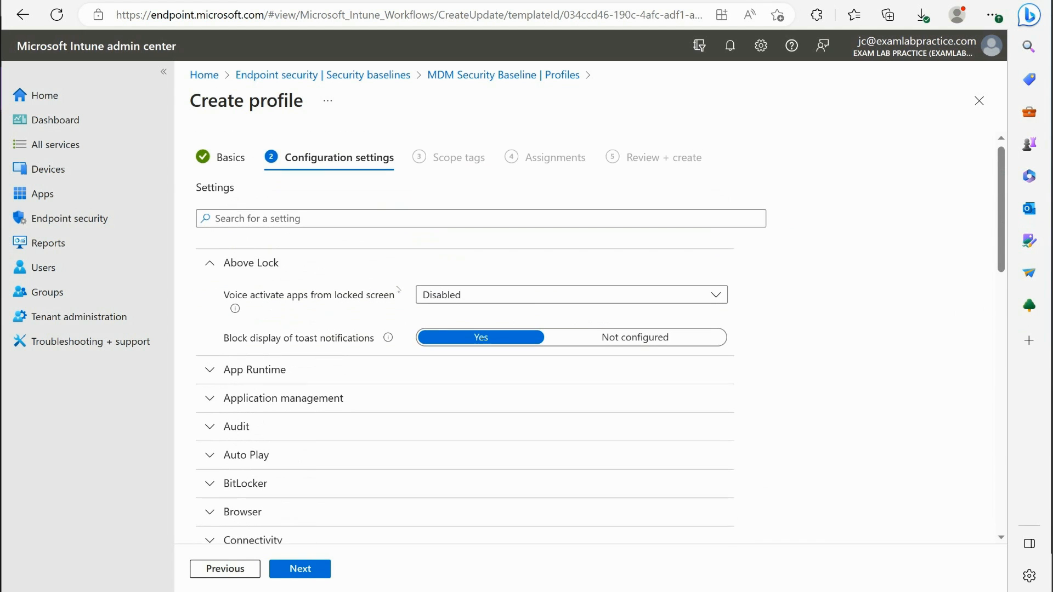
{"action": "scroll", "scroll_direction": "down", "scroll_amount": 3}
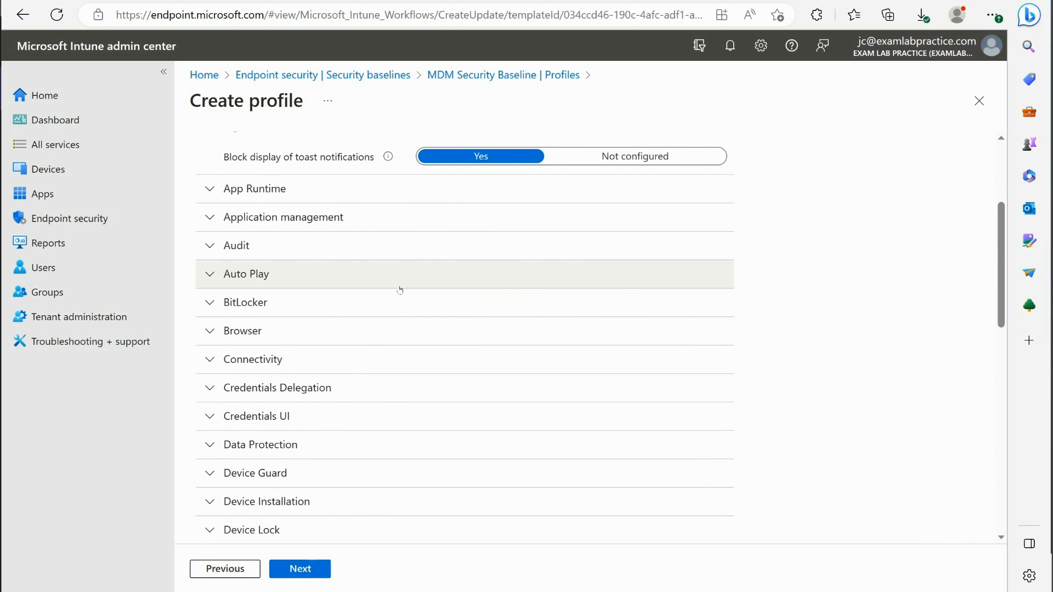
{"action": "mouse_move", "coordinate": [337, 513]}
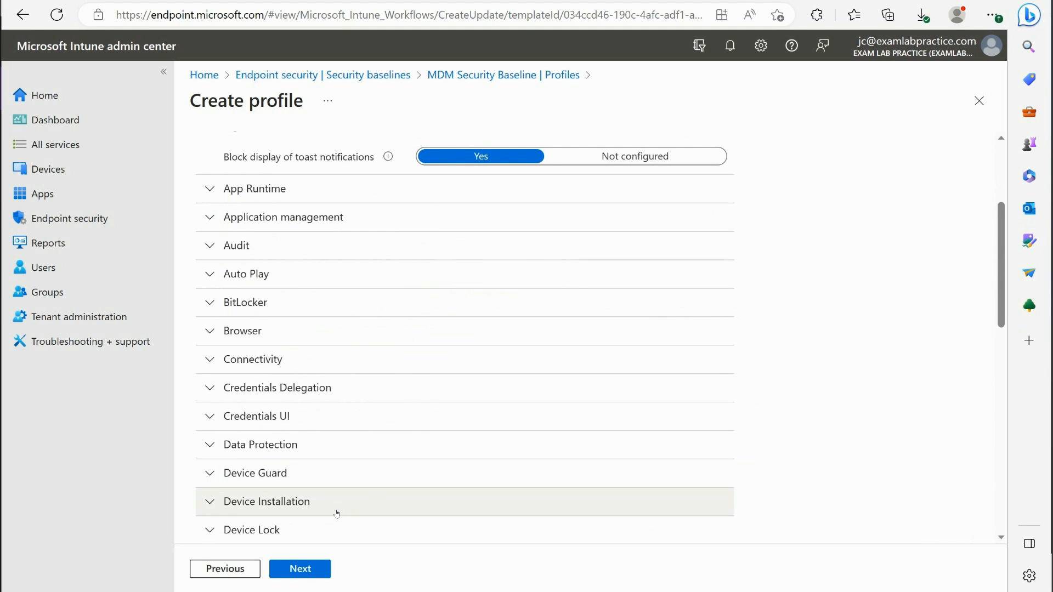
{"action": "mouse_move", "coordinate": [347, 391]}
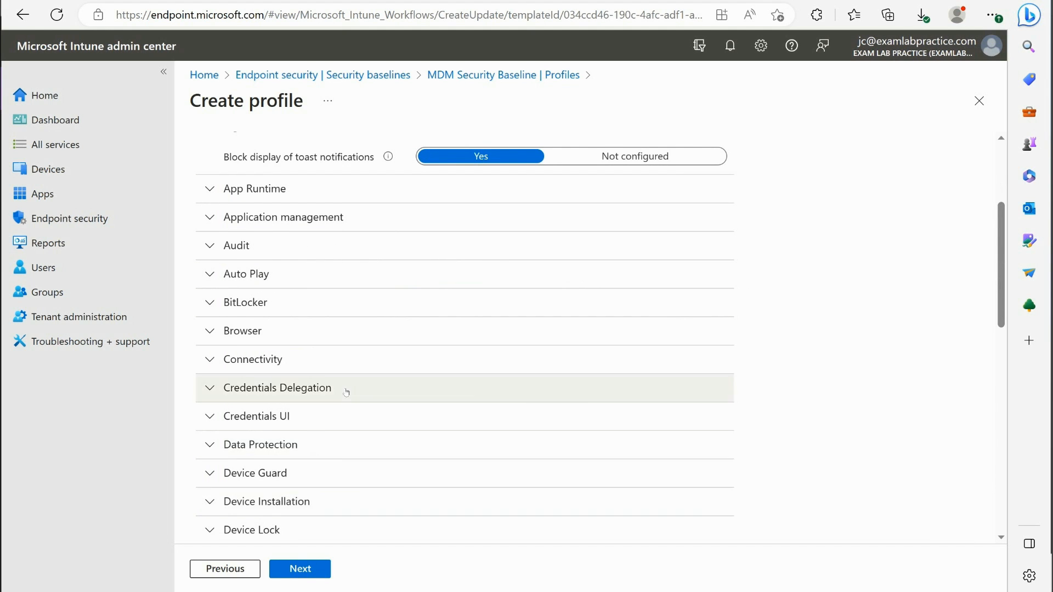
{"action": "scroll", "scroll_direction": "down", "scroll_amount": 3}
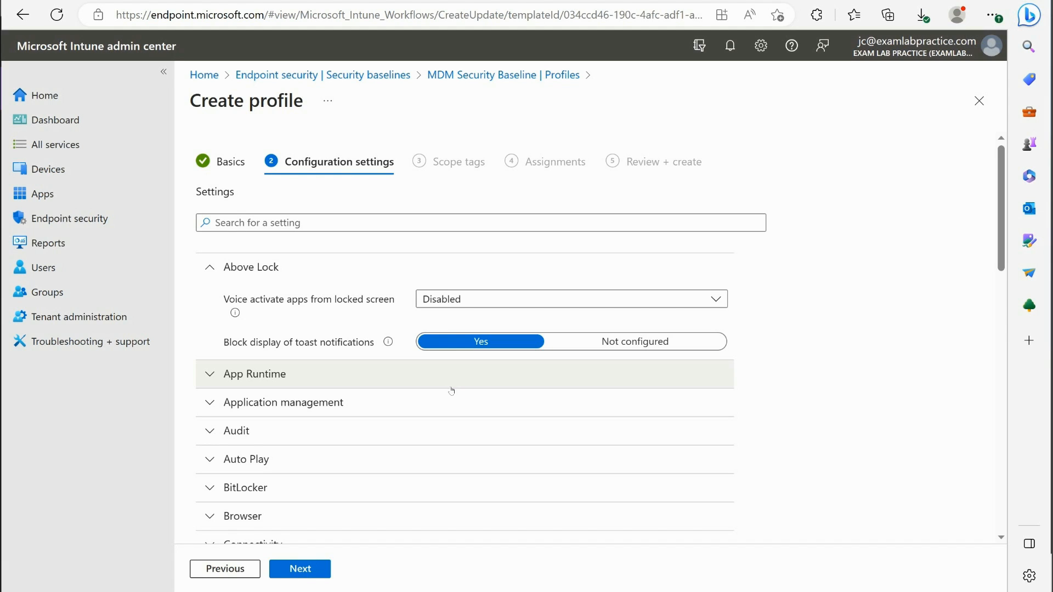
{"action": "mouse_move", "coordinate": [383, 405]}
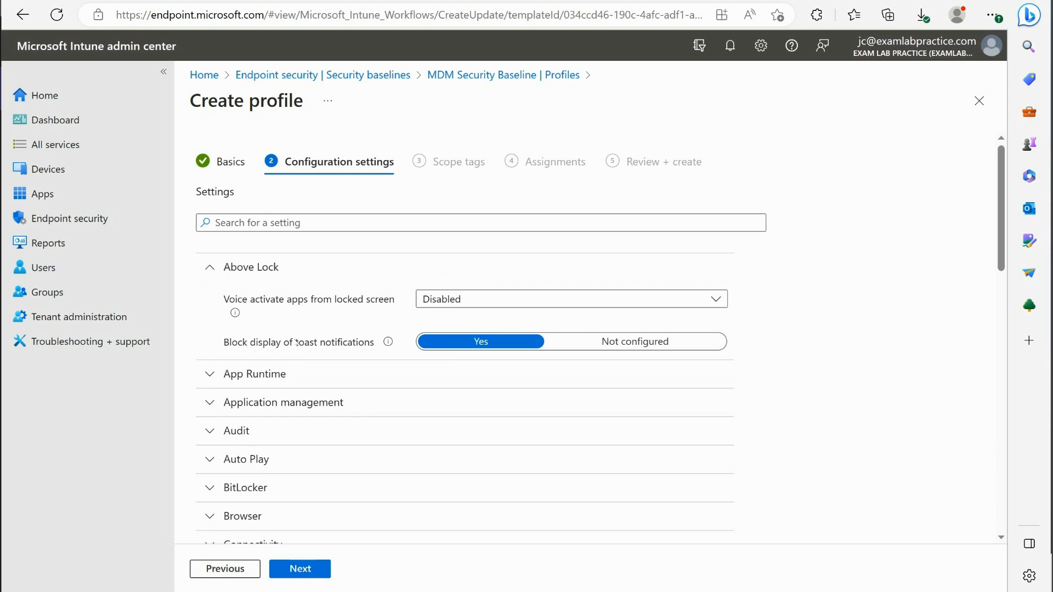
{"action": "mouse_move", "coordinate": [302, 332]}
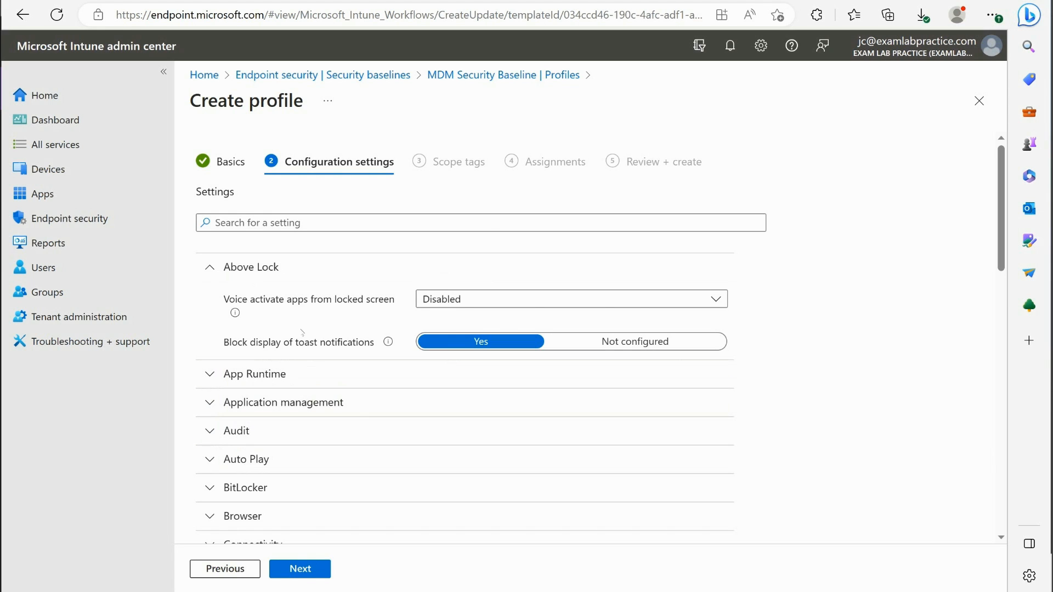
{"action": "mouse_move", "coordinate": [235, 312]}
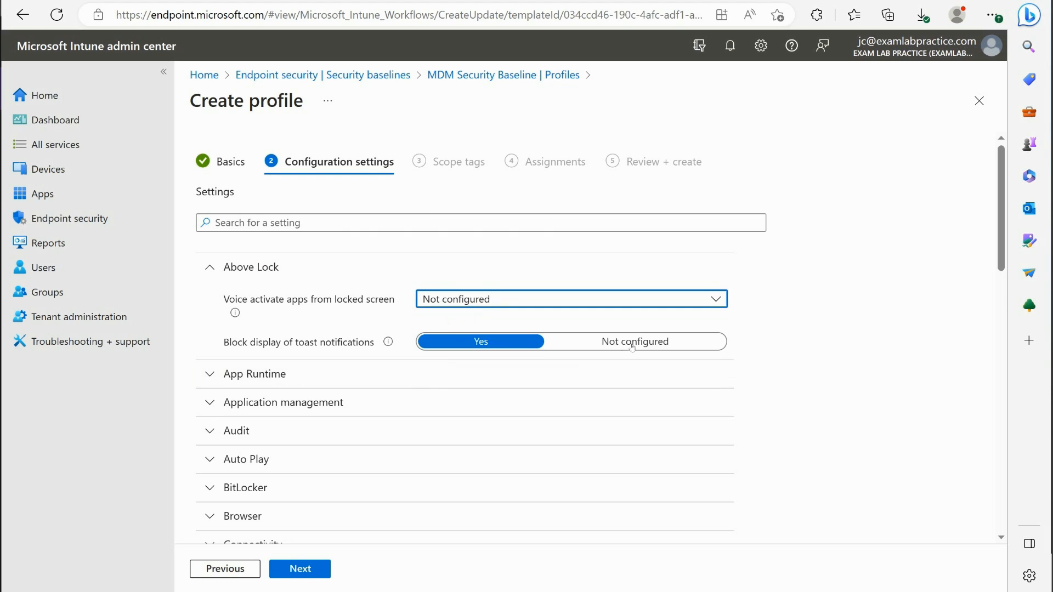
{"action": "left_click", "coordinate": [635, 342]}
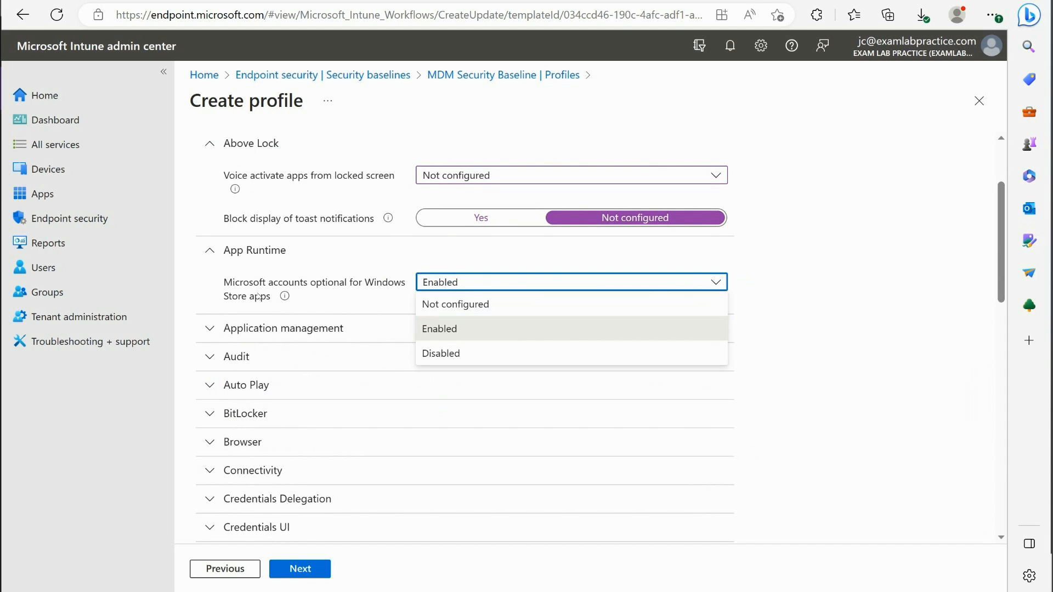
{"action": "mouse_move", "coordinate": [474, 305]}
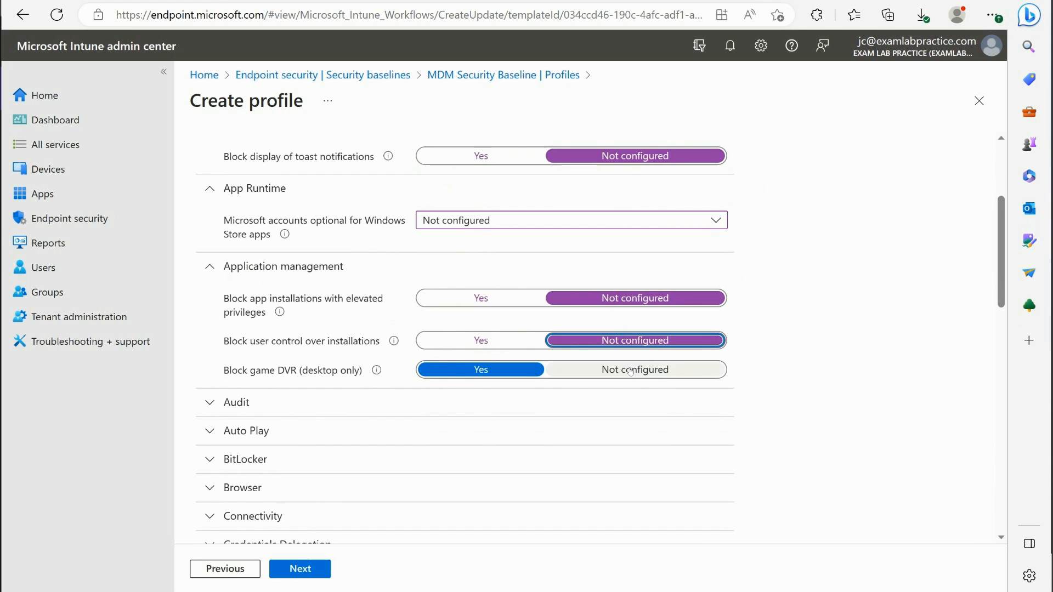
{"action": "scroll", "scroll_direction": "down", "scroll_amount": 3}
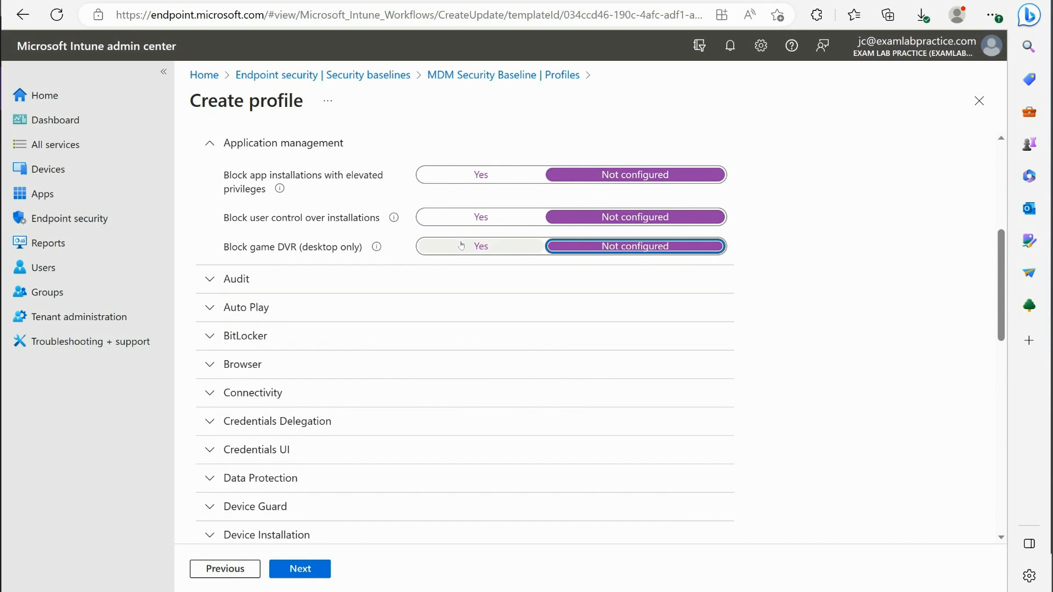
{"action": "mouse_move", "coordinate": [485, 521]}
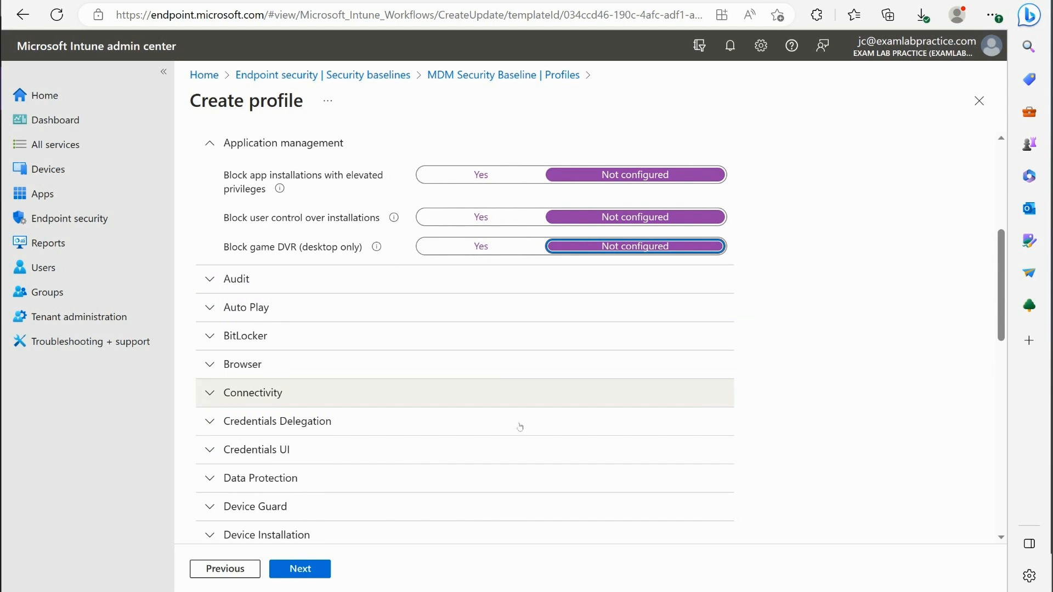
{"action": "mouse_move", "coordinate": [520, 427]}
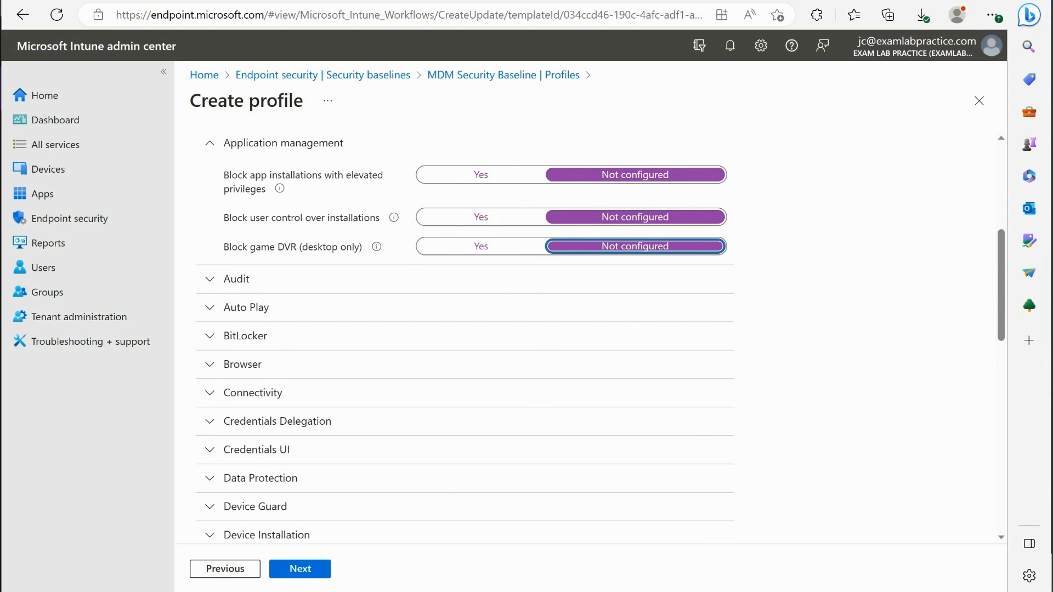
Expand Firewall settings and set the domain profile's required outbound connections to Not configured
{"action": "scroll", "scroll_direction": "down", "scroll_amount": 3}
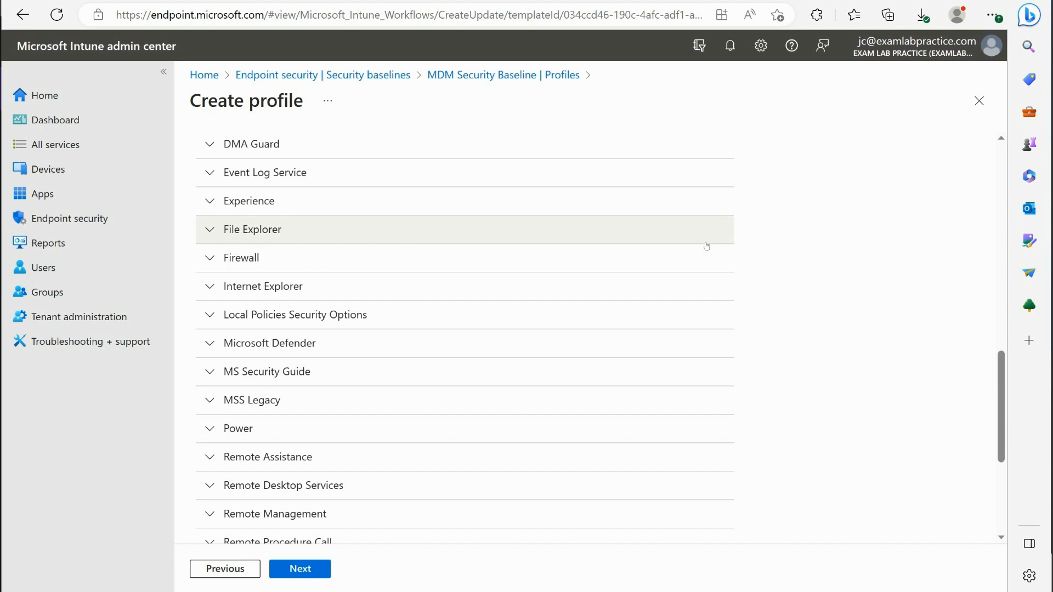
{"action": "mouse_move", "coordinate": [684, 251]}
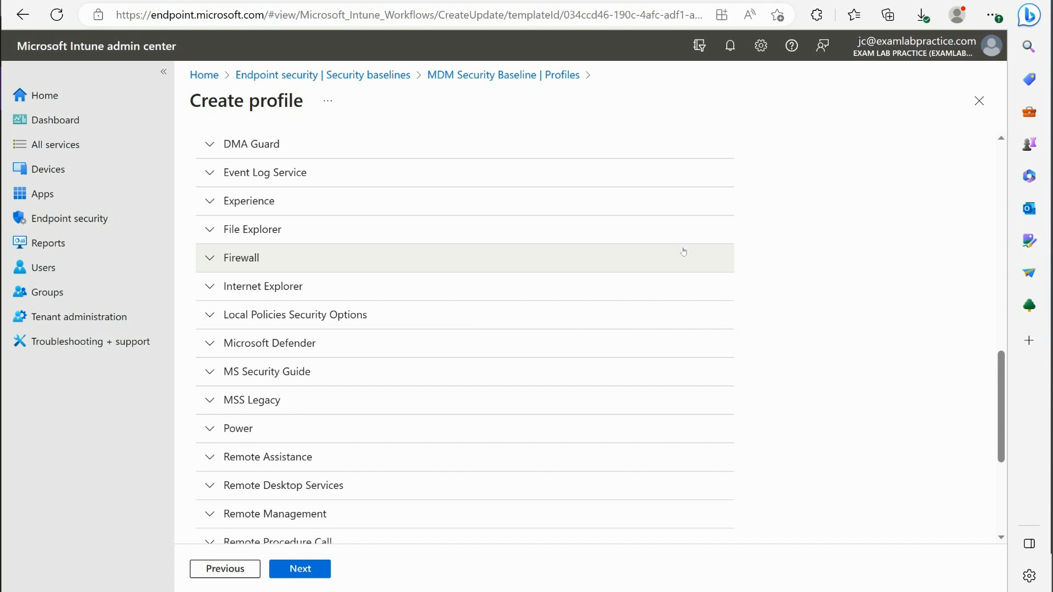
{"action": "mouse_move", "coordinate": [679, 251]}
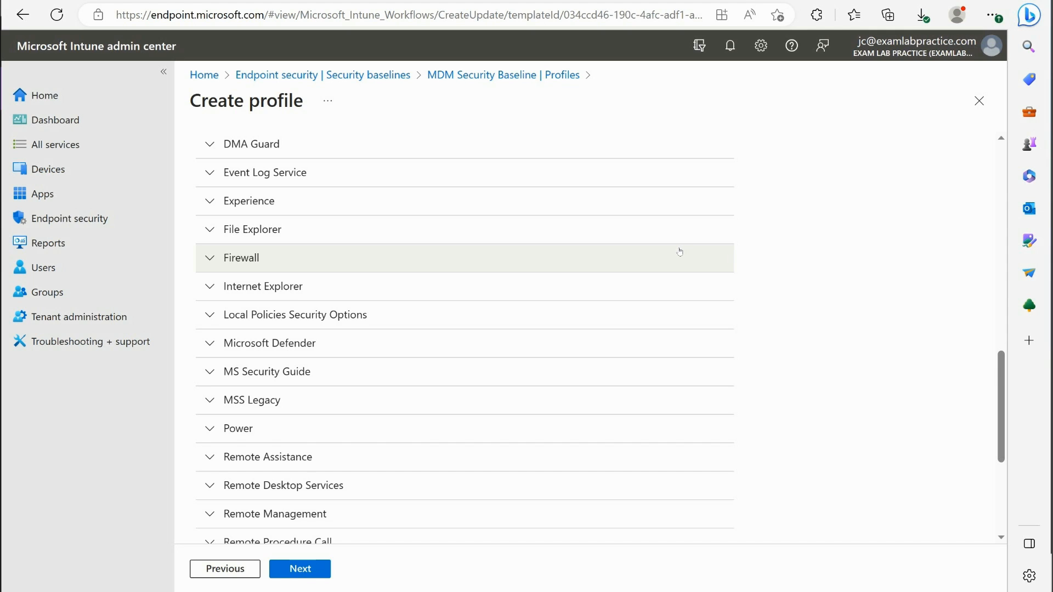
{"action": "mouse_move", "coordinate": [226, 241]}
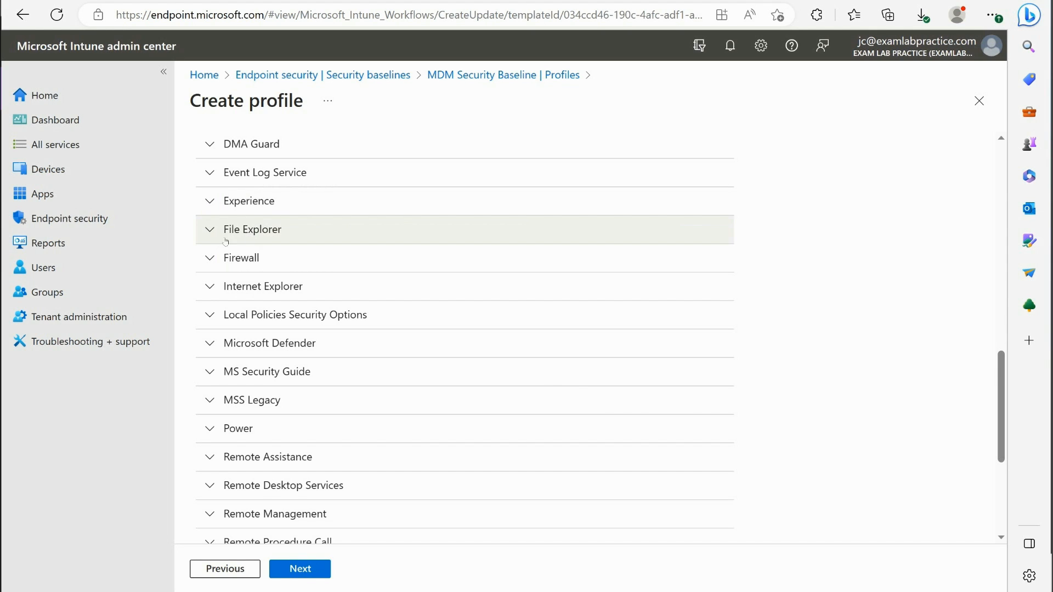
{"action": "left_click", "coordinate": [209, 257]}
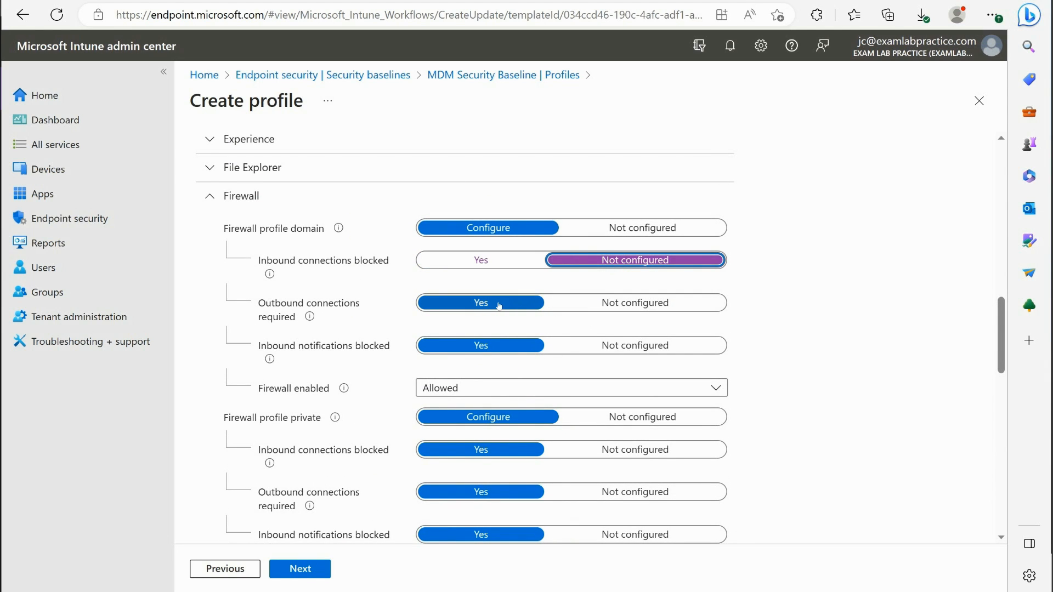
{"action": "left_click", "coordinate": [635, 303]}
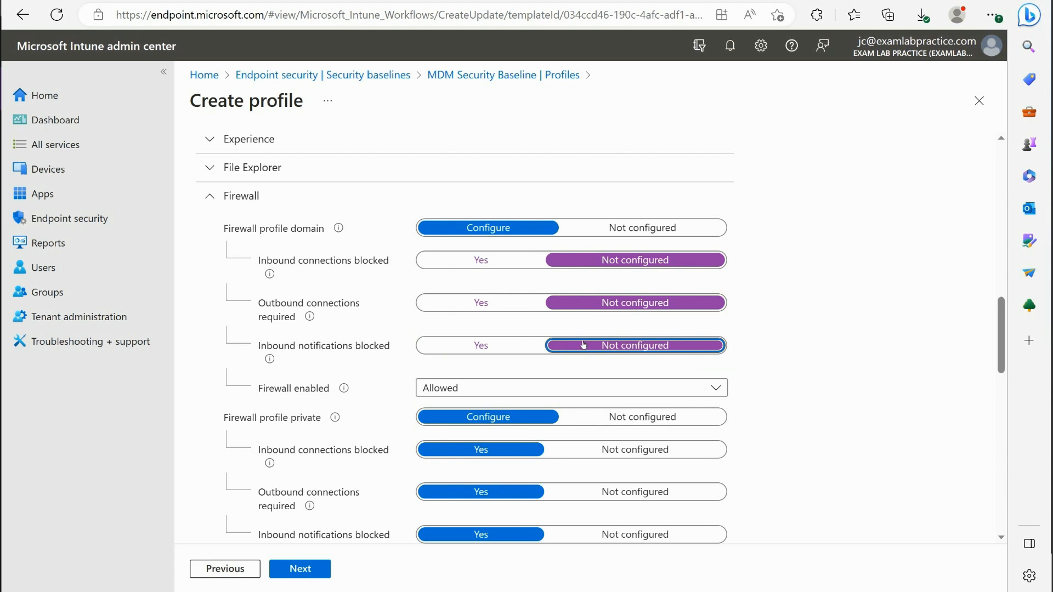
{"action": "scroll", "scroll_direction": "down", "scroll_amount": 3}
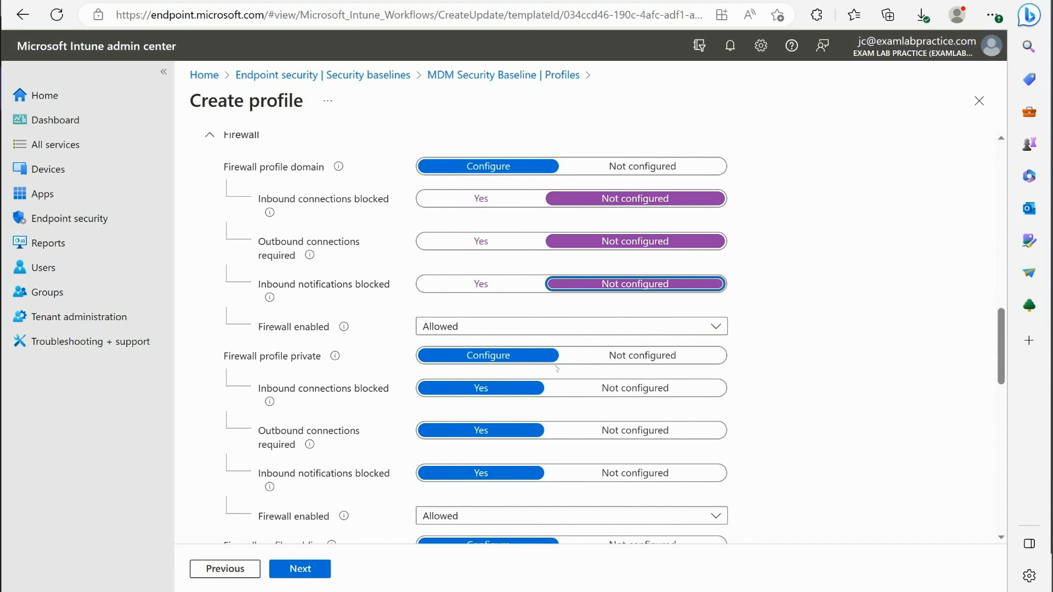
Set the private and public profiles' blocking sub-settings to Not configured, then review
{"action": "left_click", "coordinate": [635, 473]}
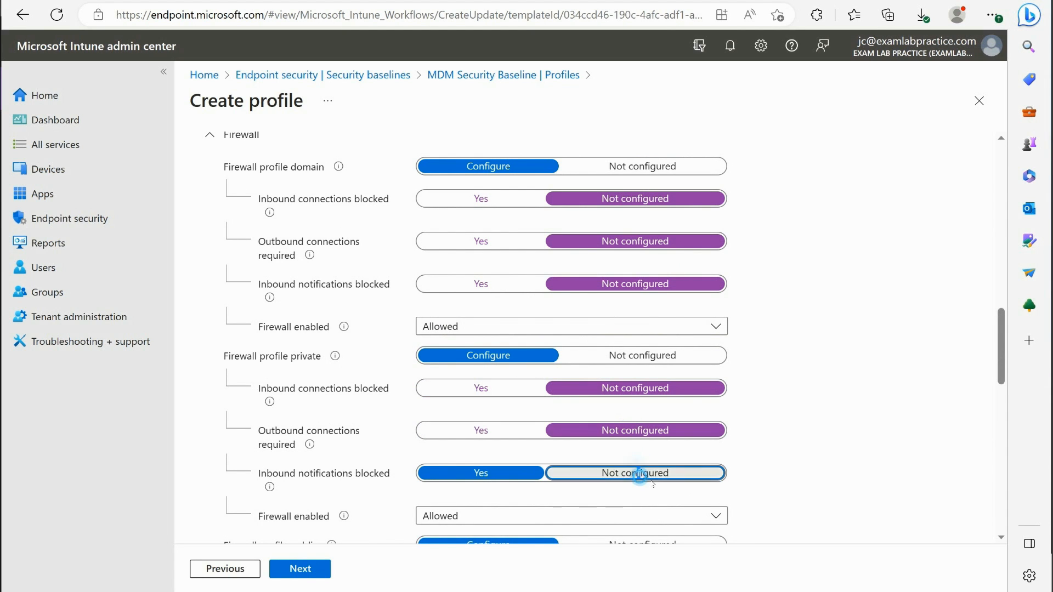
{"action": "scroll", "scroll_direction": "down", "scroll_amount": 3}
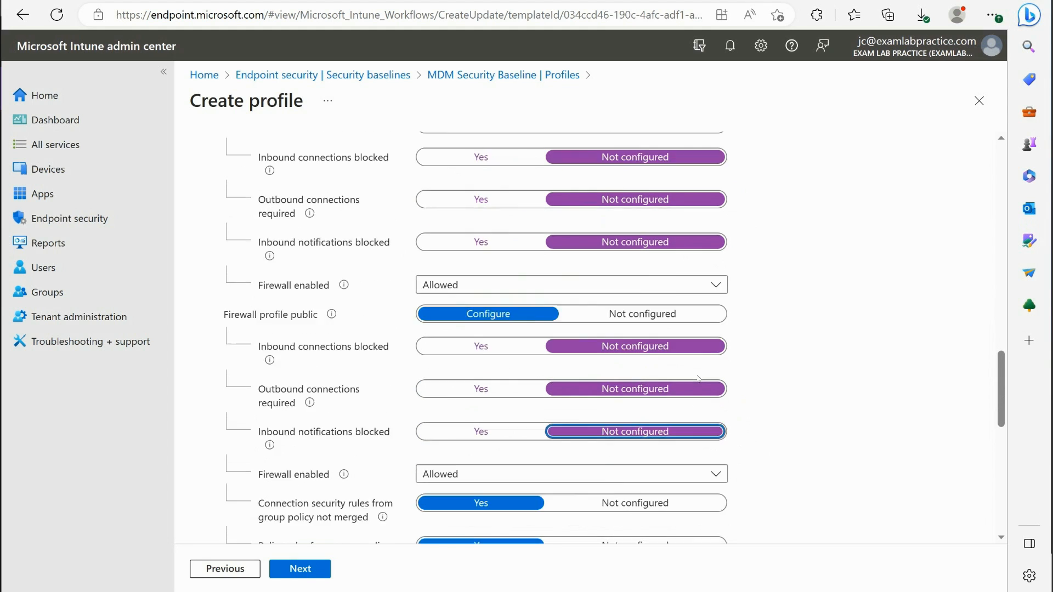
{"action": "scroll", "scroll_direction": "down", "scroll_amount": 3}
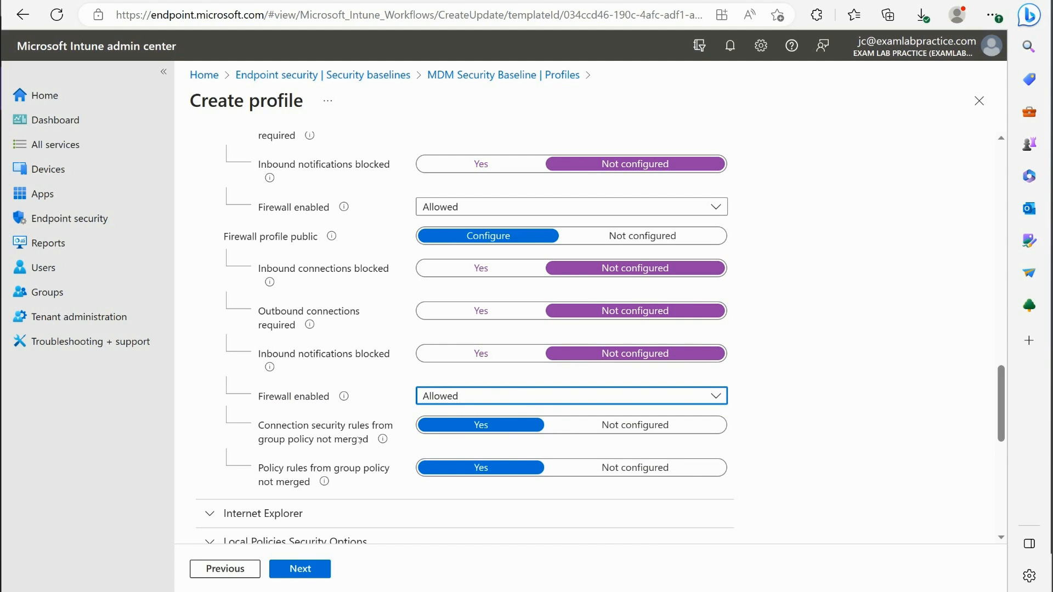
{"action": "left_click", "coordinate": [635, 468]}
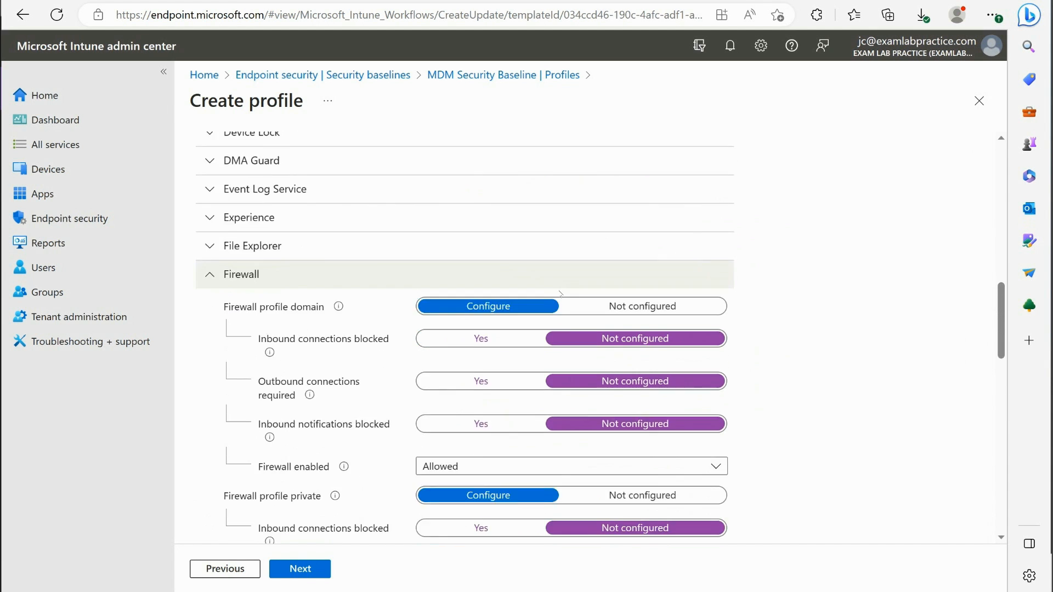
{"action": "scroll", "scroll_direction": "down", "scroll_amount": 3}
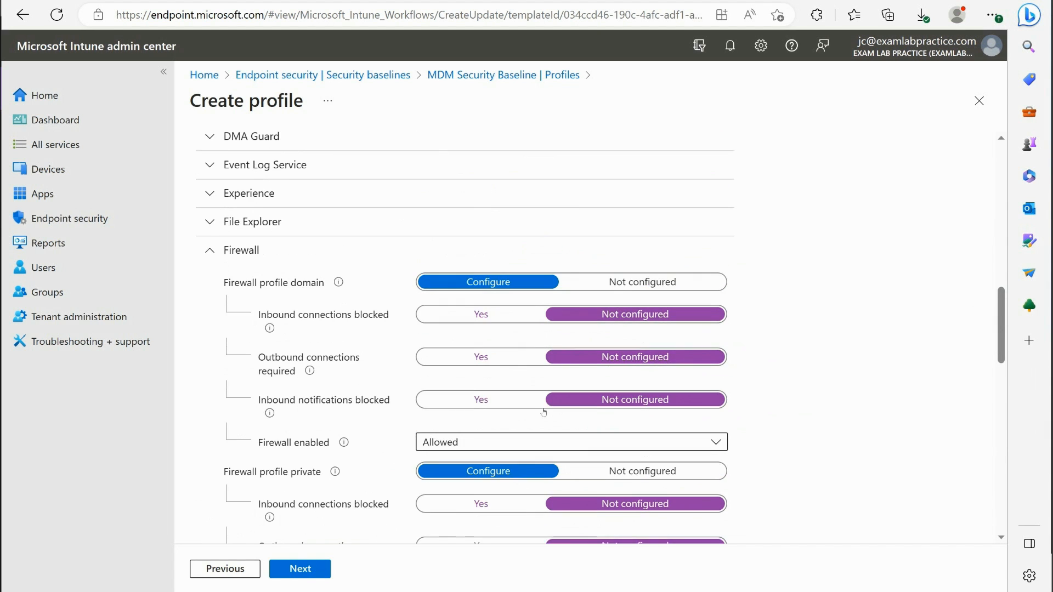
{"action": "scroll", "scroll_direction": "down", "scroll_amount": 3}
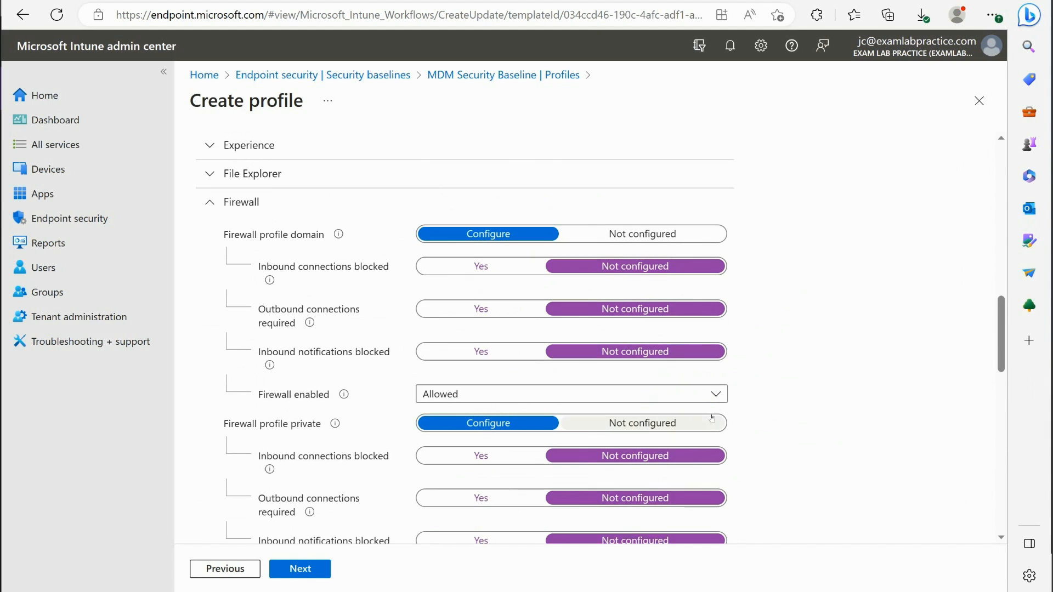
{"action": "scroll", "scroll_direction": "down", "scroll_amount": 3}
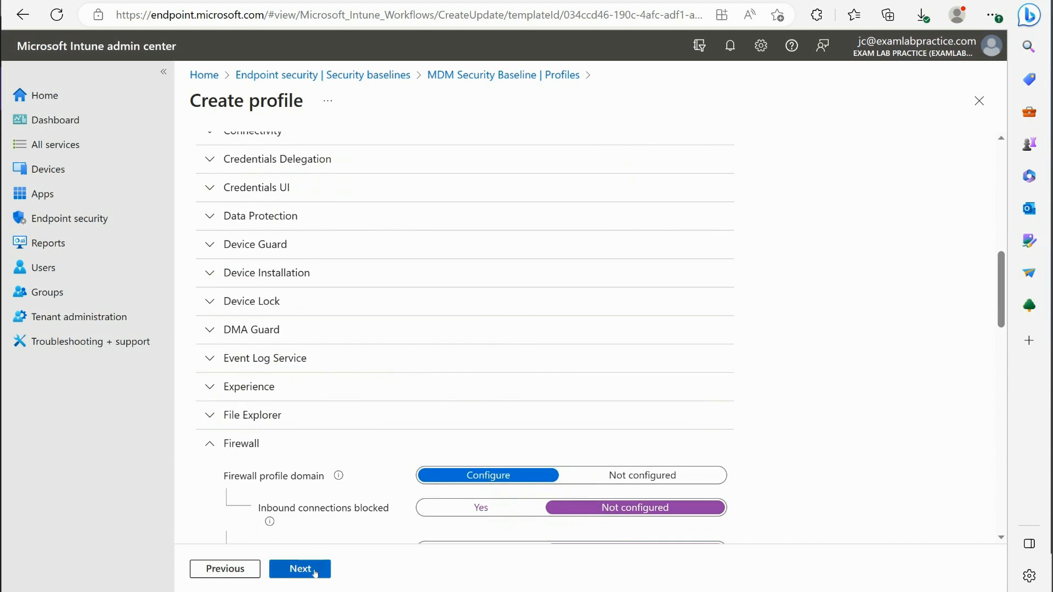
Keep the Default scope tag, assign All devices, and create the profile
{"action": "left_click", "coordinate": [299, 569]}
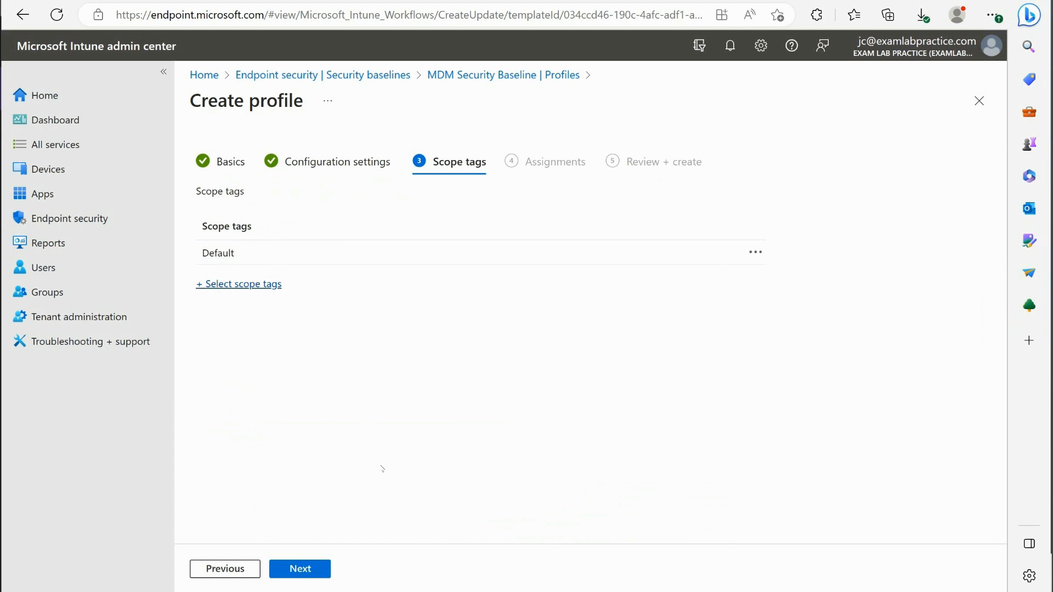
{"action": "left_click", "coordinate": [299, 568]}
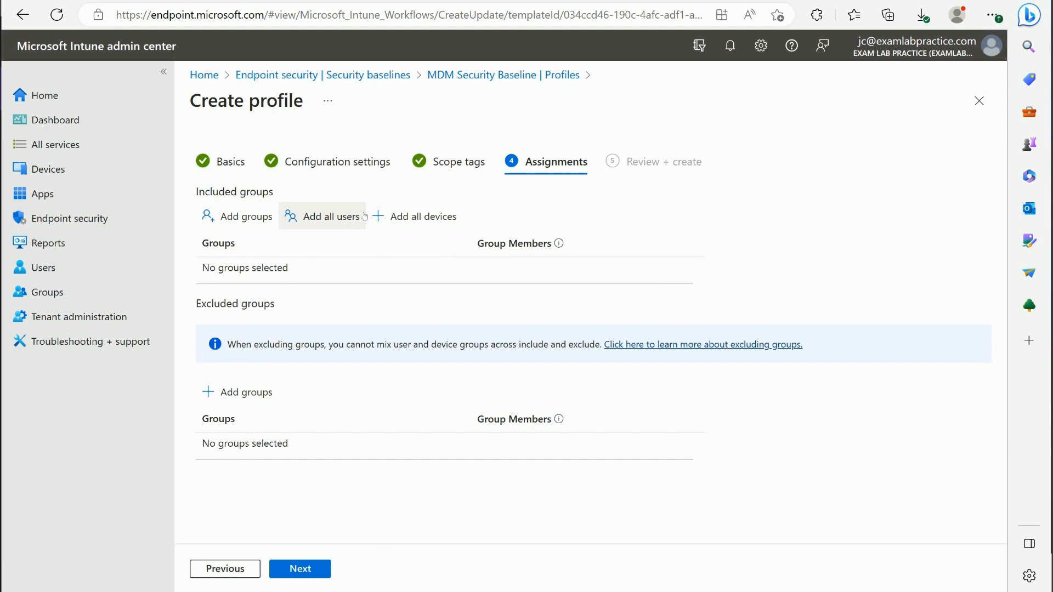
{"action": "left_click", "coordinate": [423, 216]}
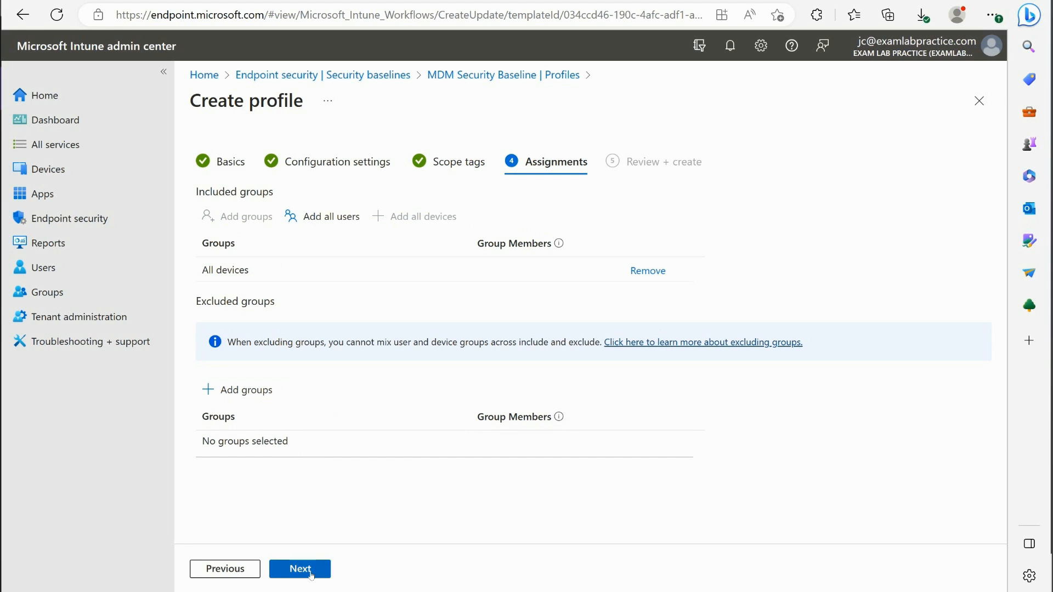
{"action": "left_click", "coordinate": [299, 568]}
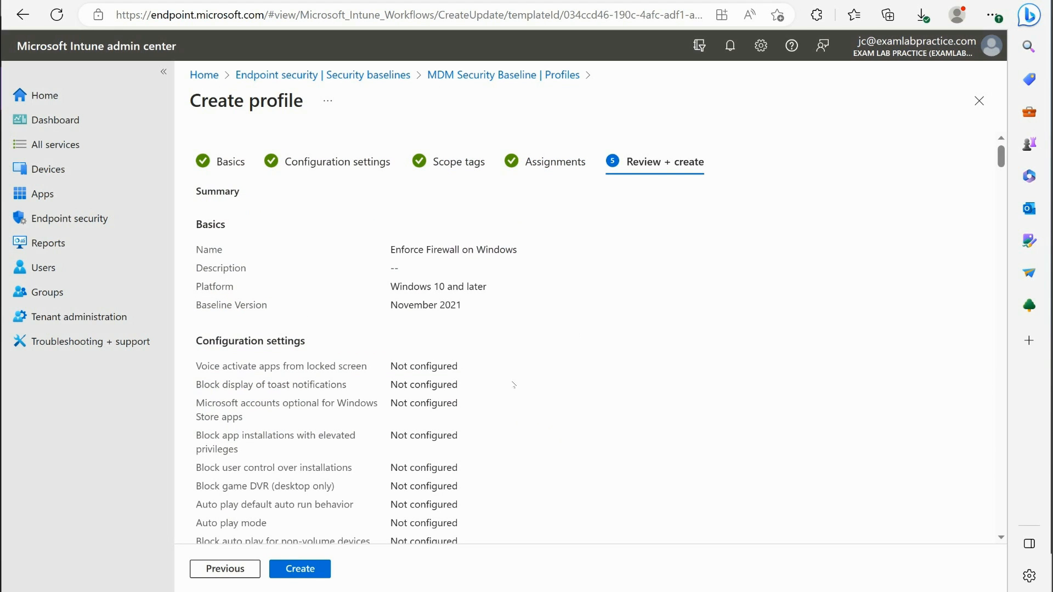
{"action": "left_click", "coordinate": [300, 568]}
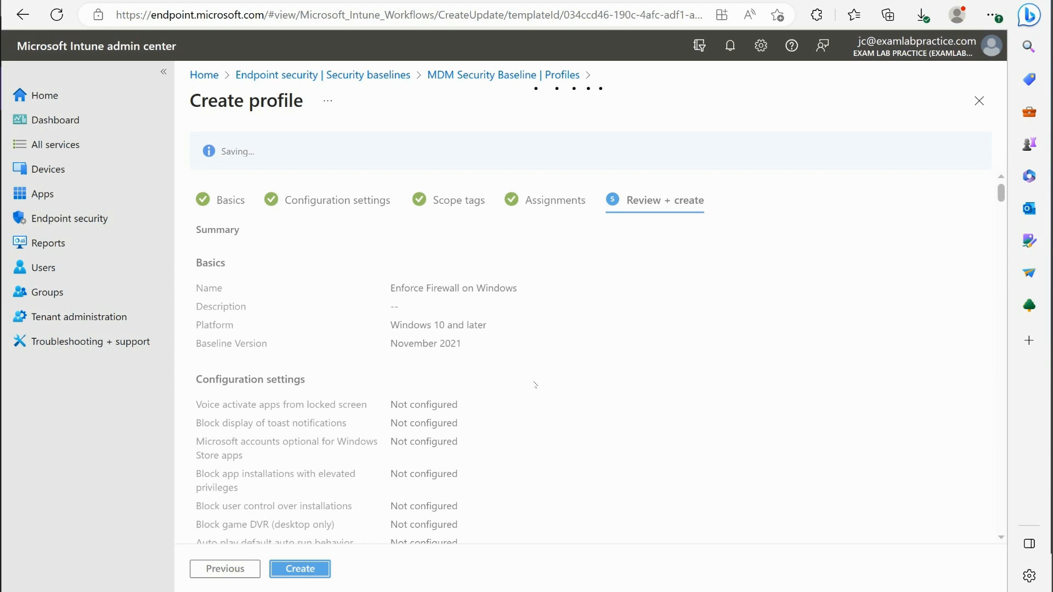
{"action": "mouse_move", "coordinate": [549, 269]}
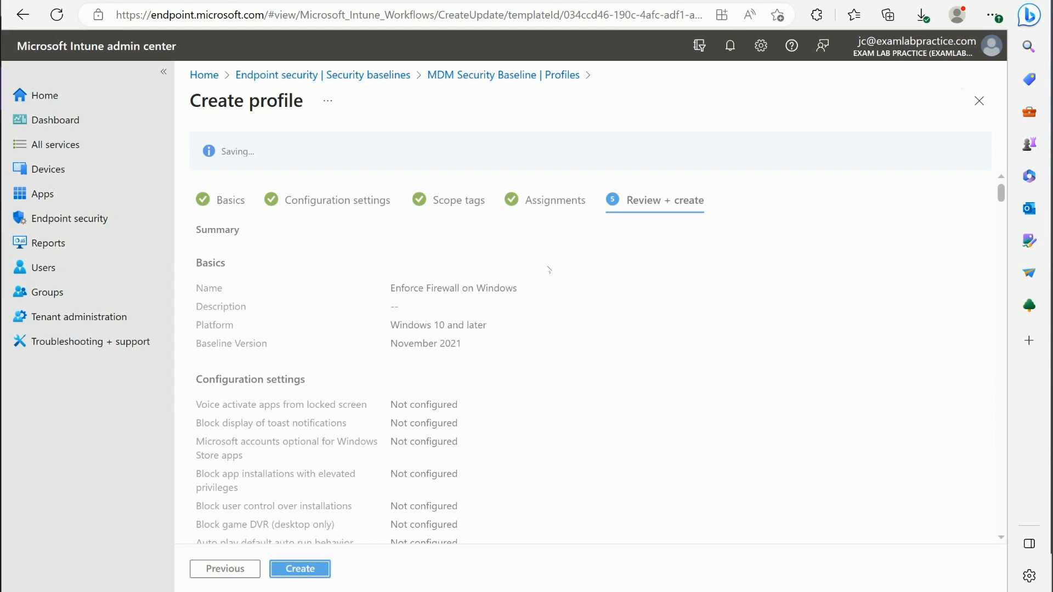
Dismiss the Profile created notification for Enforce Firewall on Windows
{"action": "left_click", "coordinate": [299, 569]}
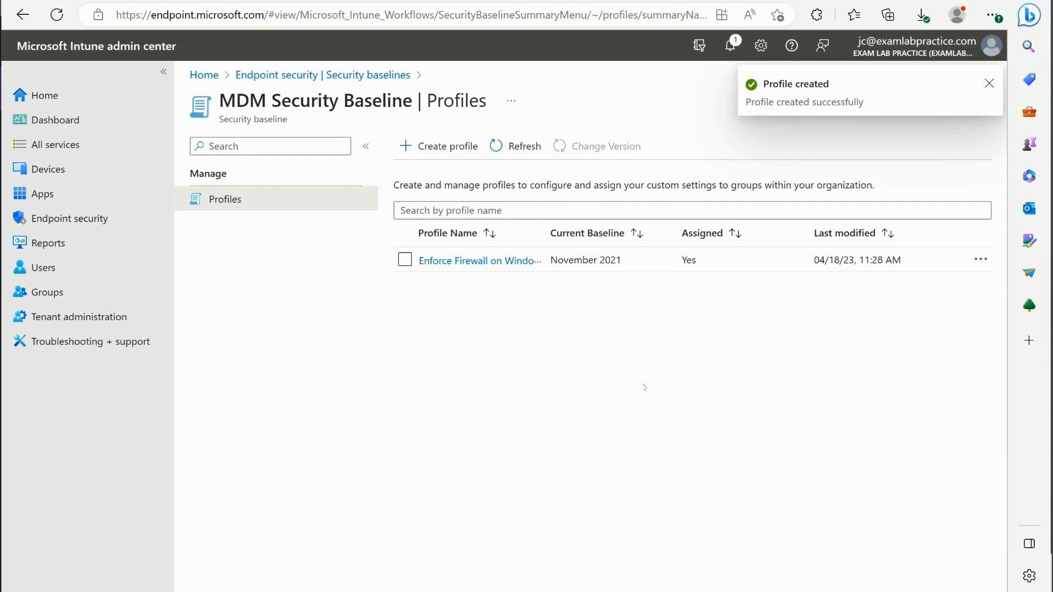
{"action": "left_click", "coordinate": [989, 83]}
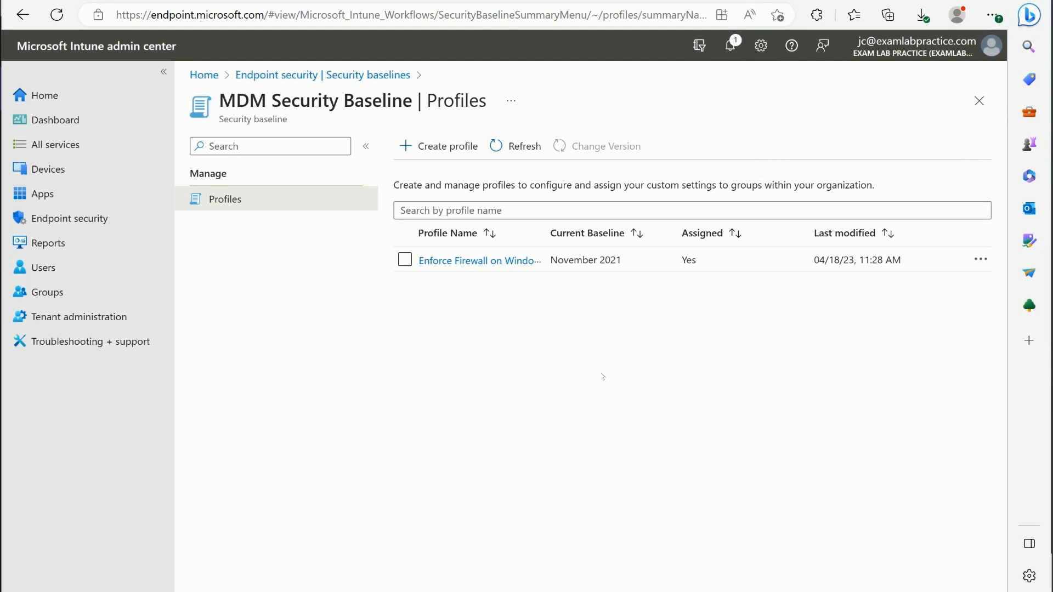
{"action": "mouse_move", "coordinate": [596, 373]}
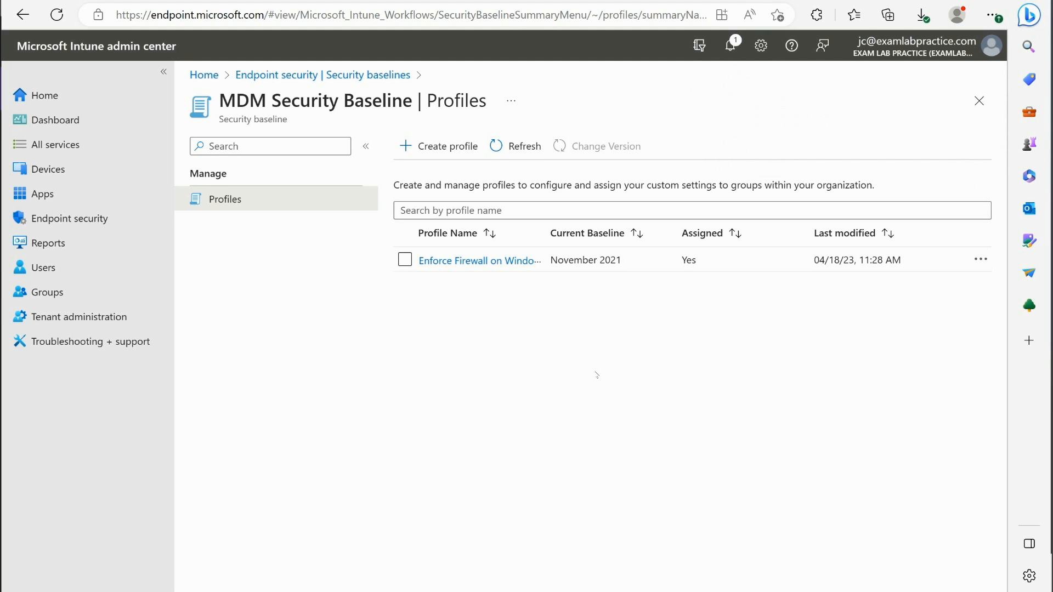
{"action": "mouse_move", "coordinate": [603, 373]}
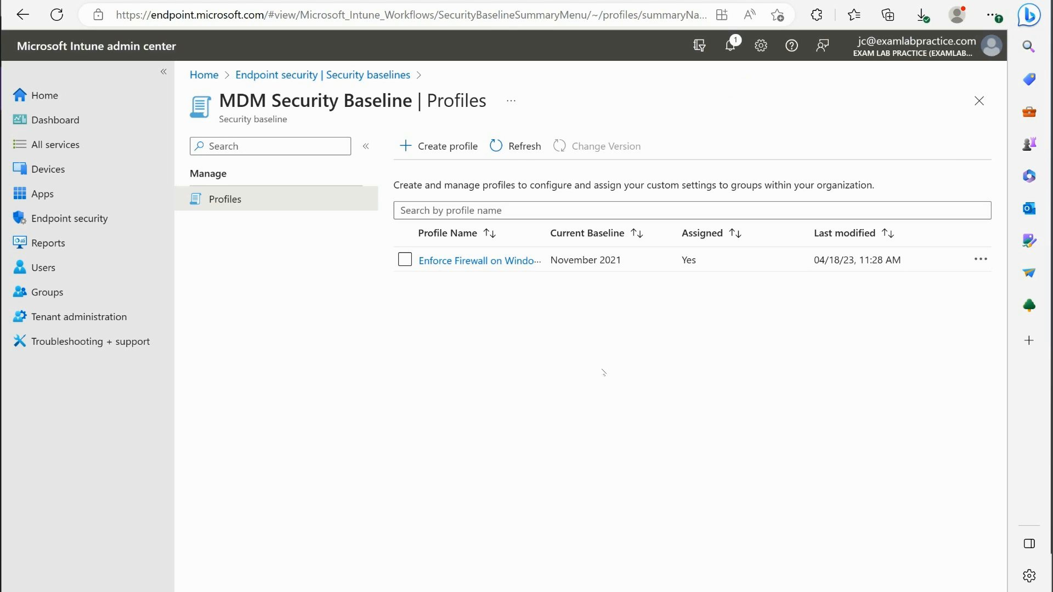
{"action": "mouse_move", "coordinate": [601, 371]}
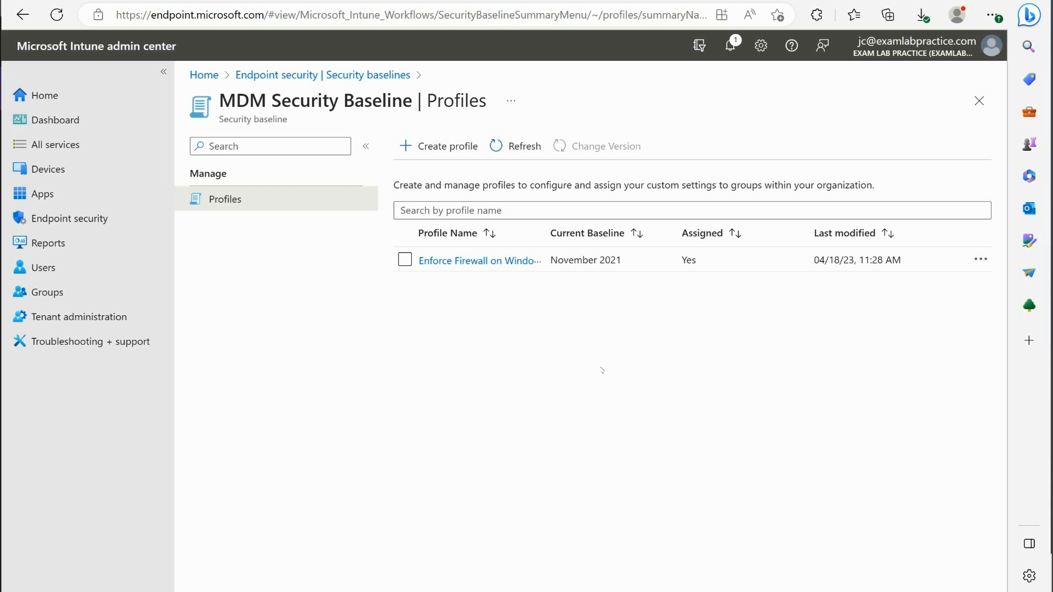
{"action": "mouse_move", "coordinate": [561, 278]}
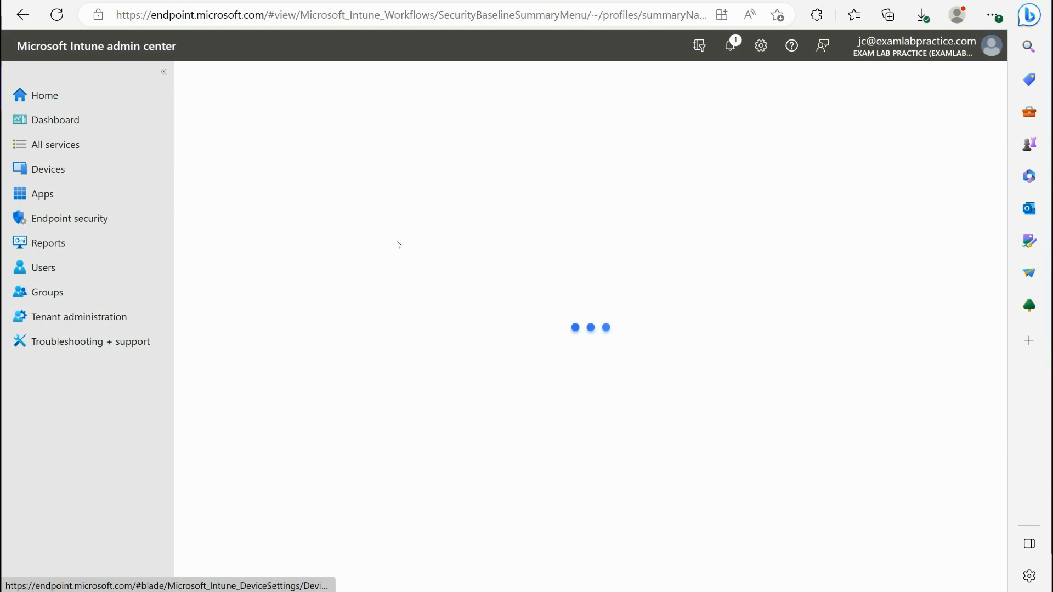
View the NYC-CL11B Windows device details, then open Start on the Windows 11 client
{"action": "left_click", "coordinate": [48, 169]}
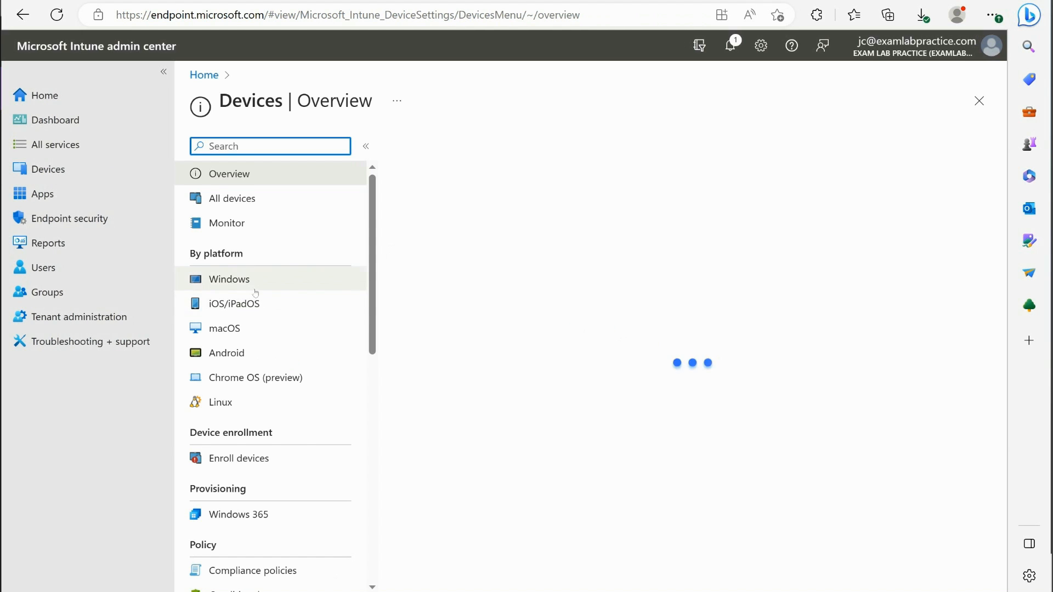
{"action": "left_click", "coordinate": [229, 279]}
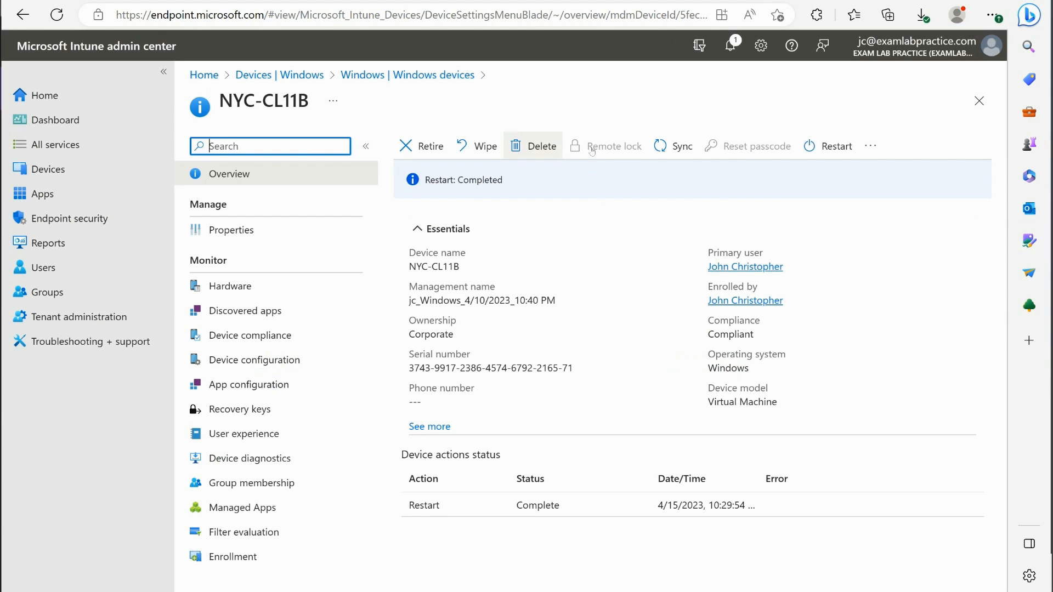
{"action": "left_click", "coordinate": [673, 146]}
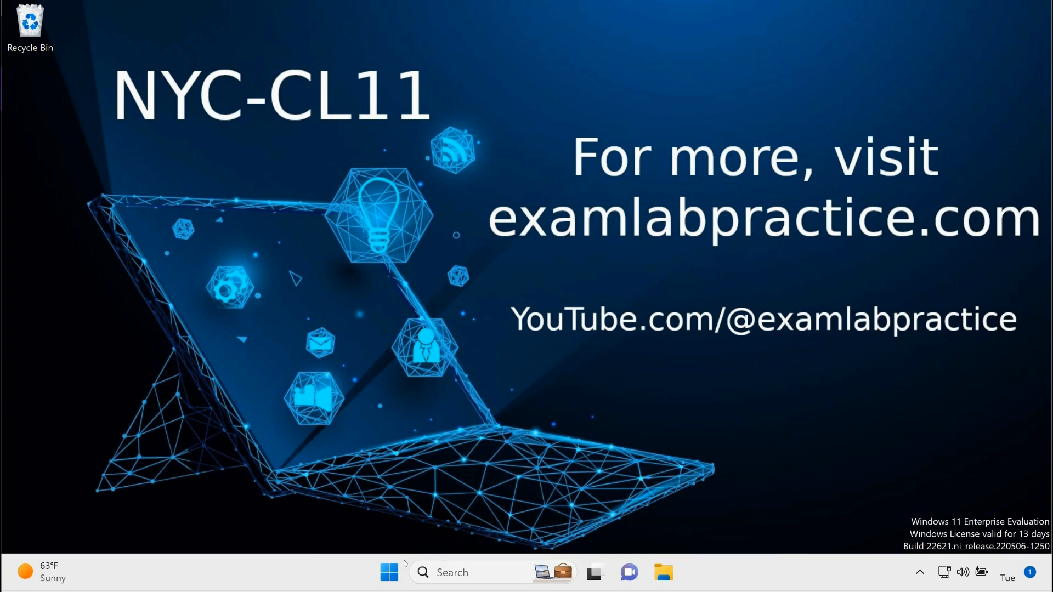
{"action": "left_click", "coordinate": [388, 572]}
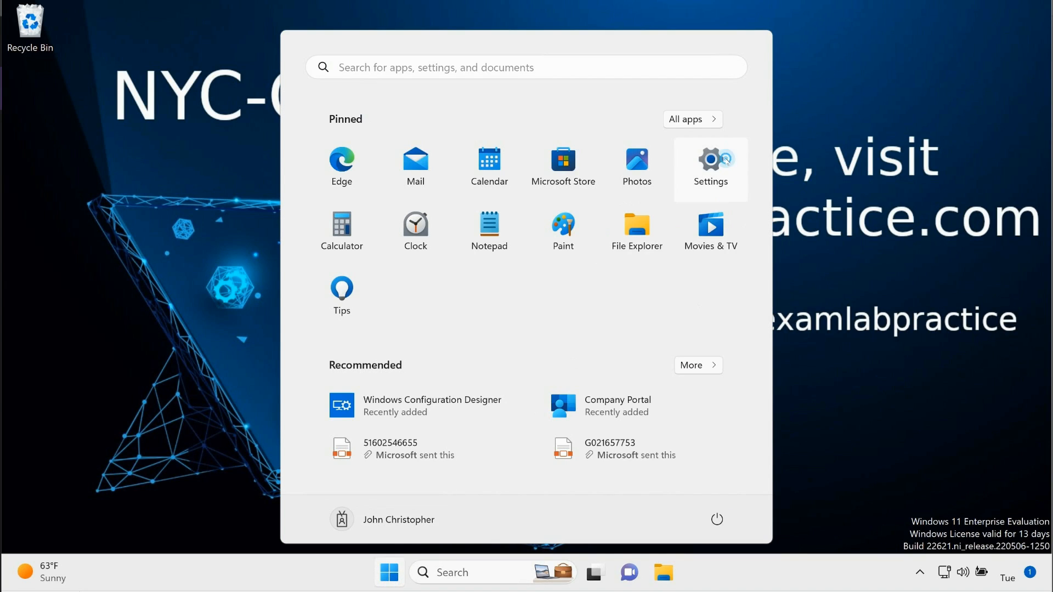
Open Settings > Accounts > Access work or school and show the work account's management info
{"action": "left_click", "coordinate": [710, 160]}
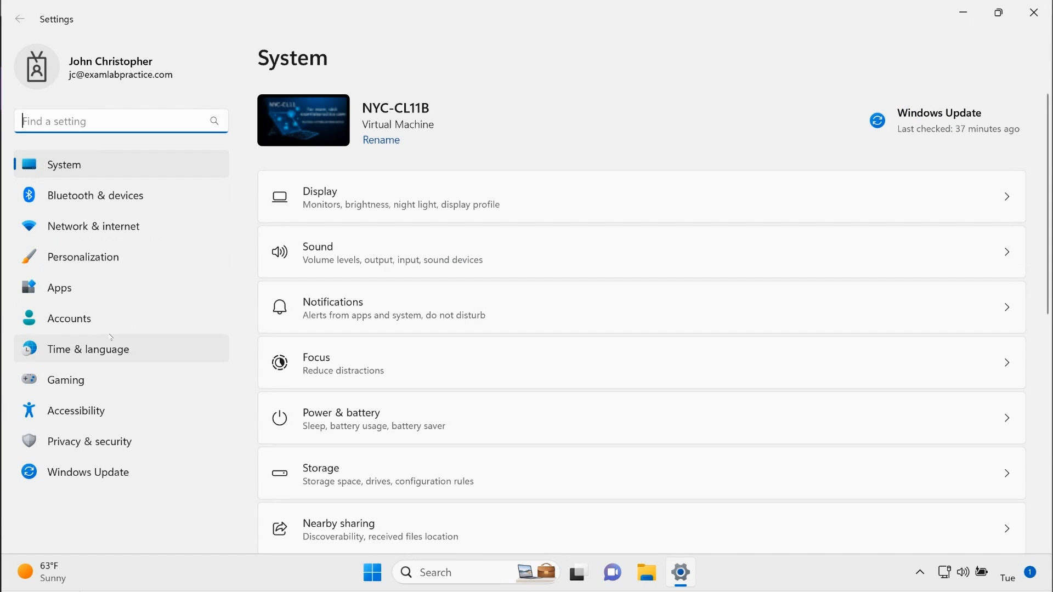
{"action": "mouse_move", "coordinate": [363, 493]}
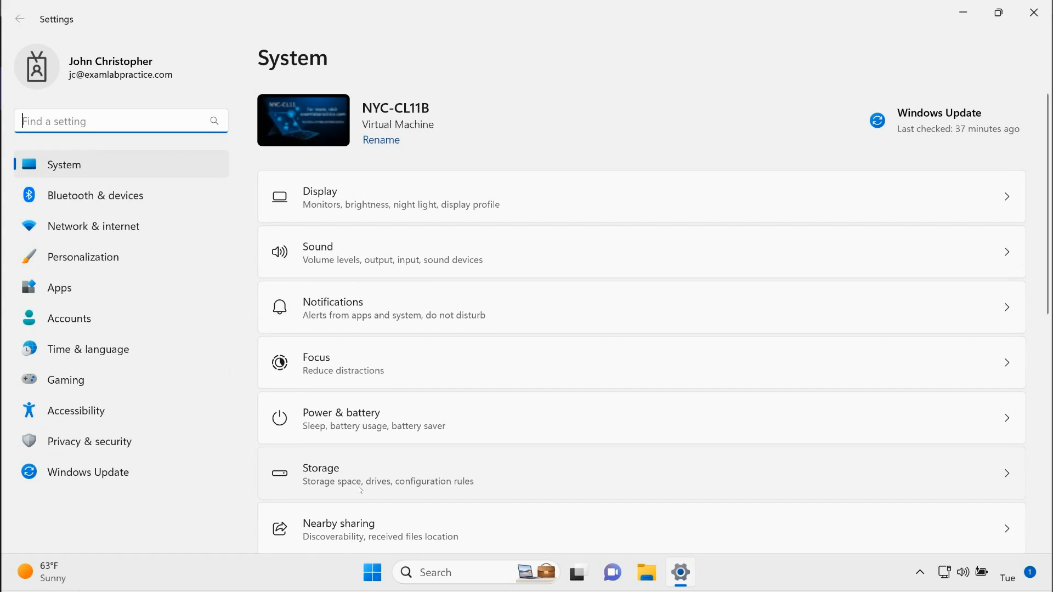
{"action": "scroll", "scroll_direction": "down", "scroll_amount": 3}
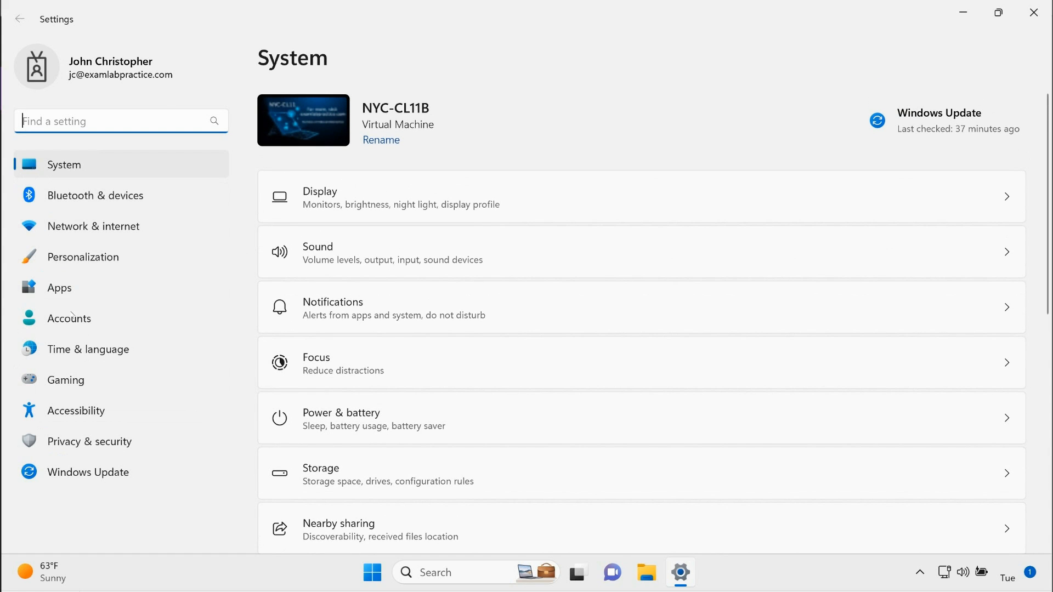
{"action": "left_click", "coordinate": [69, 318]}
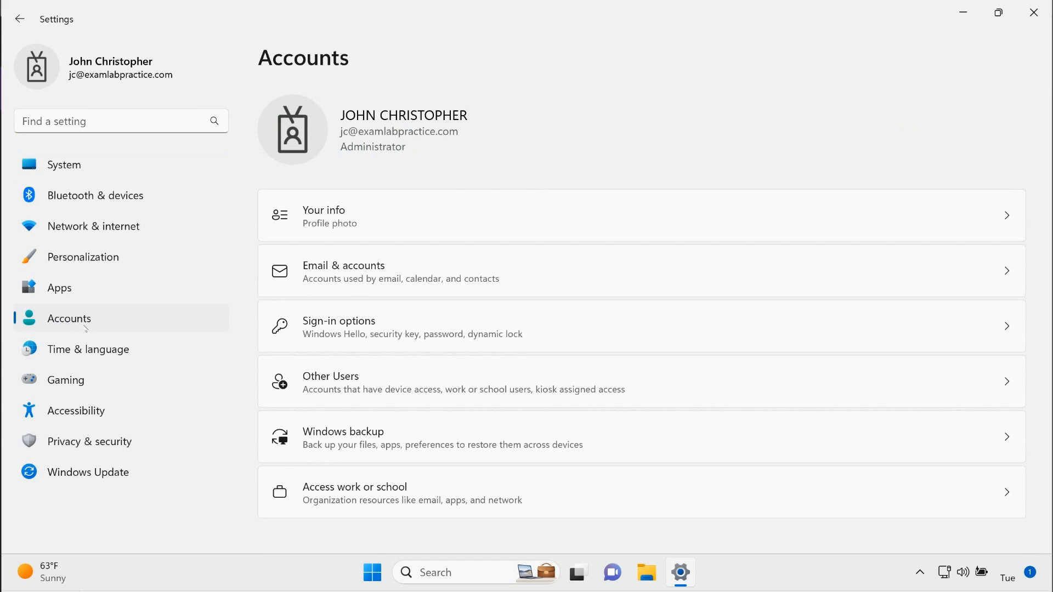
{"action": "left_click", "coordinate": [354, 493]}
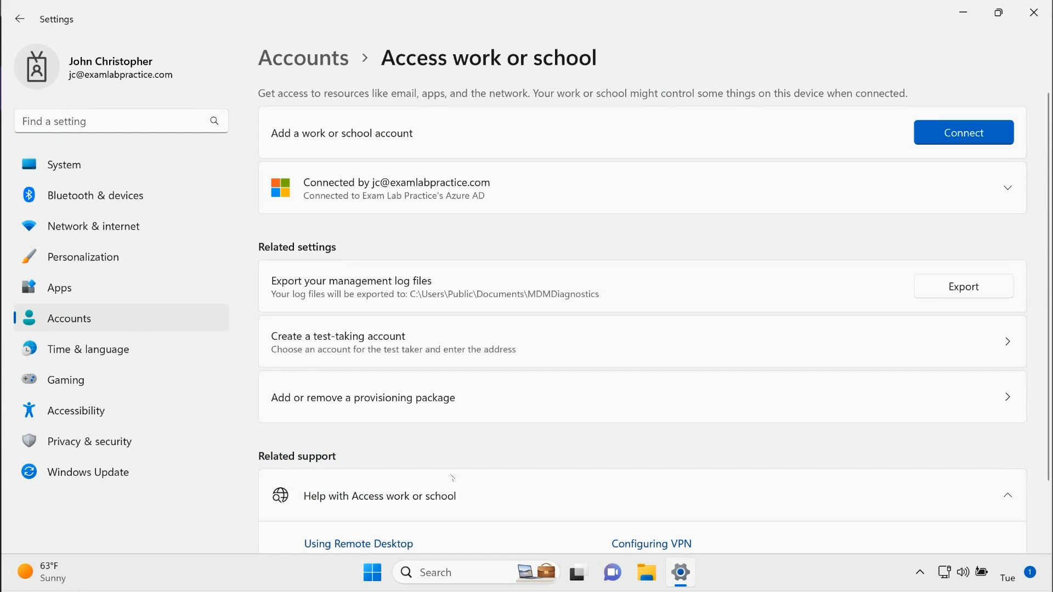
{"action": "left_click", "coordinate": [1006, 188]}
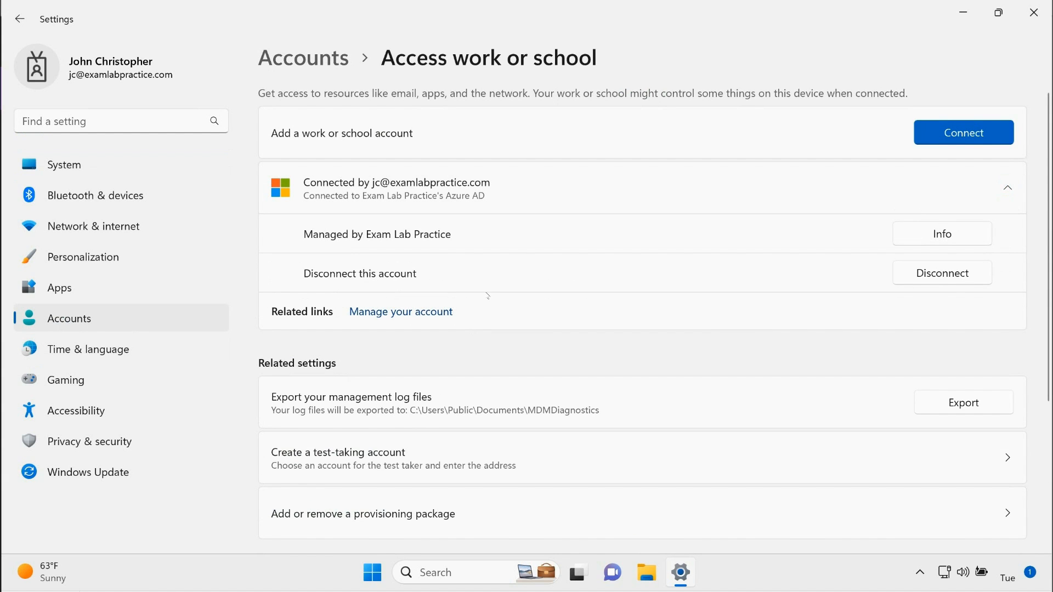
{"action": "mouse_move", "coordinate": [935, 239]}
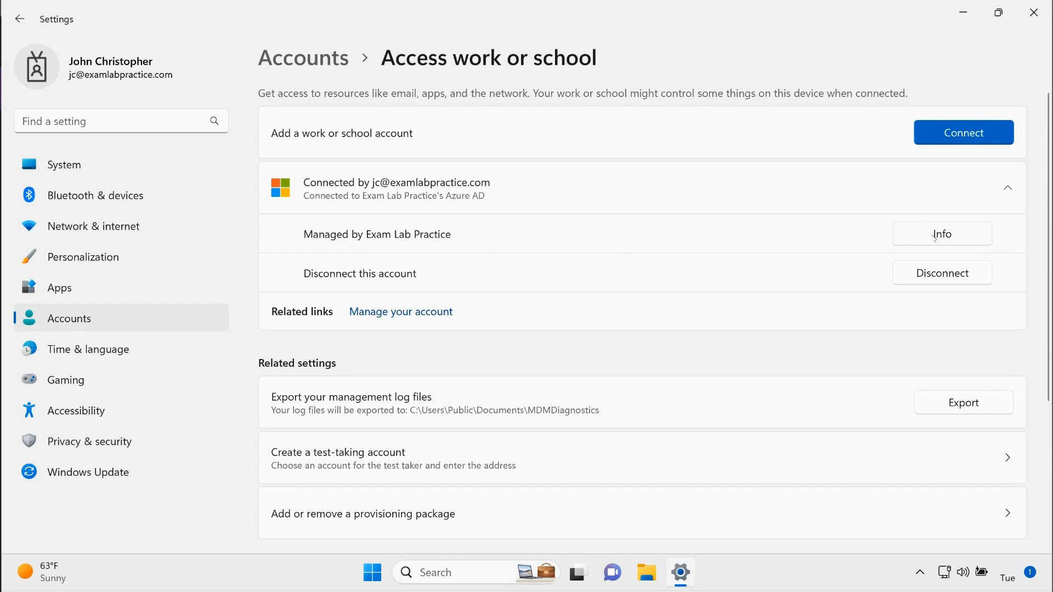
{"action": "left_click", "coordinate": [942, 234]}
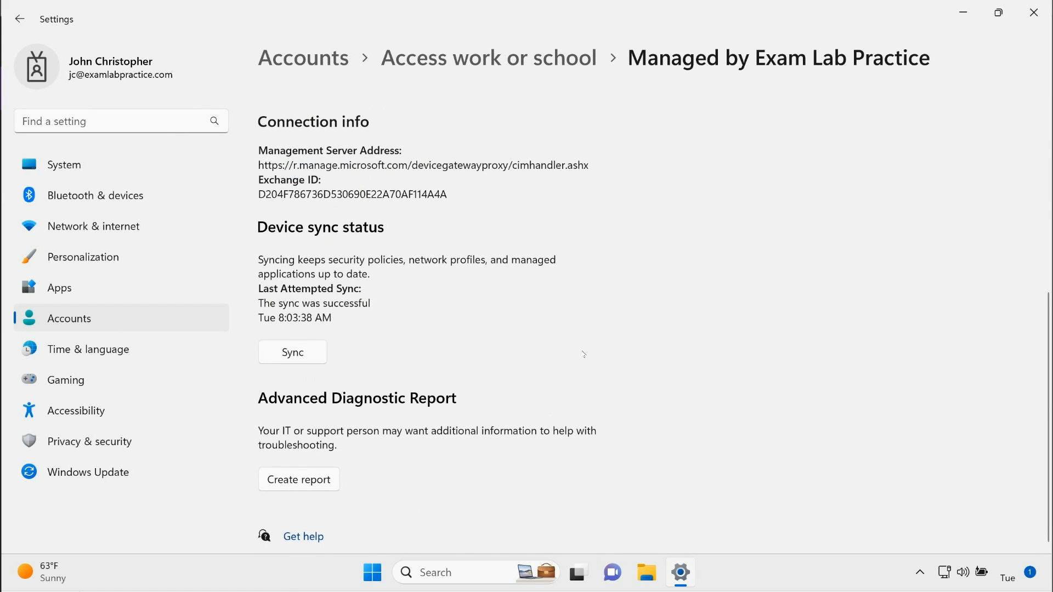
Sync the device with Exam Lab Practice until it succeeds, then go to Privacy & security
{"action": "left_click", "coordinate": [292, 352]}
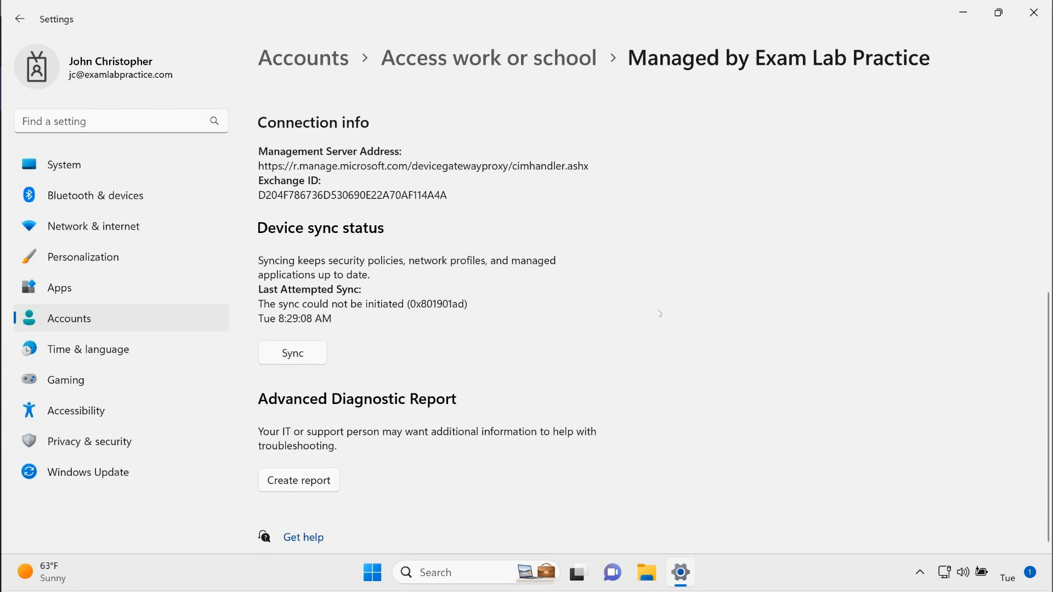
{"action": "left_click", "coordinate": [292, 353]}
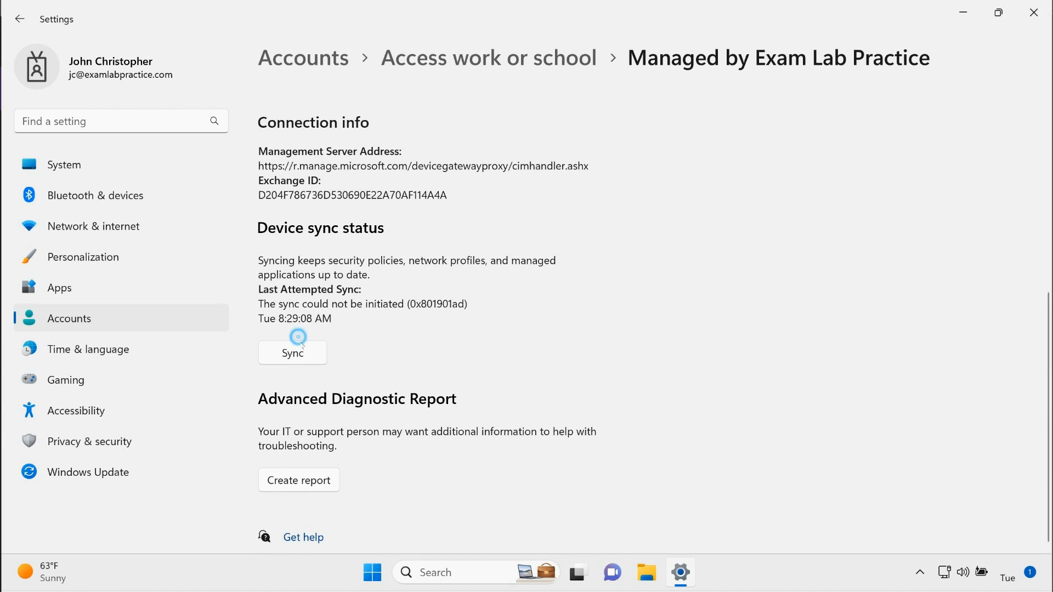
{"action": "left_click", "coordinate": [292, 352]}
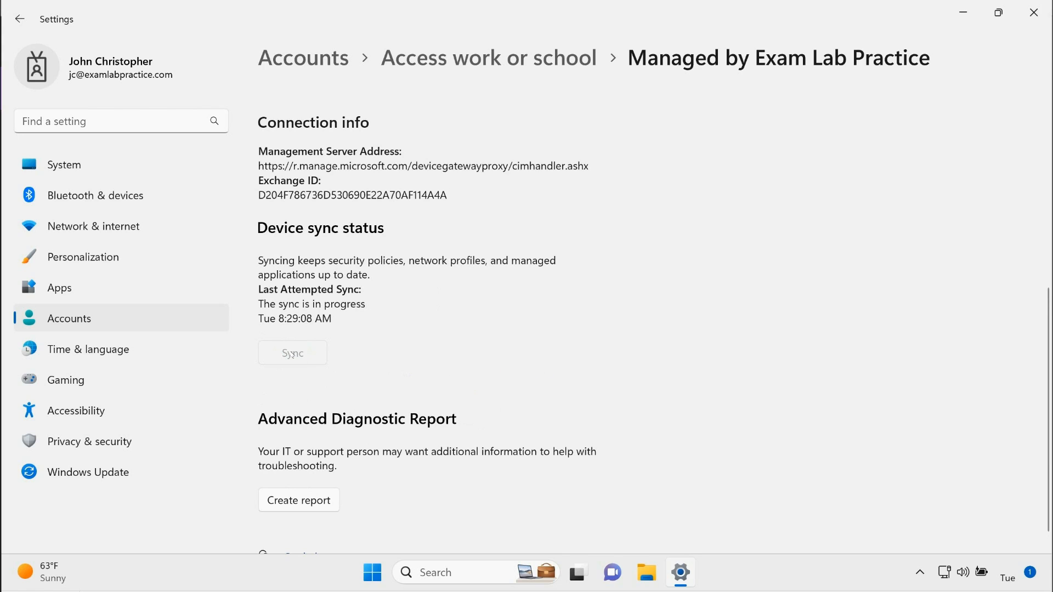
{"action": "left_click", "coordinate": [292, 352]}
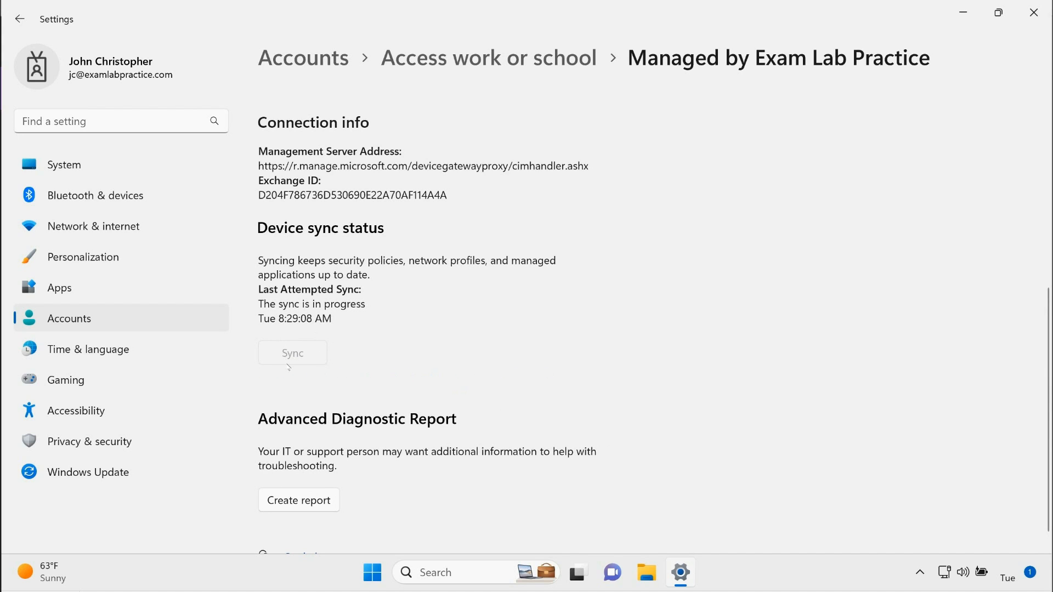
{"action": "left_click", "coordinate": [292, 352]}
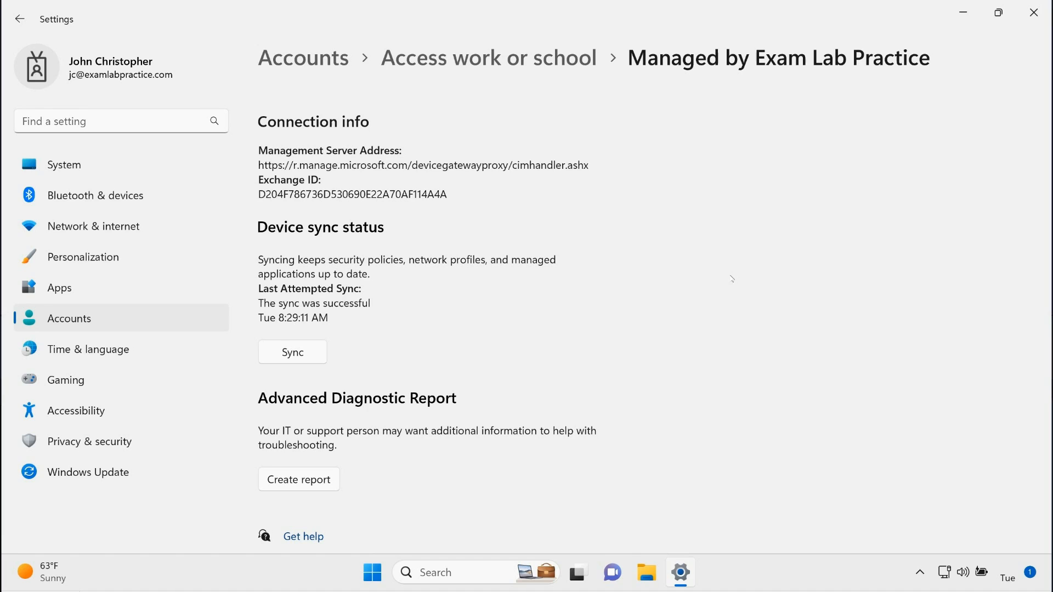
{"action": "mouse_move", "coordinate": [301, 293]}
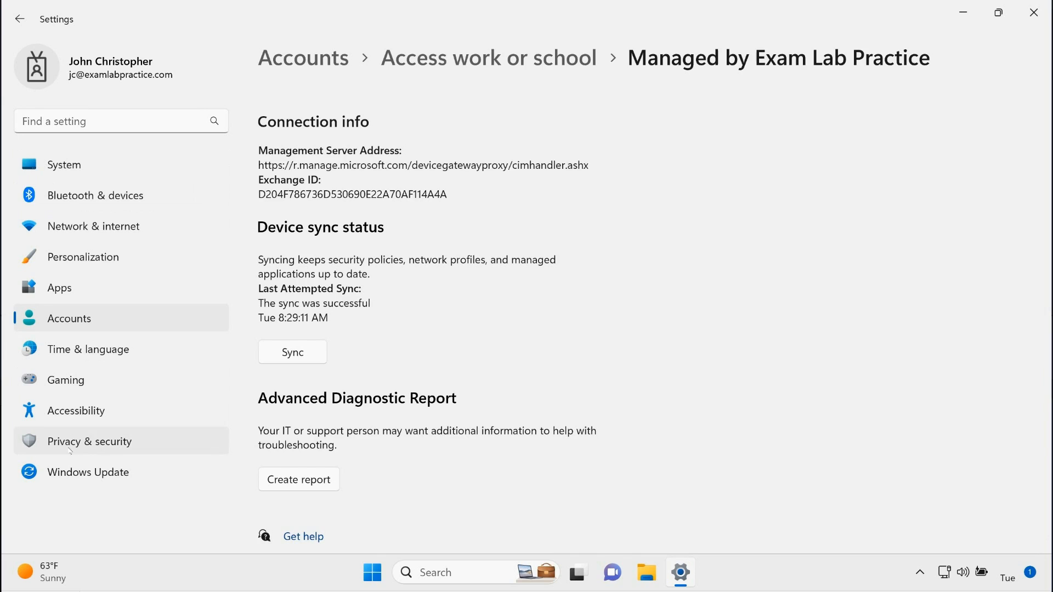
{"action": "left_click", "coordinate": [90, 441]}
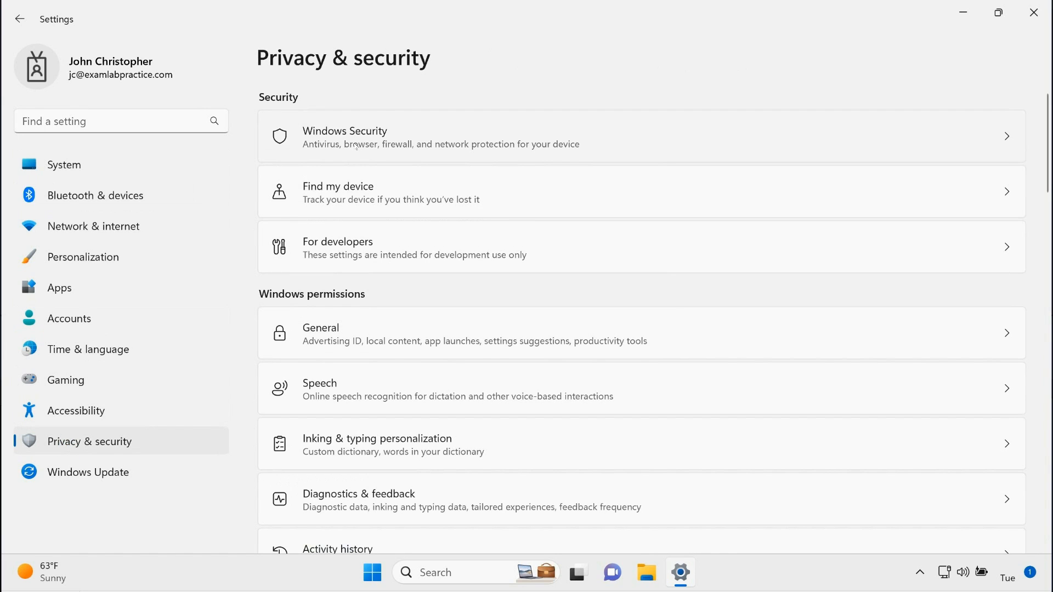
Show the Firewall & network protection status in Windows Security
{"action": "left_click", "coordinate": [356, 144]}
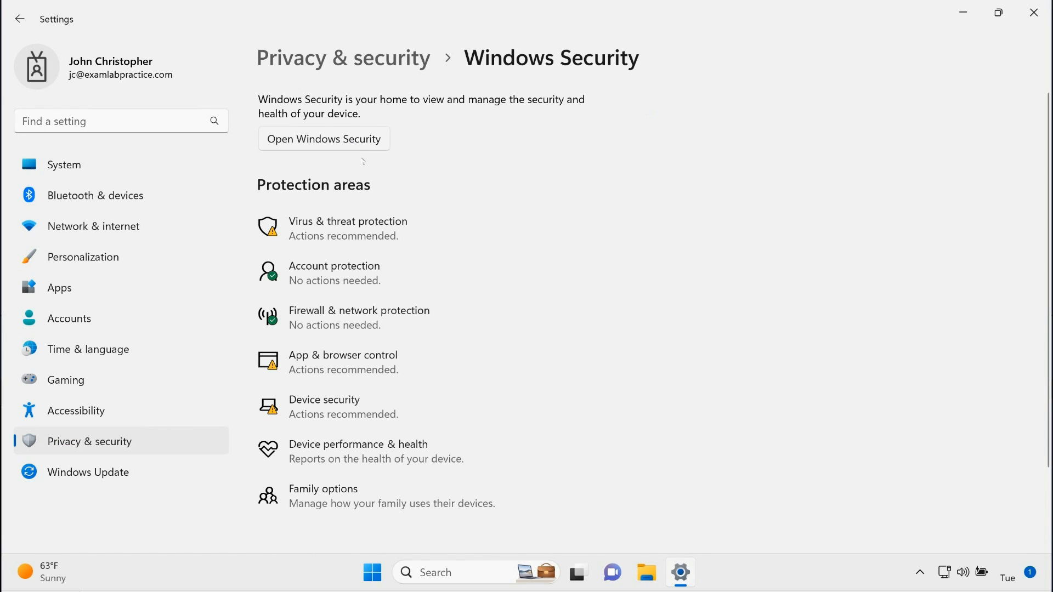
{"action": "mouse_move", "coordinate": [346, 317]}
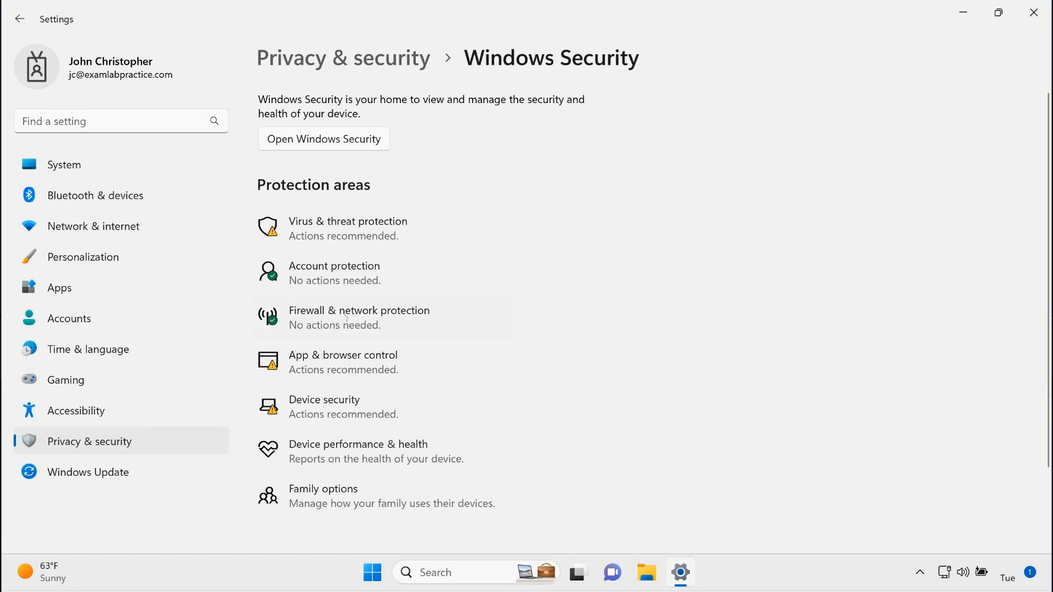
{"action": "left_click", "coordinate": [344, 317]}
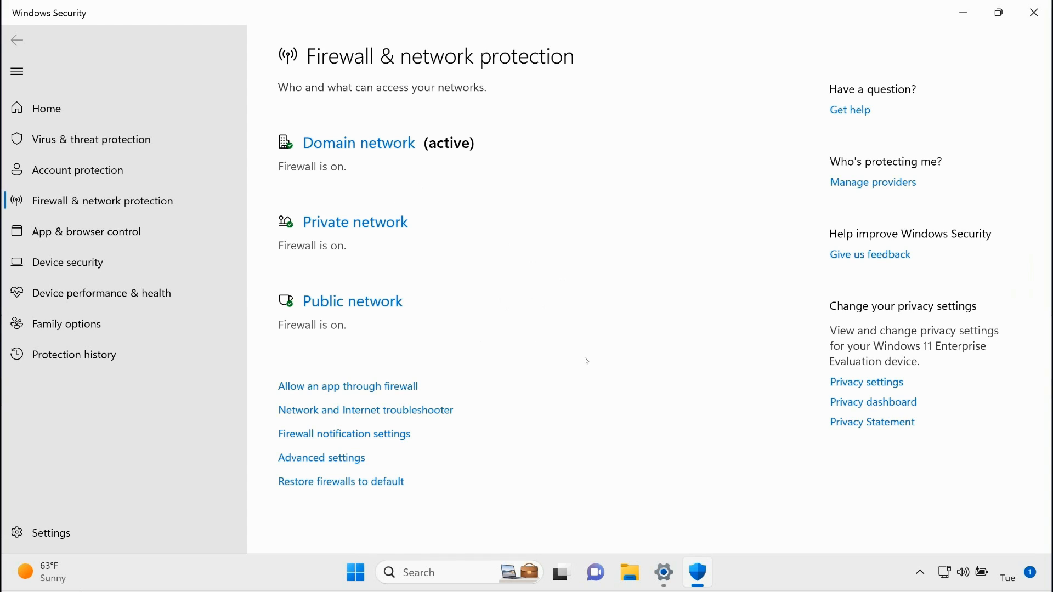
{"action": "mouse_move", "coordinate": [233, 115]}
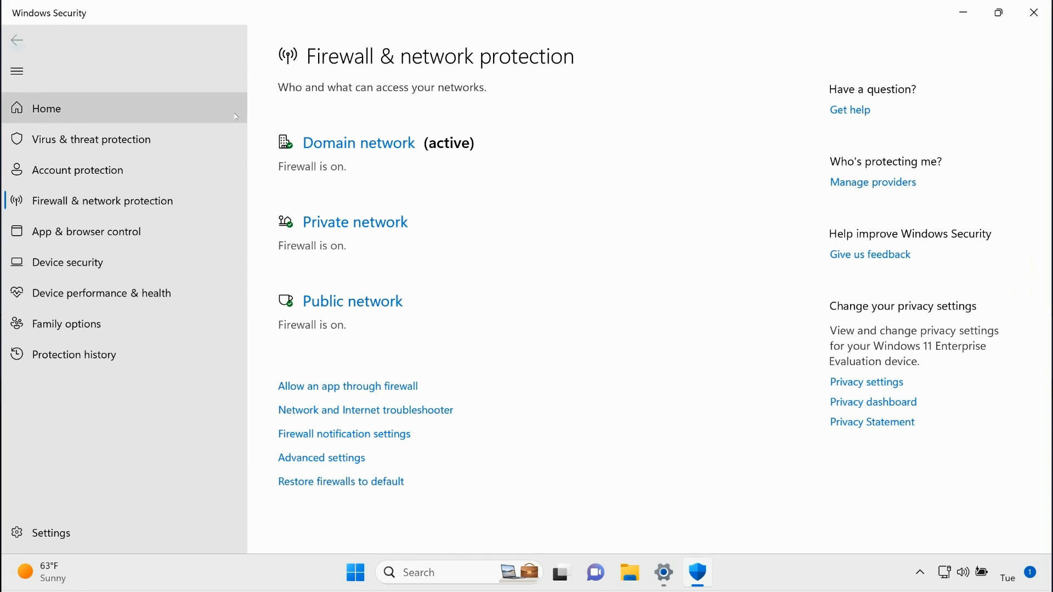
Verify the domain network firewall is on and its toggle is locked by the administrator
{"action": "left_click", "coordinate": [358, 142]}
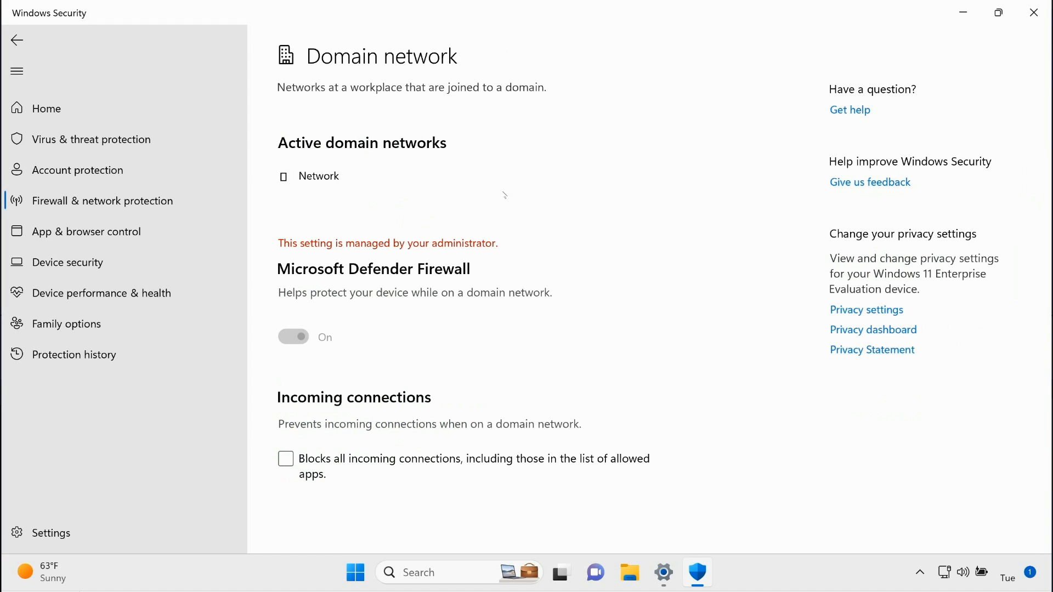
{"action": "mouse_move", "coordinate": [292, 343]}
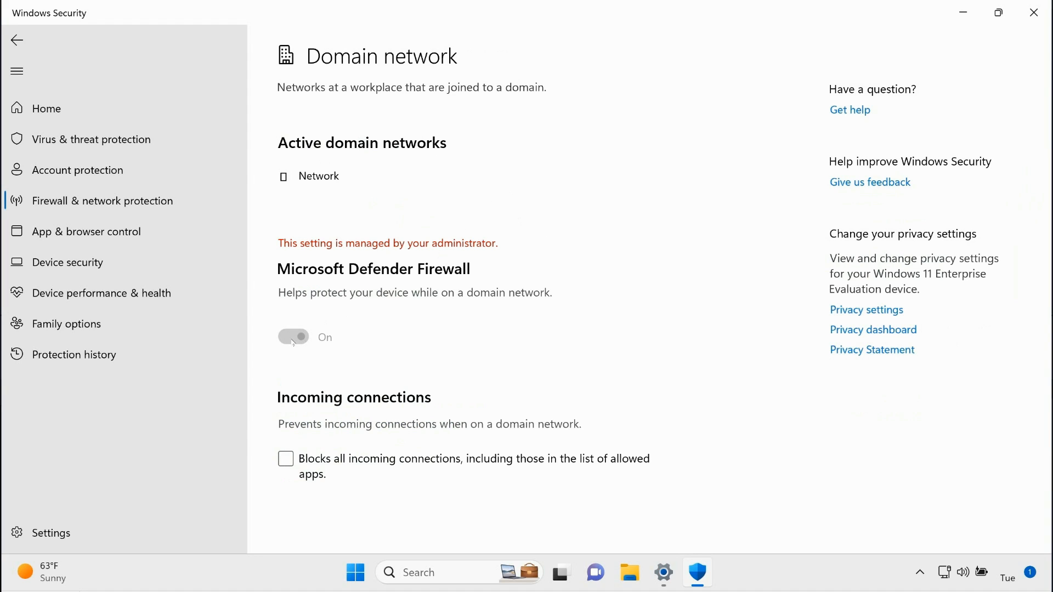
{"action": "left_click", "coordinate": [285, 339]}
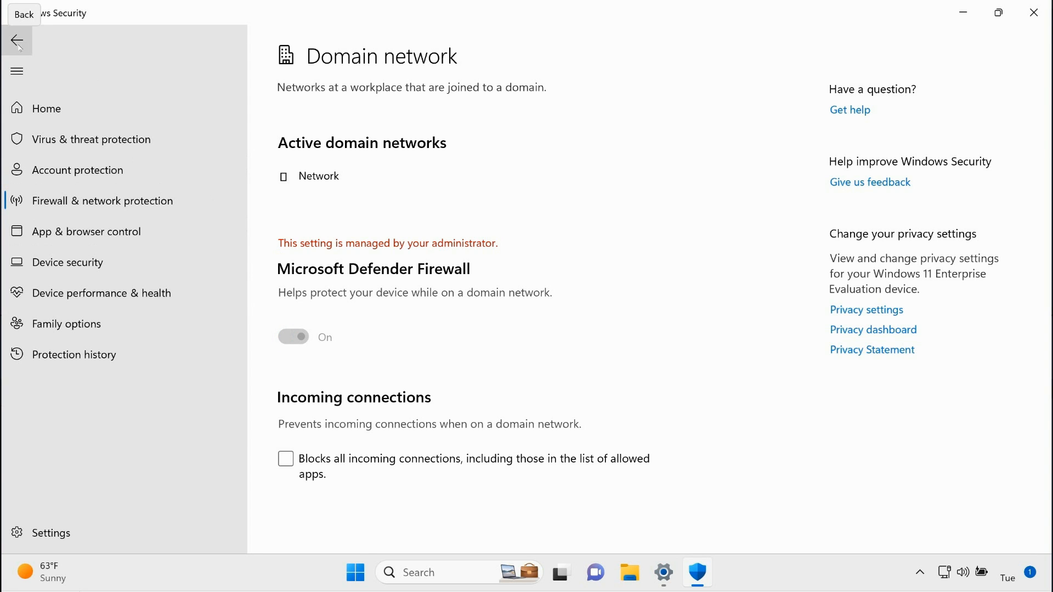
{"action": "left_click", "coordinate": [16, 42]}
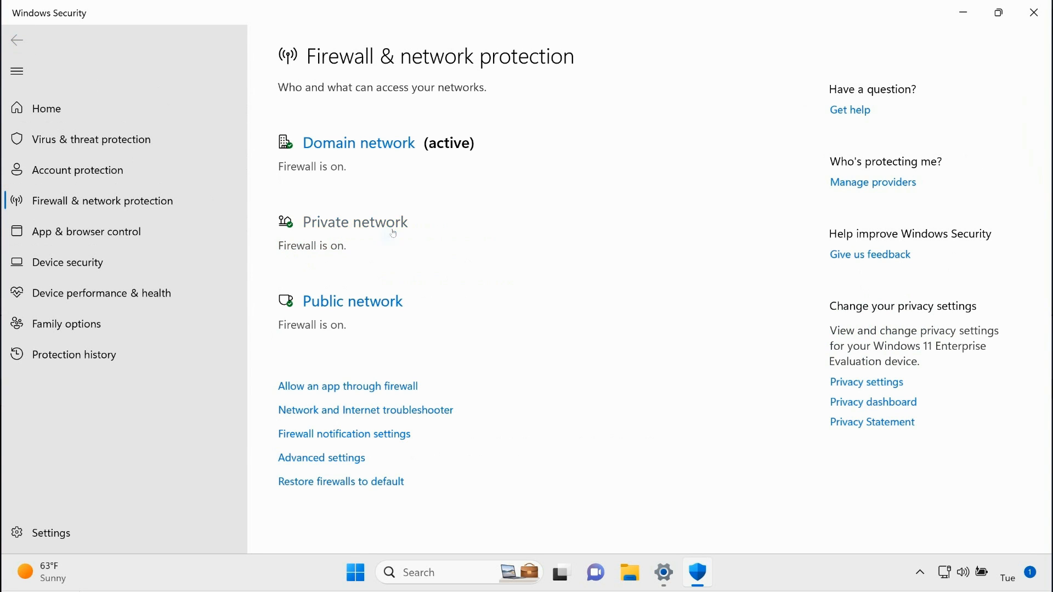
Verify the private network firewall is on, then close Windows Security back to Settings
{"action": "left_click", "coordinate": [356, 222]}
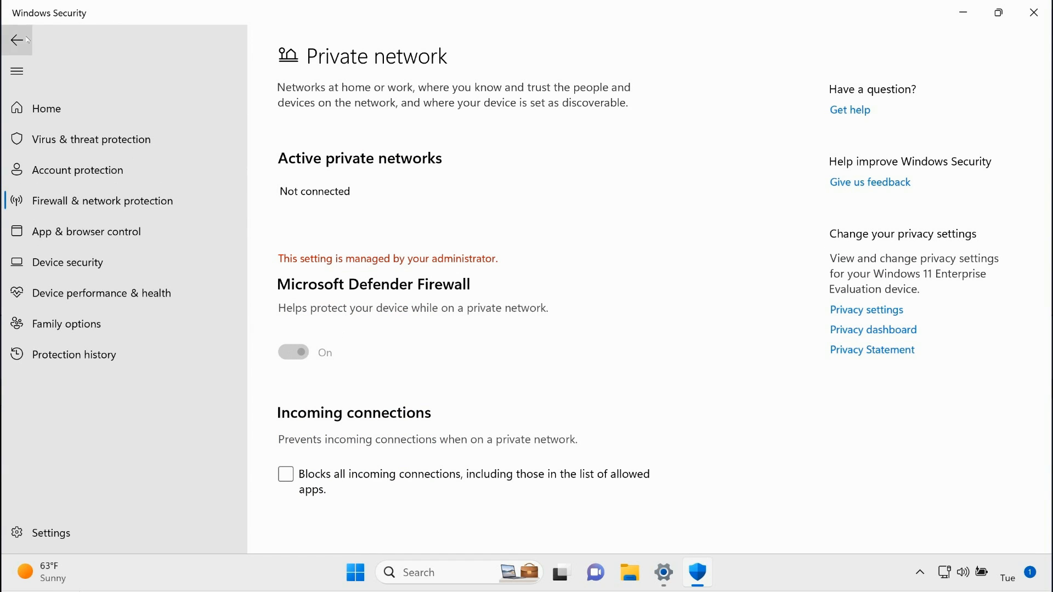
{"action": "left_click", "coordinate": [16, 40]}
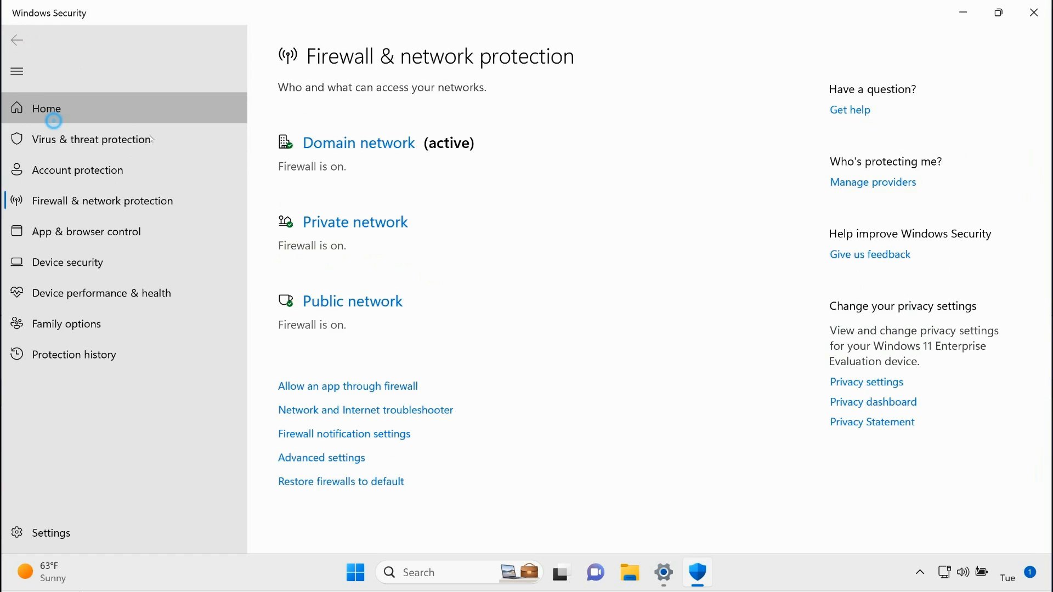
{"action": "left_click", "coordinate": [46, 108]}
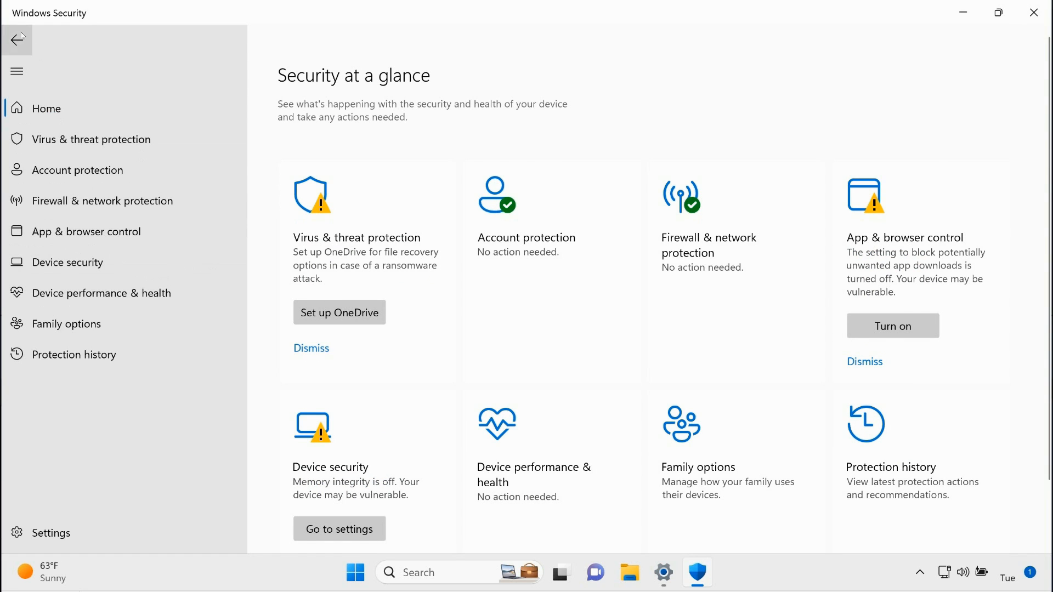
{"action": "left_click", "coordinate": [102, 201]}
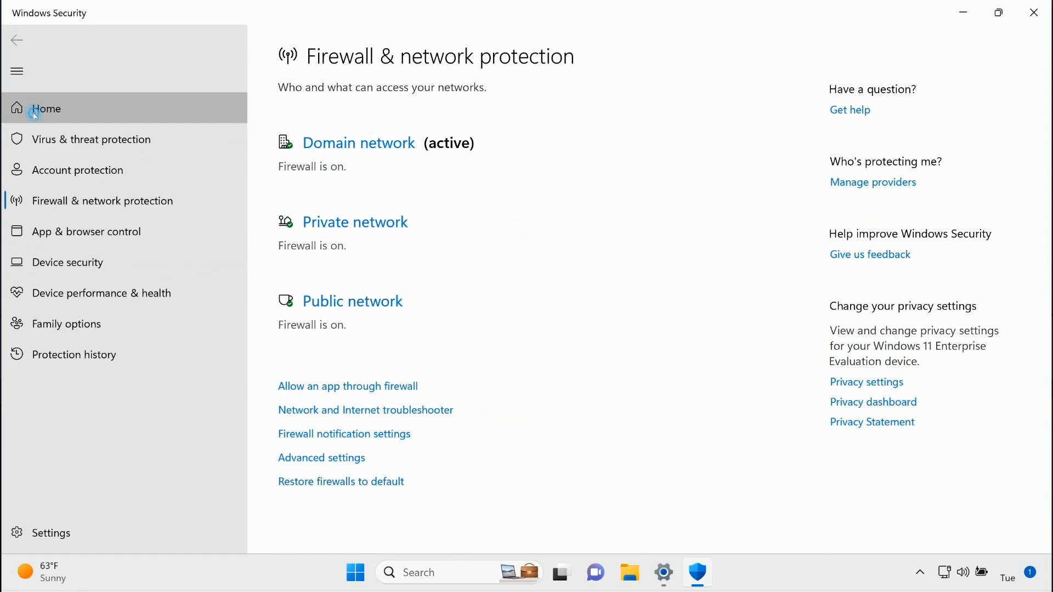
{"action": "left_click", "coordinate": [46, 108]}
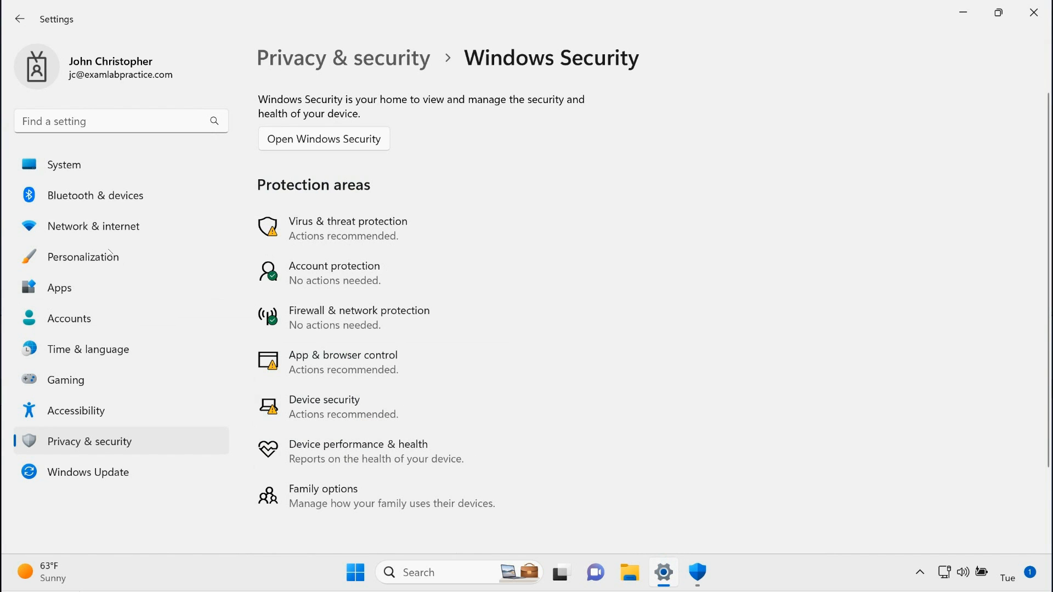
Review the Exam Lab Practice work account's managed policies, including Defender, and its last sync
{"action": "left_click", "coordinate": [69, 318]}
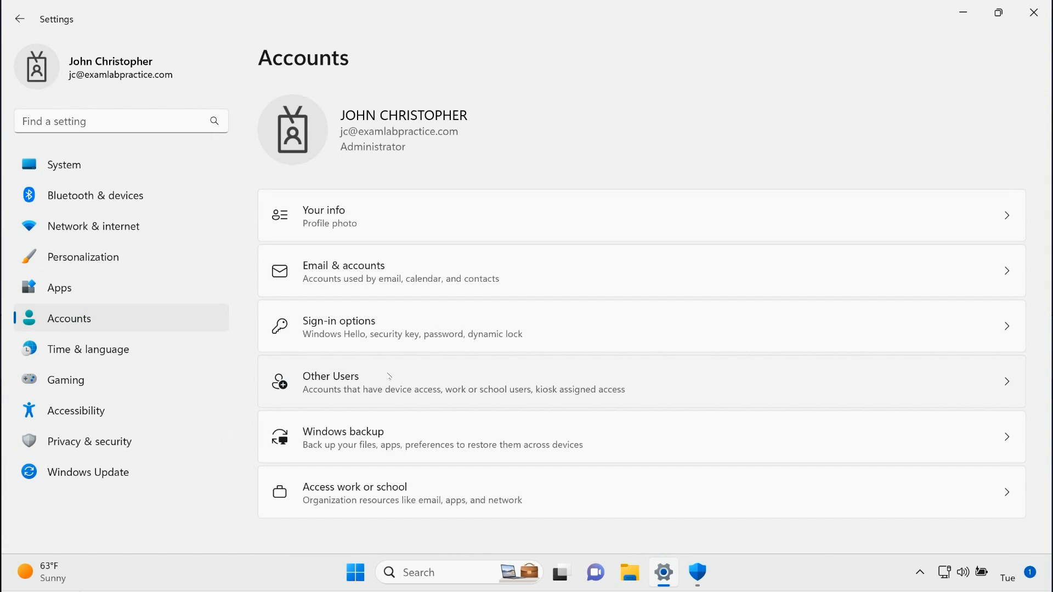
{"action": "left_click", "coordinate": [354, 486]}
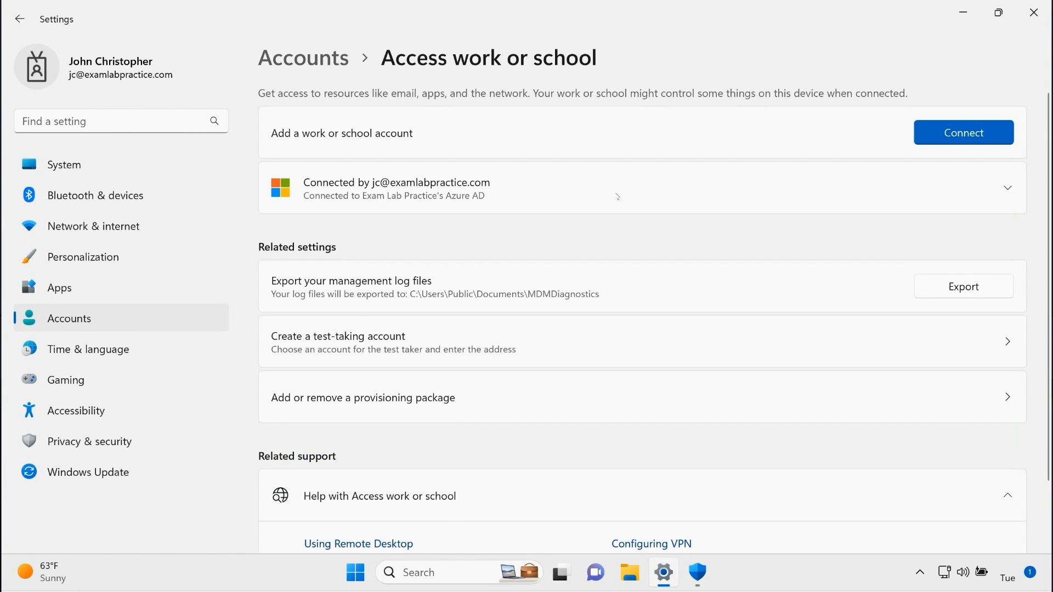
{"action": "left_click", "coordinate": [1005, 189]}
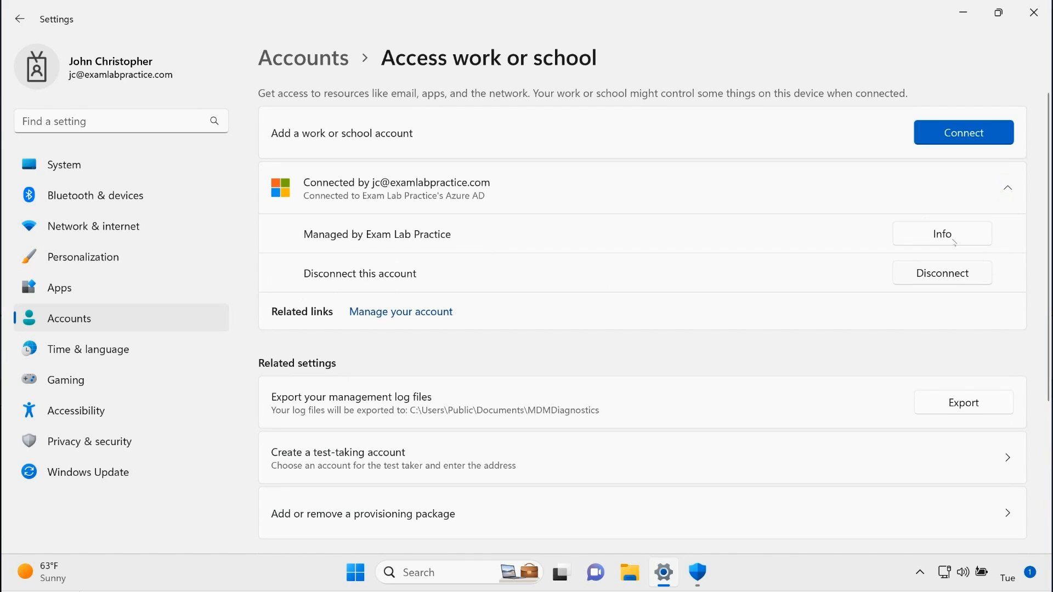
{"action": "left_click", "coordinate": [941, 233]}
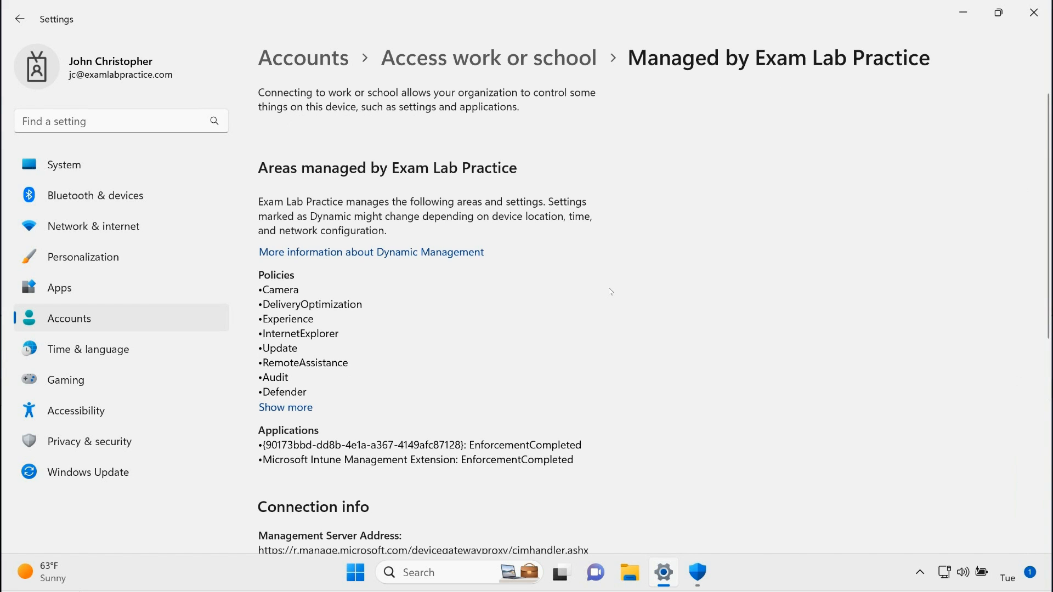
{"action": "scroll", "scroll_direction": "down", "scroll_amount": 3}
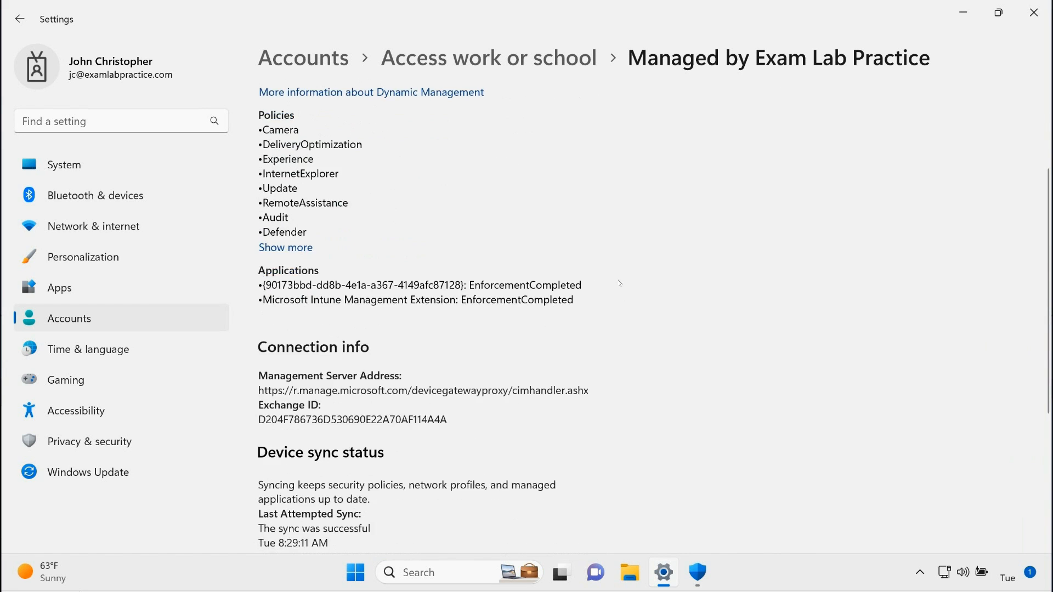
{"action": "scroll", "scroll_direction": "up", "scroll_amount": 3}
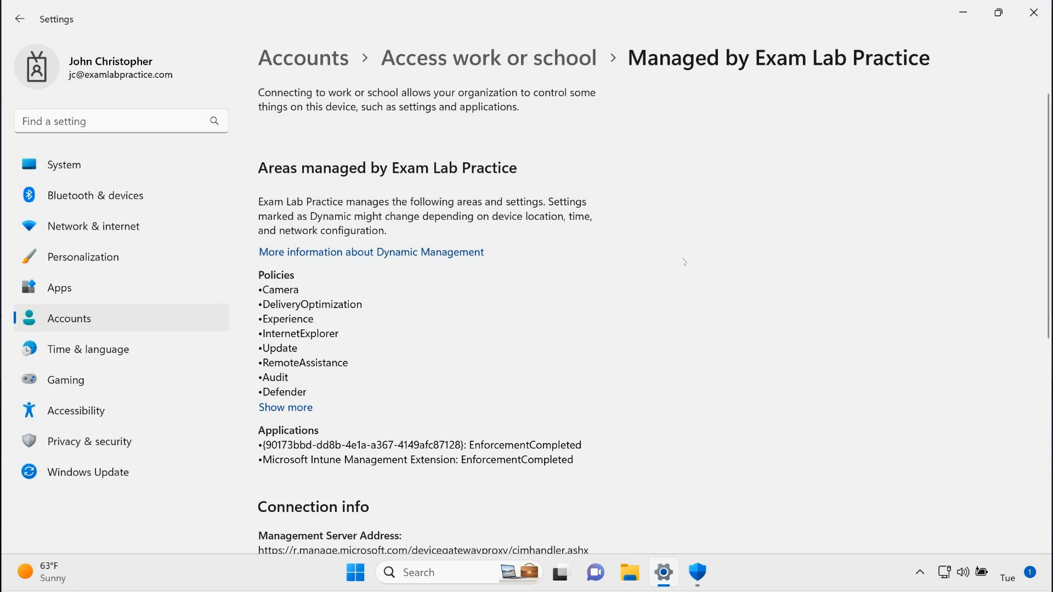
{"action": "scroll", "scroll_direction": "down", "scroll_amount": 3}
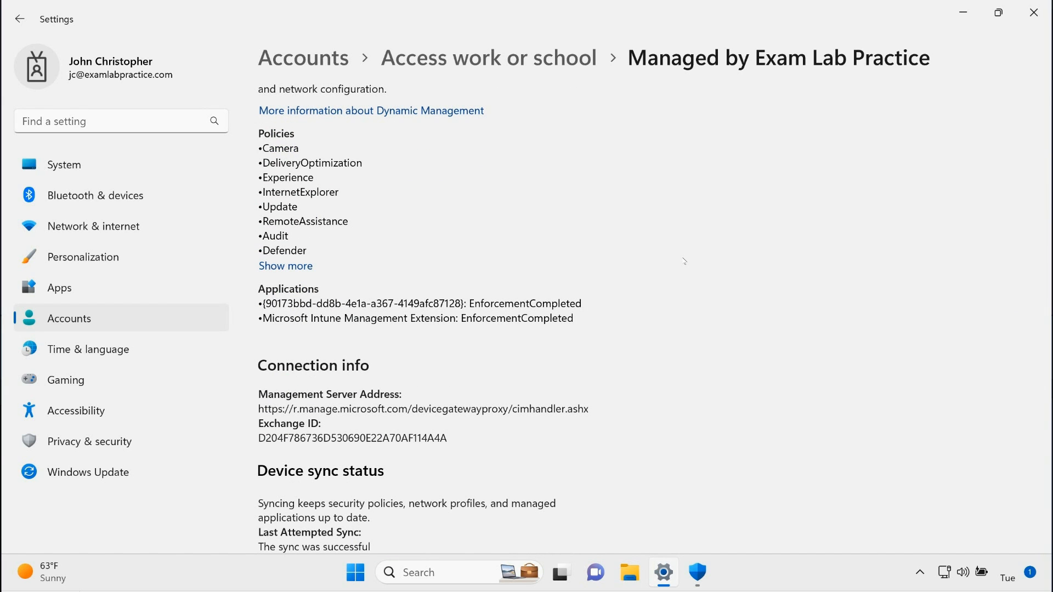
{"action": "scroll", "scroll_direction": "down", "scroll_amount": 3}
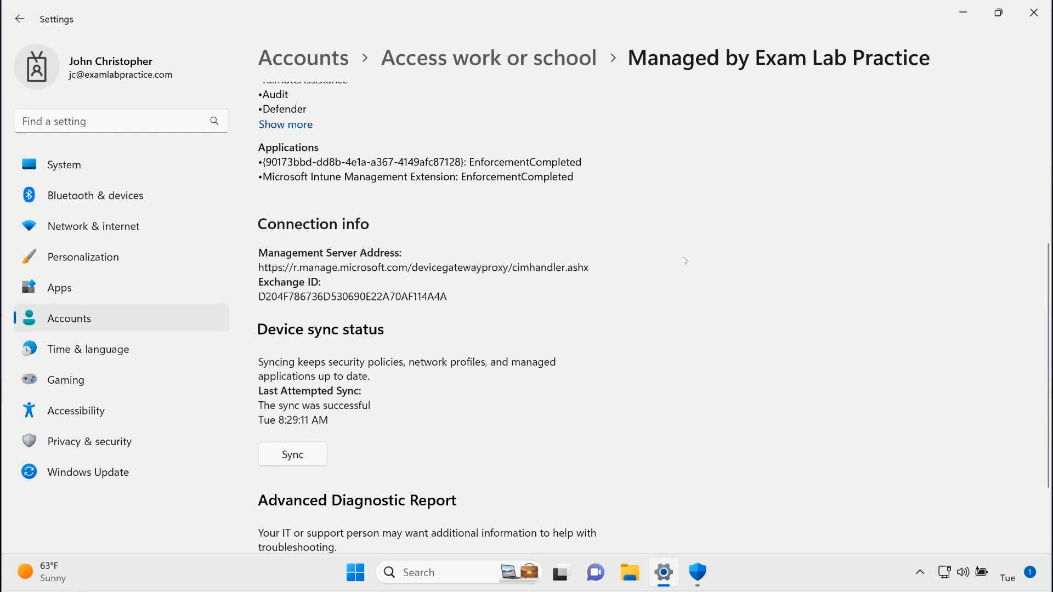
{"action": "scroll", "scroll_direction": "up", "scroll_amount": 3}
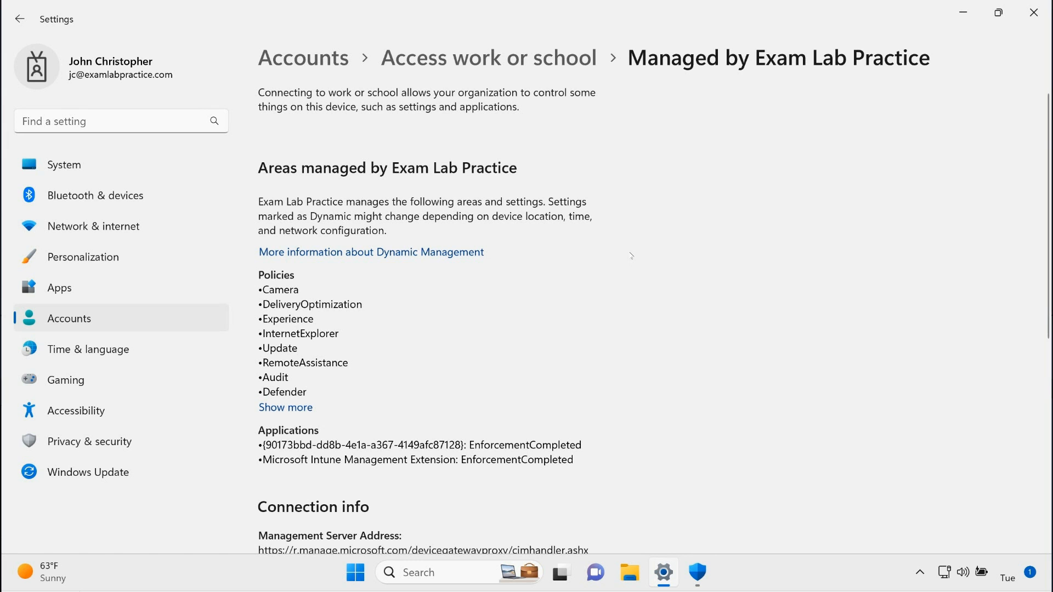
{"action": "mouse_move", "coordinate": [633, 244]}
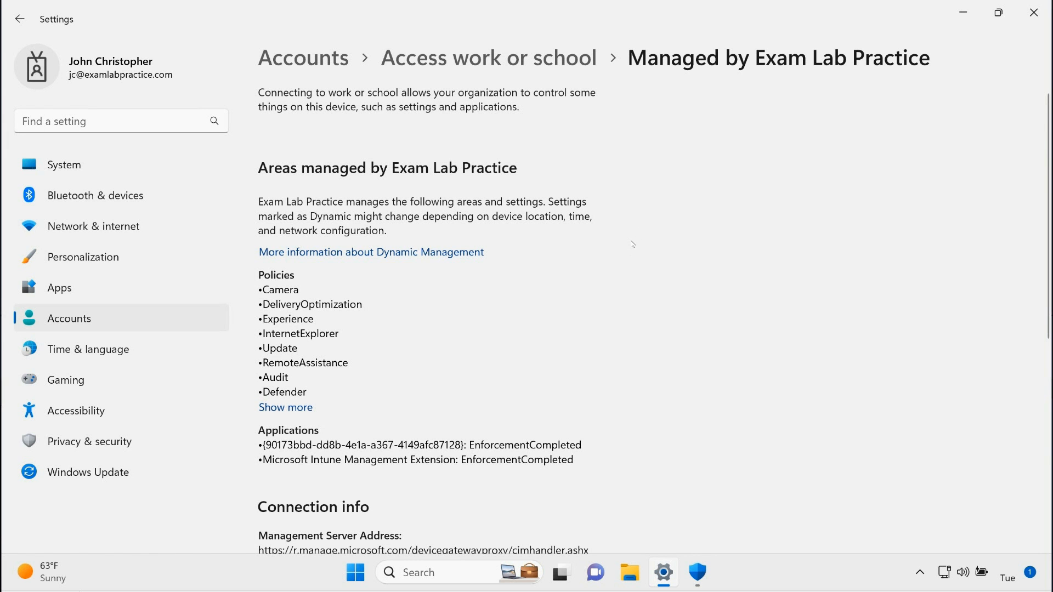